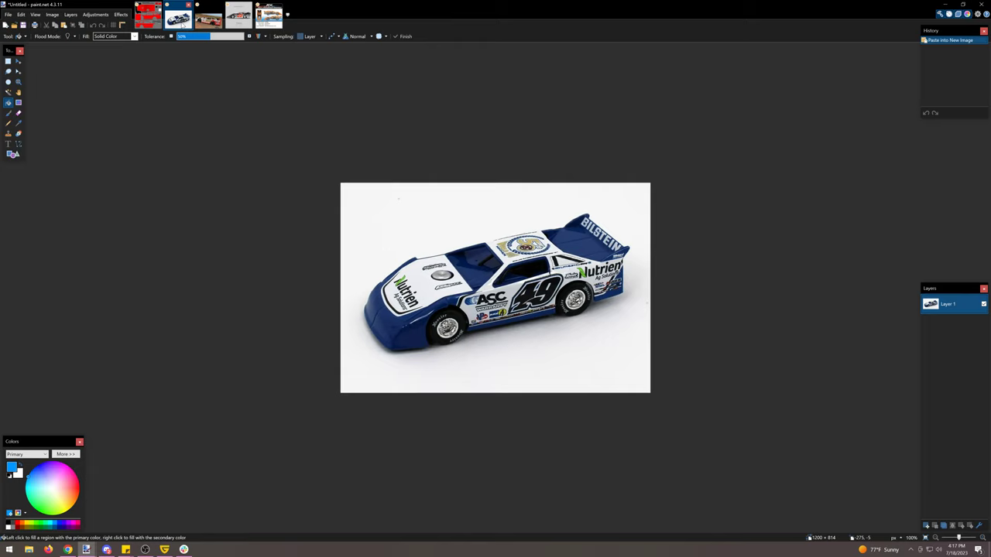
mouse_move(618, 305)
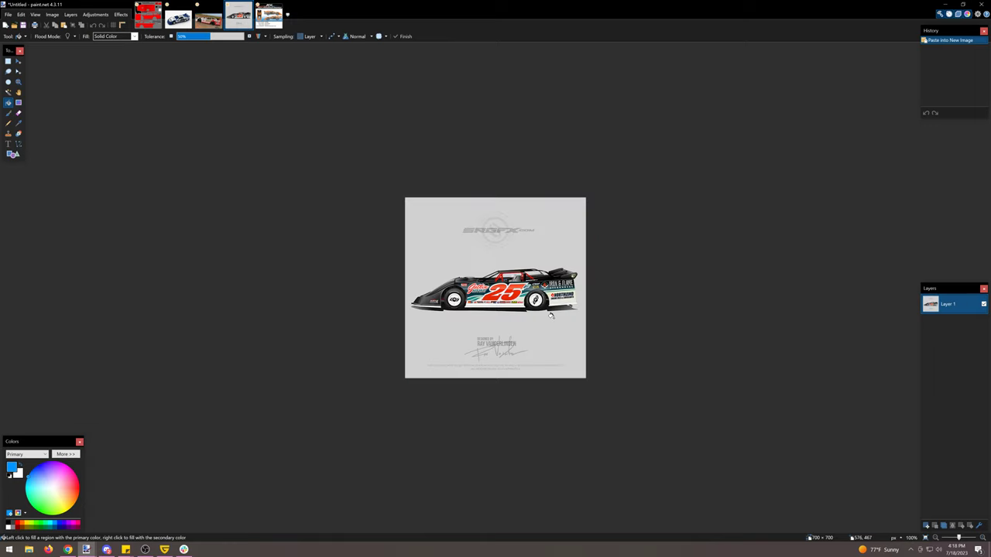
Glance at the reference images, then sample the #49 car's blue as the primary colour.
left_click(270, 14)
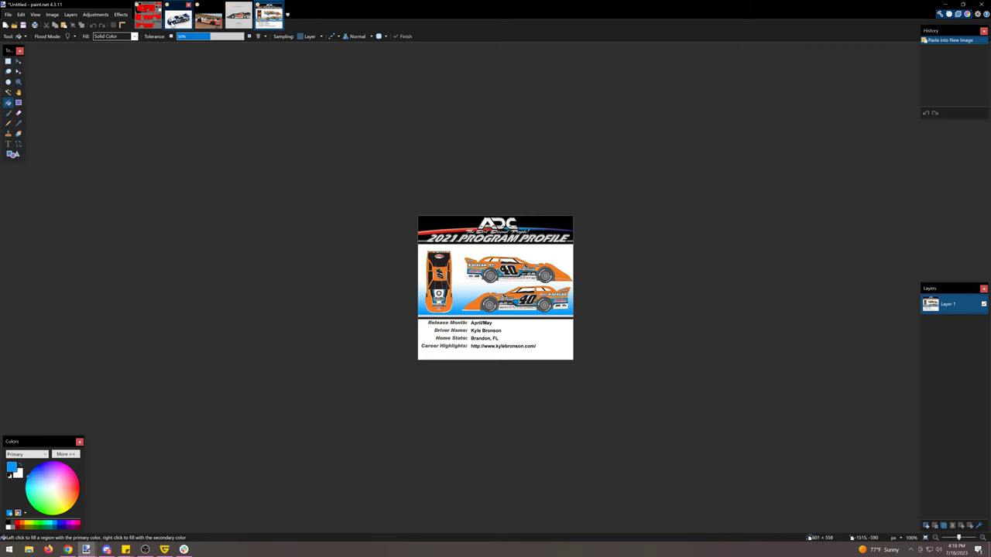
left_click(176, 15)
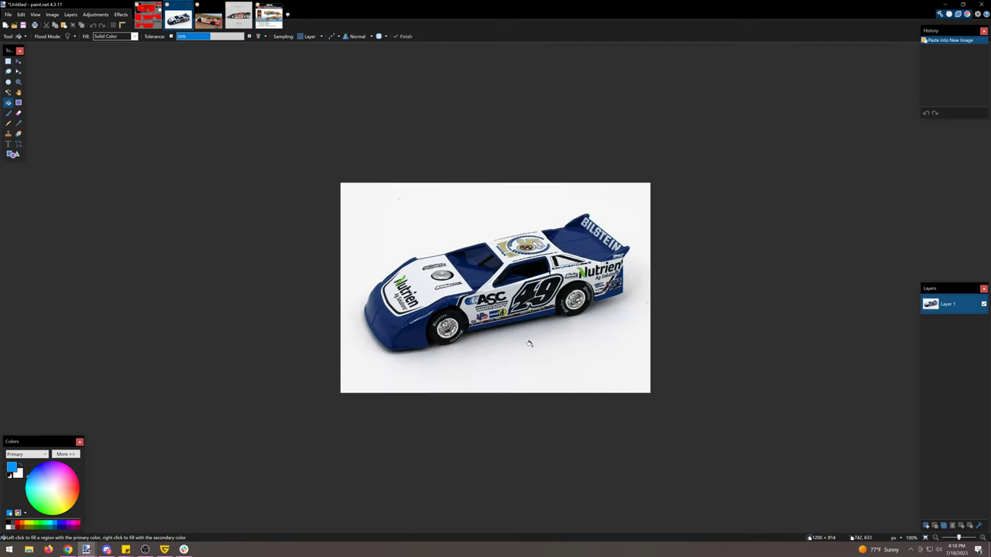
mouse_move(87, 95)
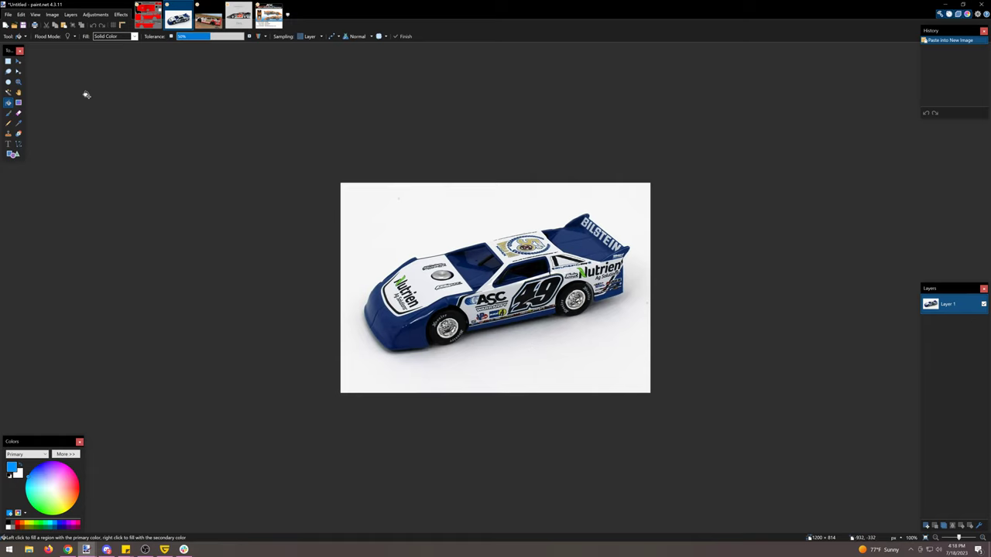
mouse_move(476, 320)
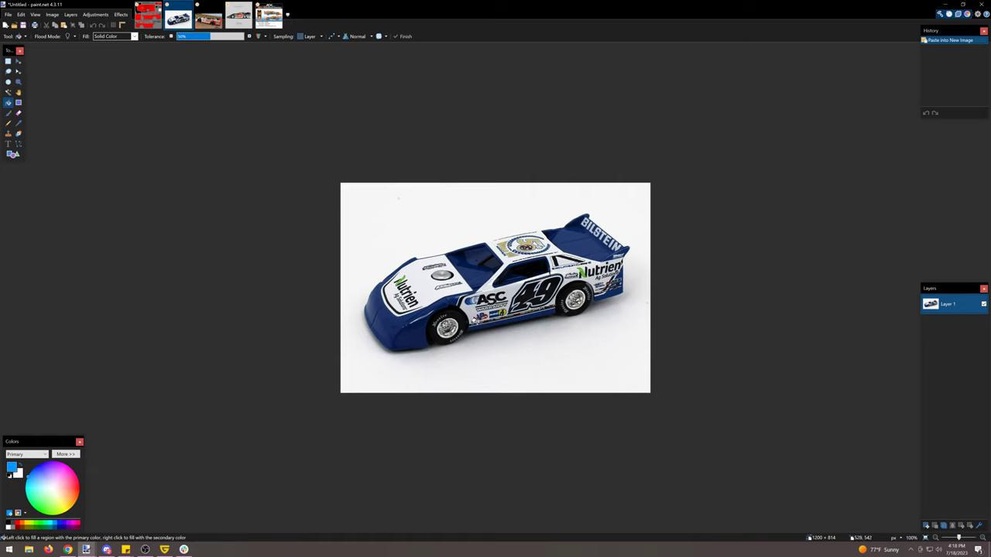
mouse_move(633, 223)
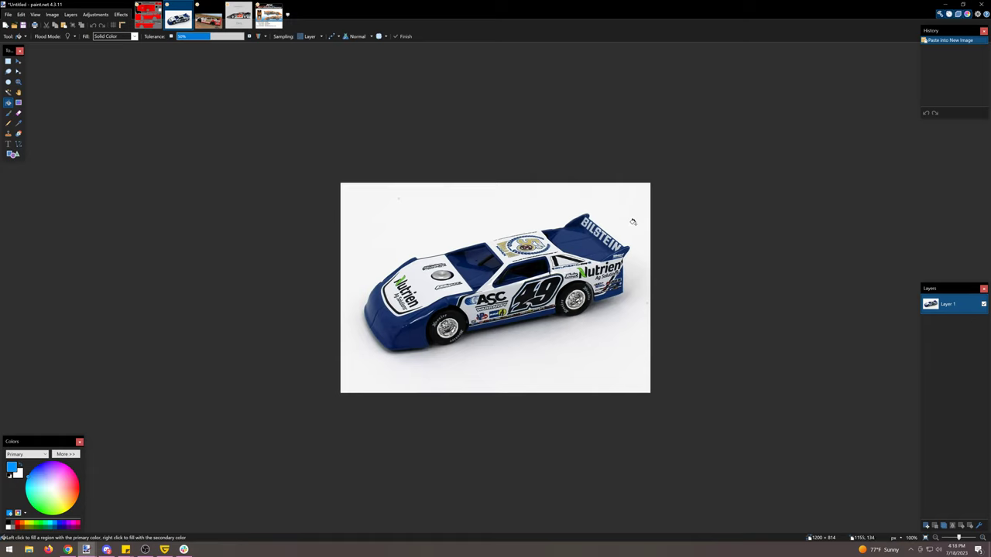
mouse_move(642, 209)
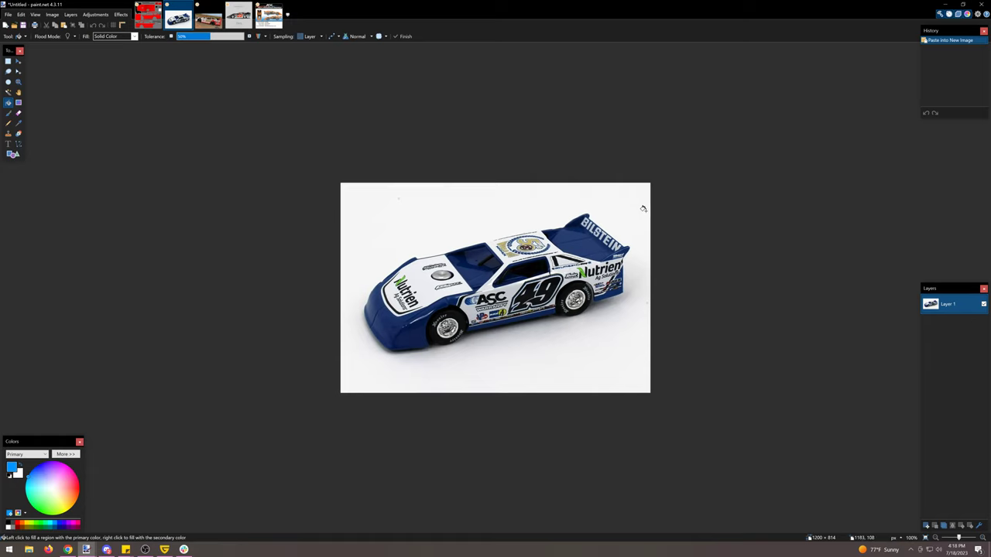
mouse_move(446, 302)
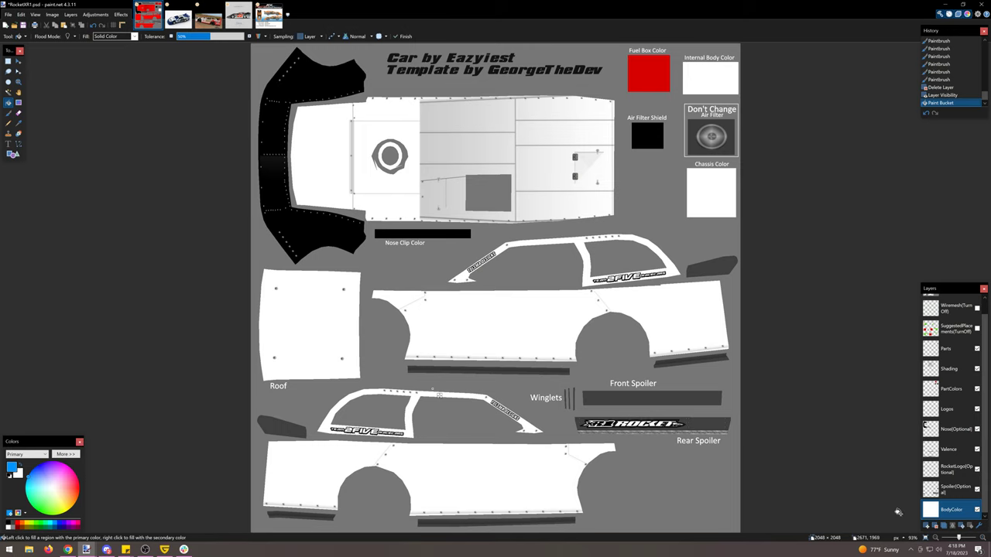
left_click(928, 526)
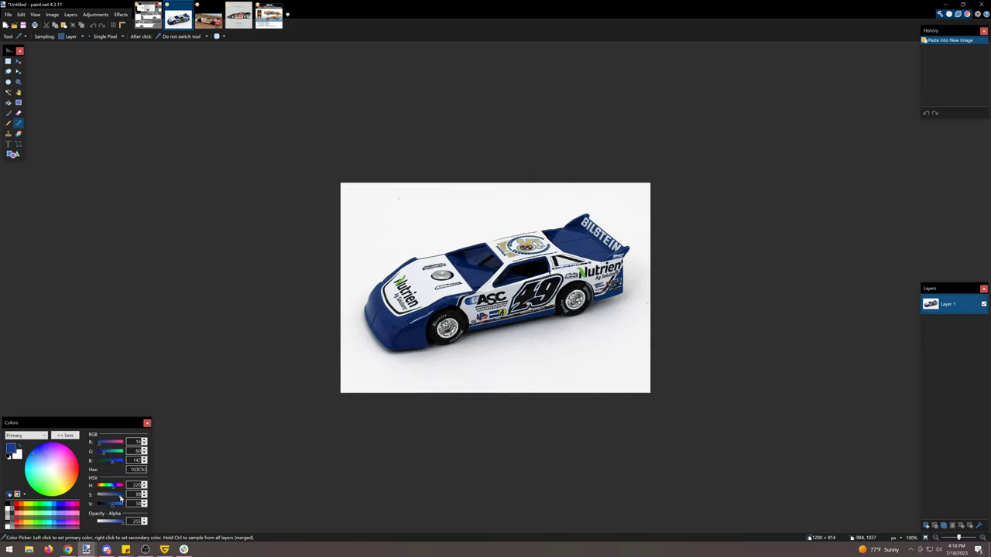
left_click(65, 435)
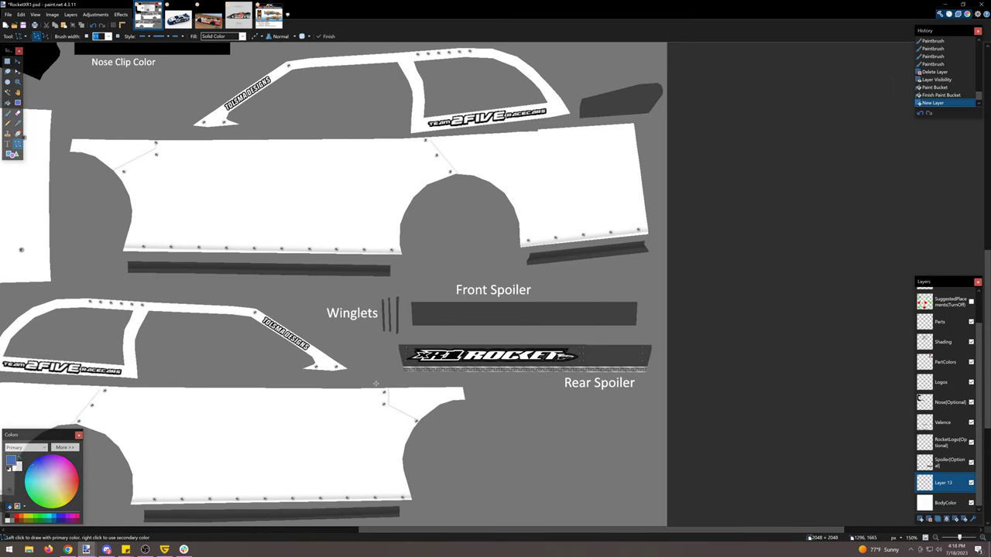
Draw blue curved stripes along the rear and lower edges of the side panel.
left_click_drag(374, 383, 462, 418)
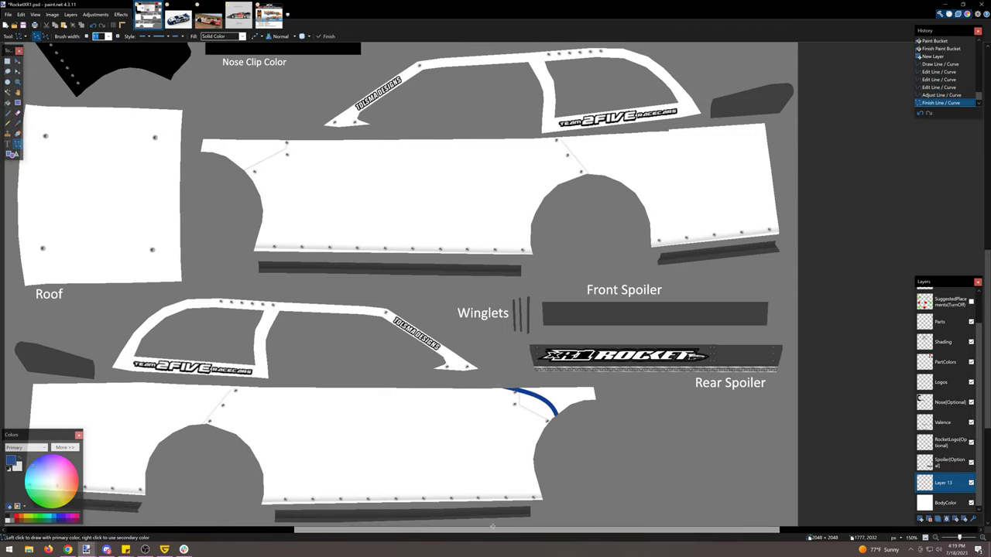
left_click(176, 15)
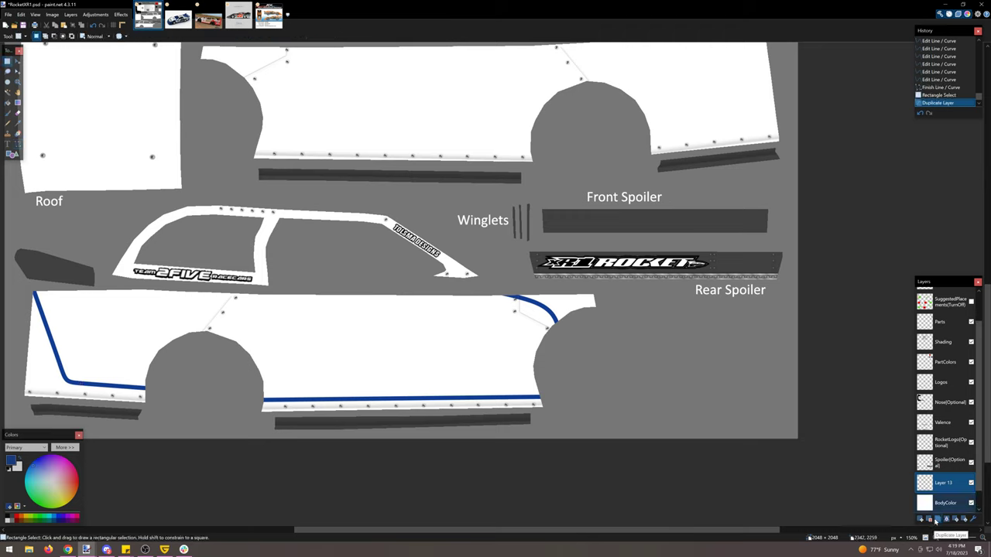
Duplicate the front, bottom and rear stripe sections and offset the copies into parallel pairs.
left_click(932, 520)
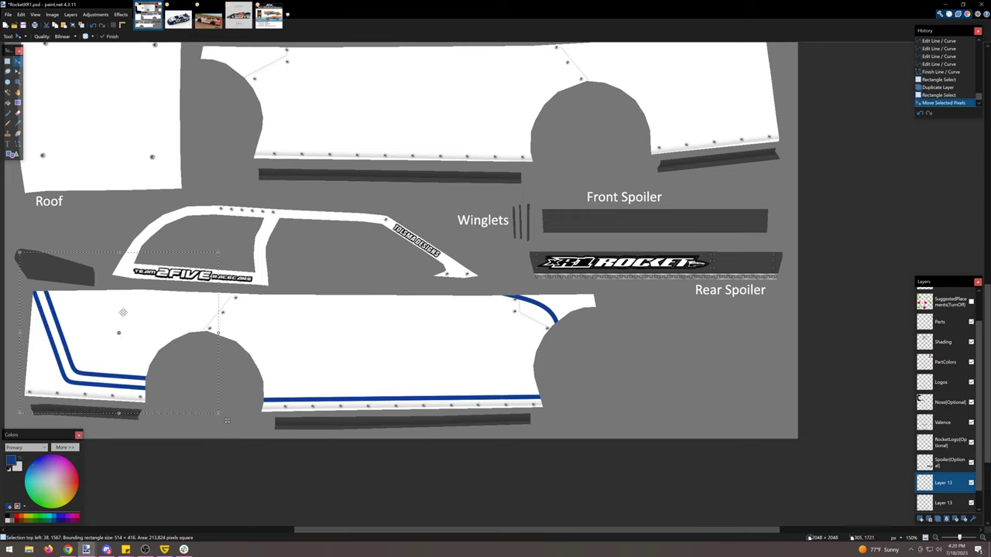
left_click_drag(245, 403, 348, 421)
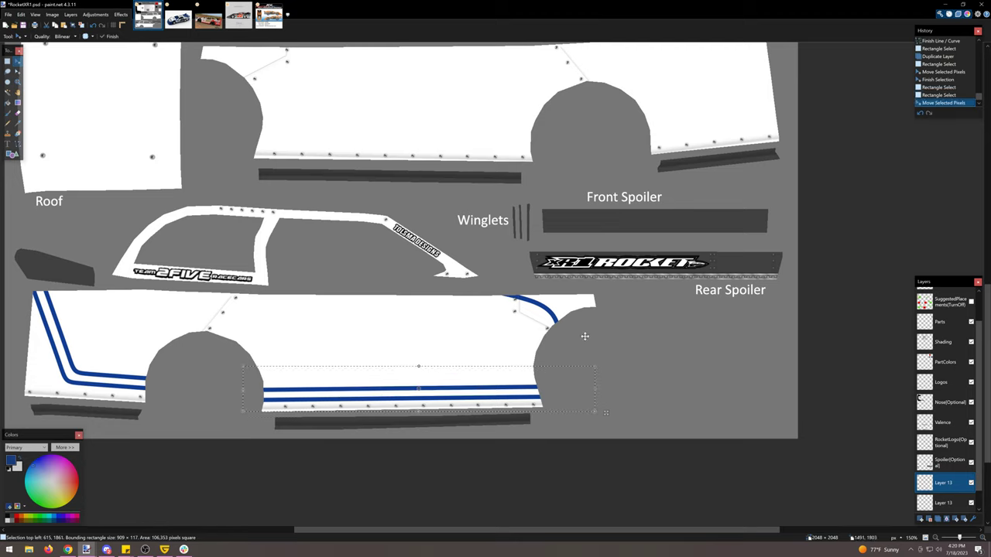
left_click_drag(462, 271, 580, 340)
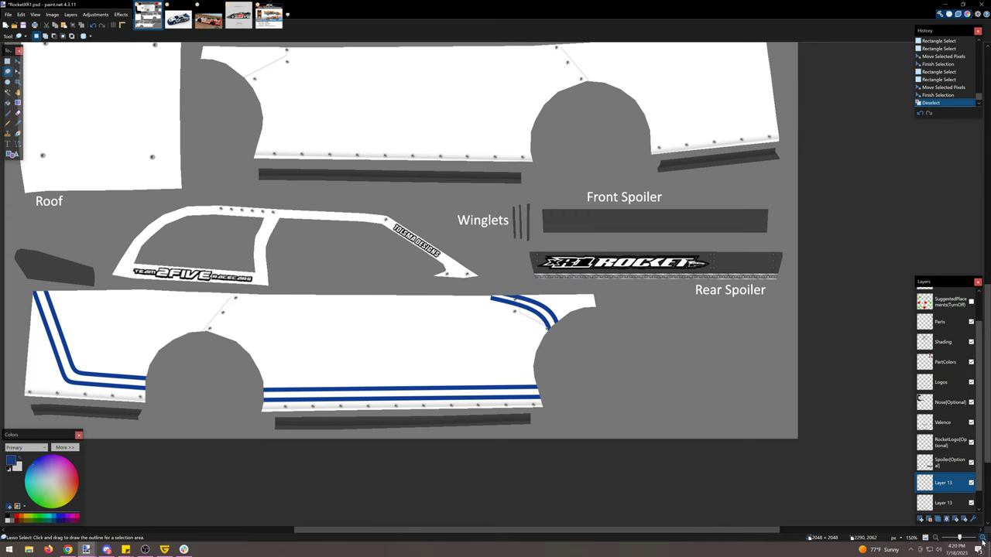
Lengthen the outer rear stripe so the doubled pair lines up at the panel edge.
scroll("up", 3)
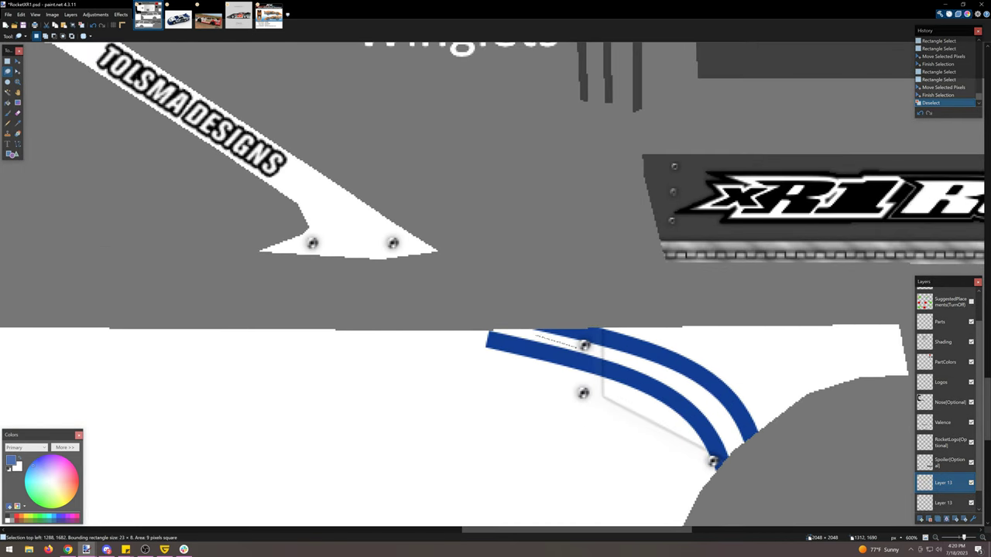
left_click_drag(488, 340, 549, 384)
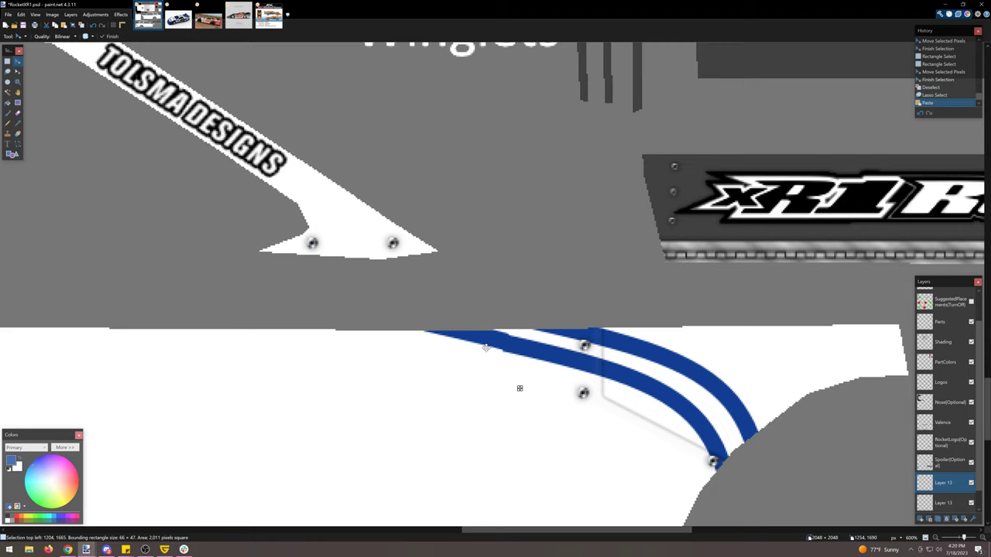
mouse_move(483, 347)
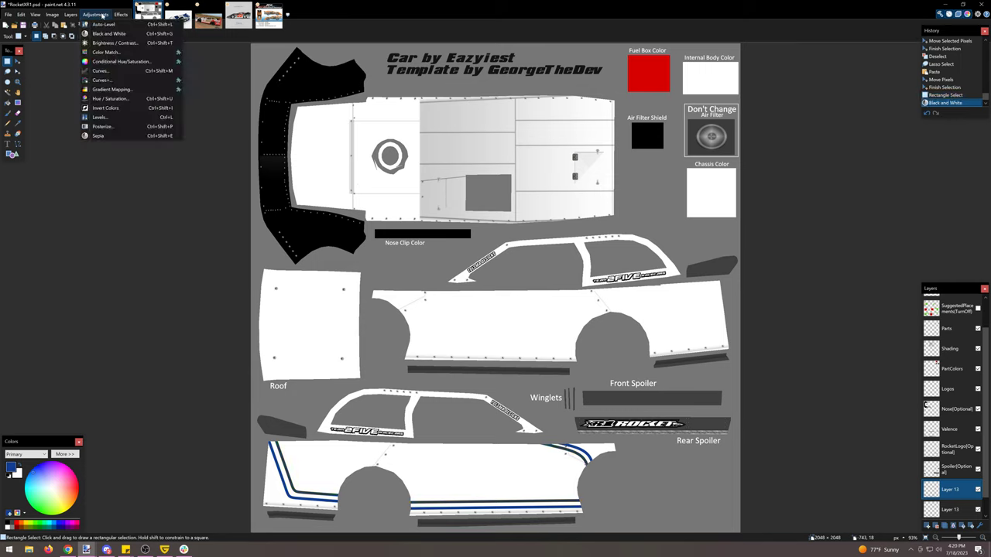
Lower the stripes' brightness and contrast so one line of each pair turns black.
left_click(115, 43)
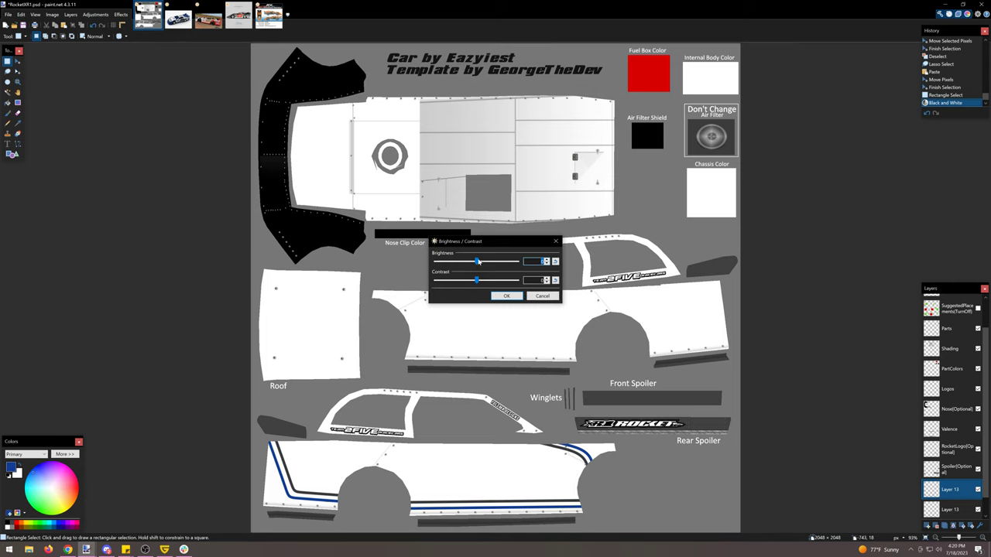
left_click_drag(477, 260, 472, 260)
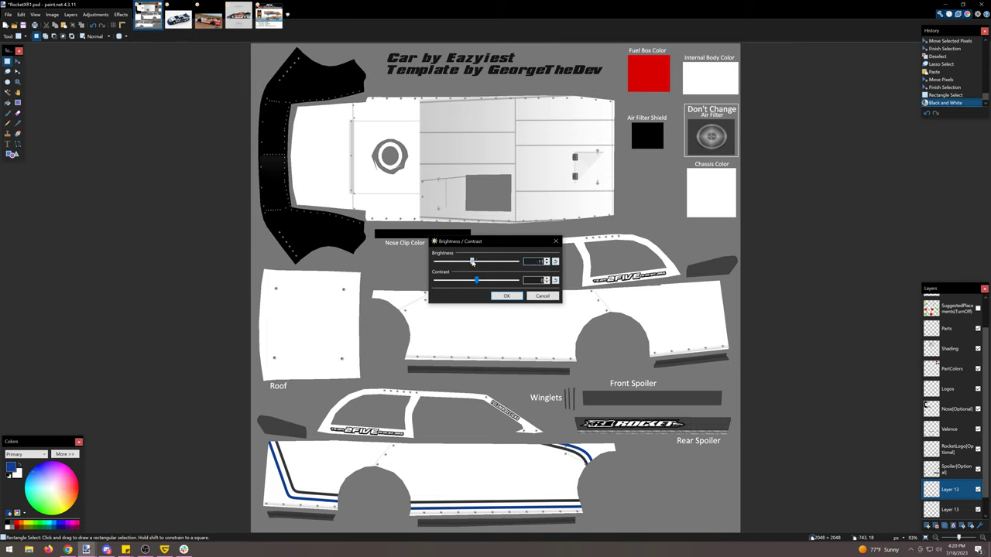
left_click_drag(472, 260, 461, 261)
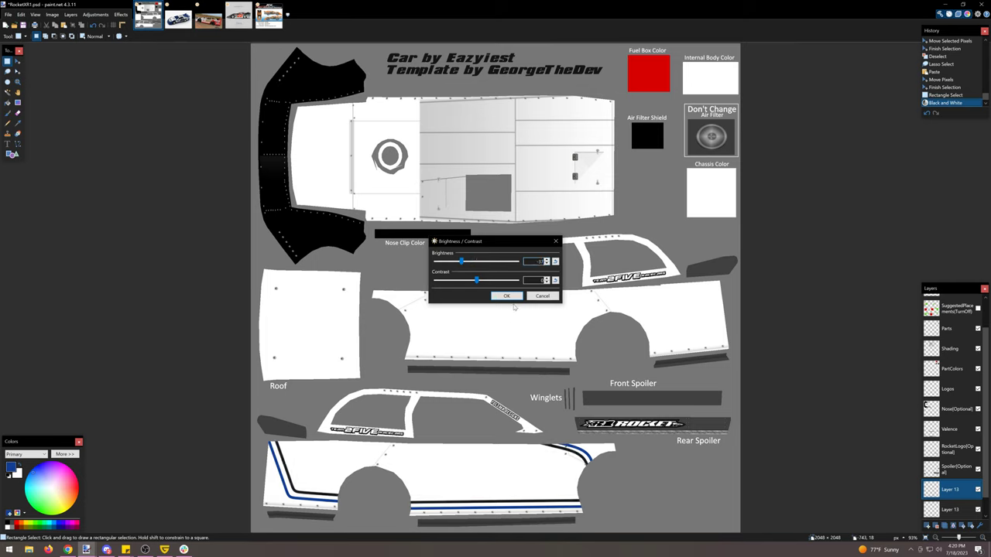
left_click(506, 296)
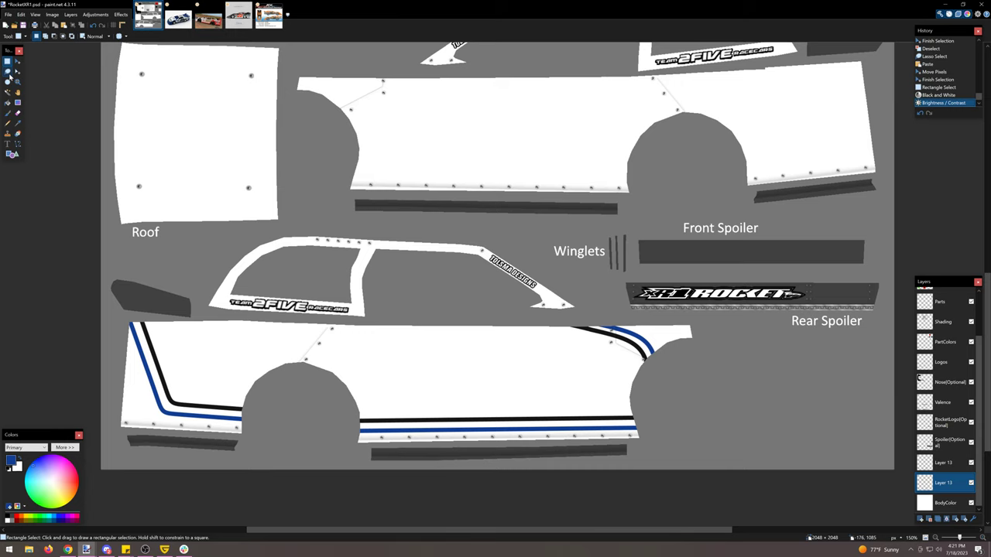
Lasso the front and bottom areas of the lower side panel around the pinstripes.
left_click(6, 62)
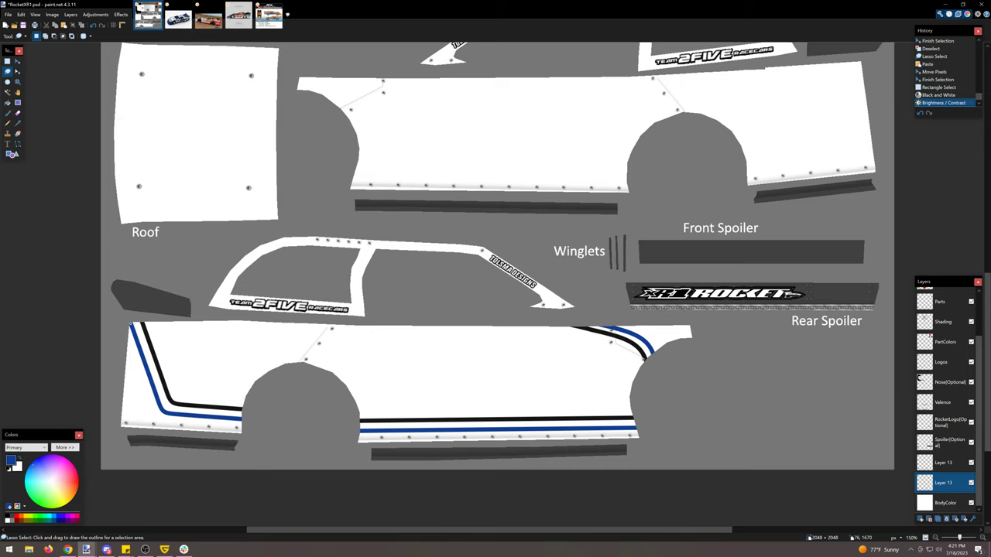
left_click_drag(116, 320, 112, 445)
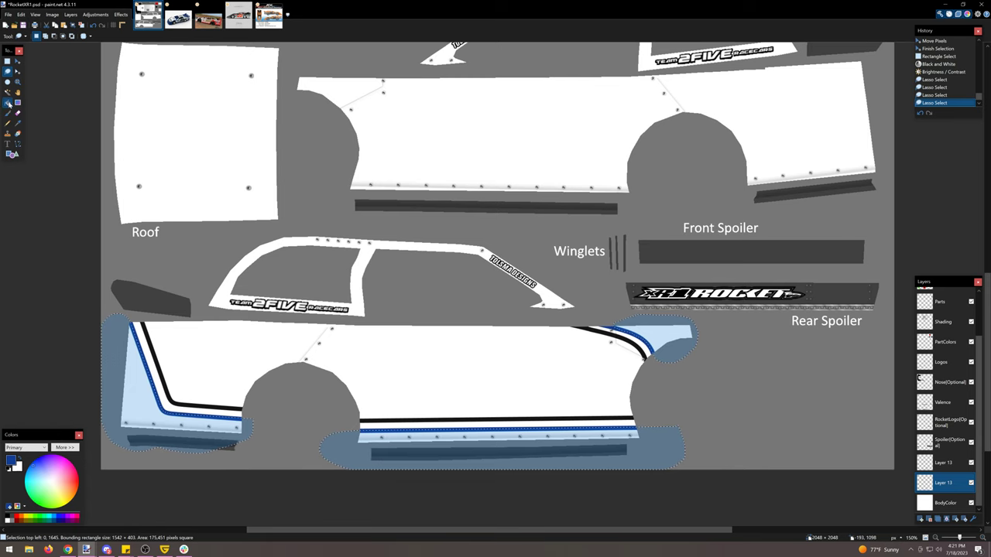
left_click(8, 103)
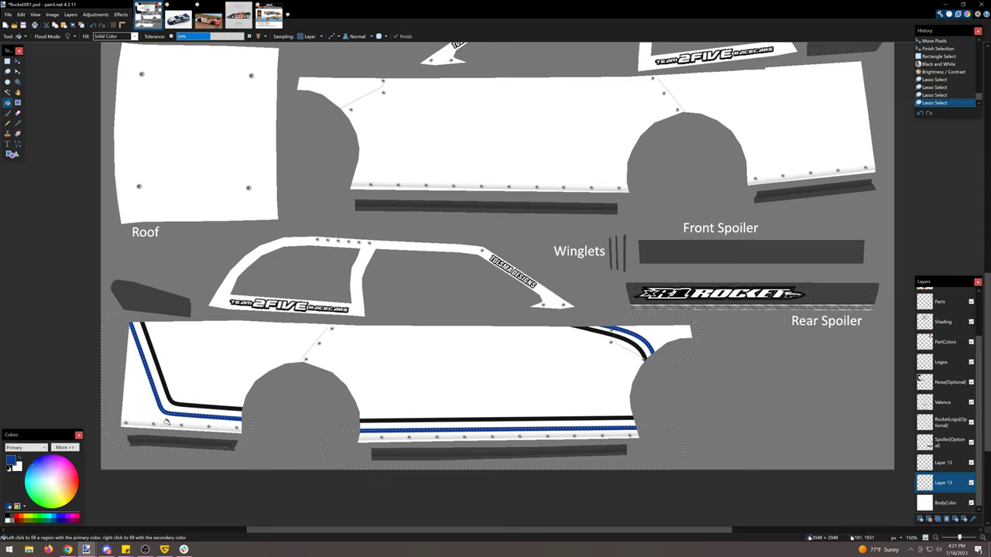
Bucket-fill the front, bottom and rear panel sections and the red trim pieces with blue.
left_click(171, 379)
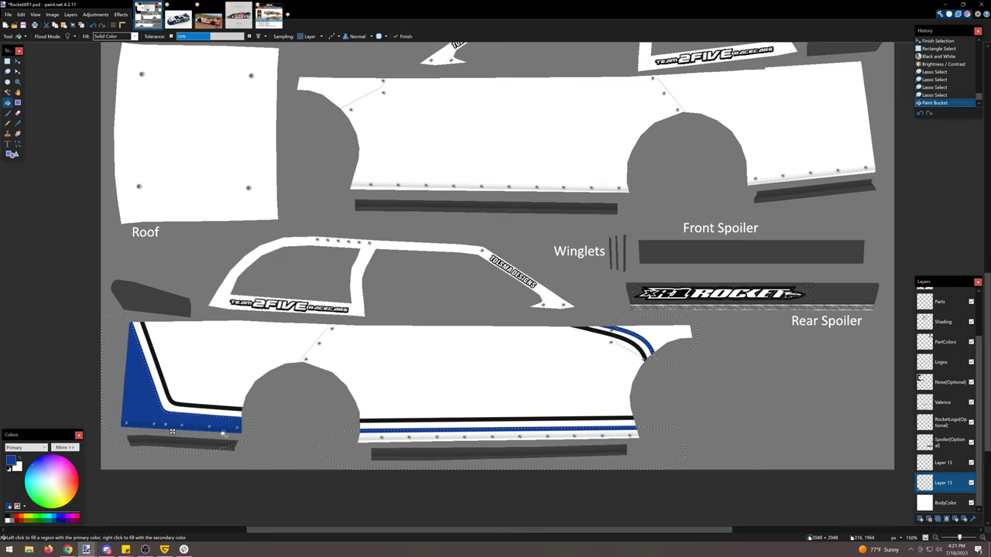
left_click(189, 415)
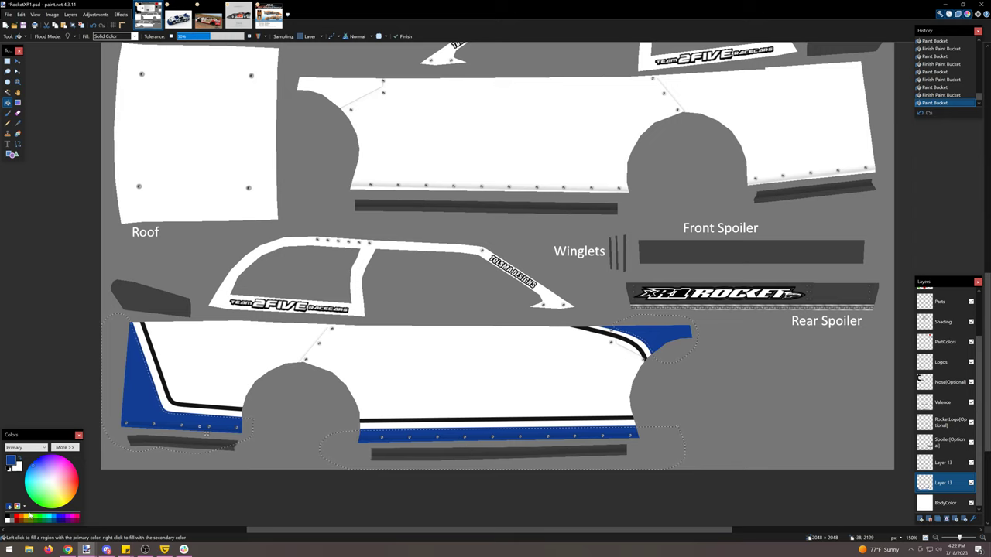
left_click(220, 430)
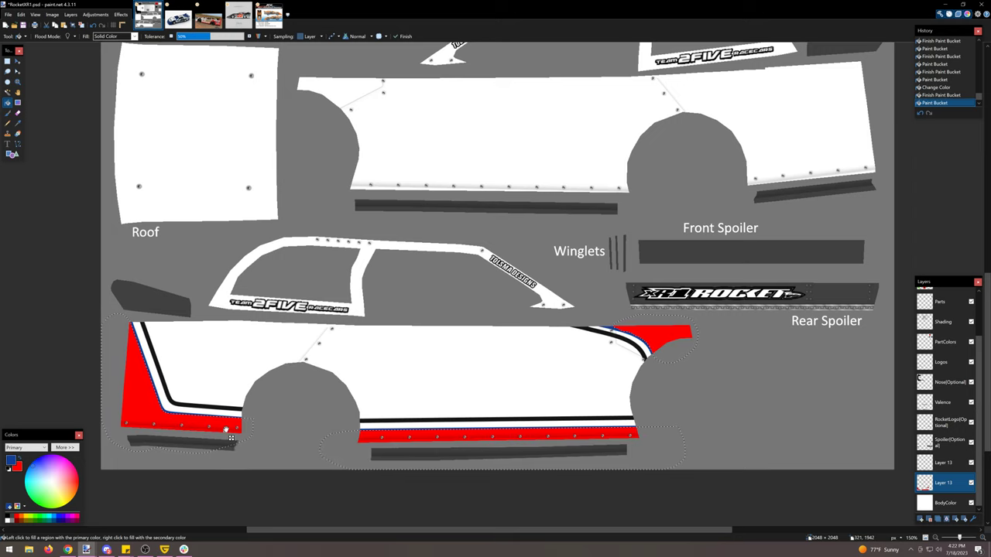
left_click(233, 426)
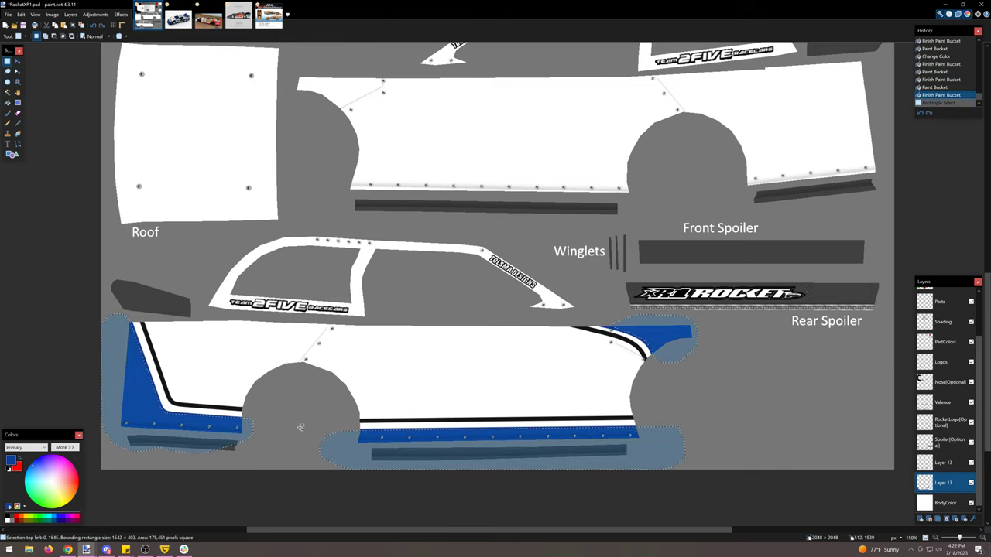
left_click(17, 102)
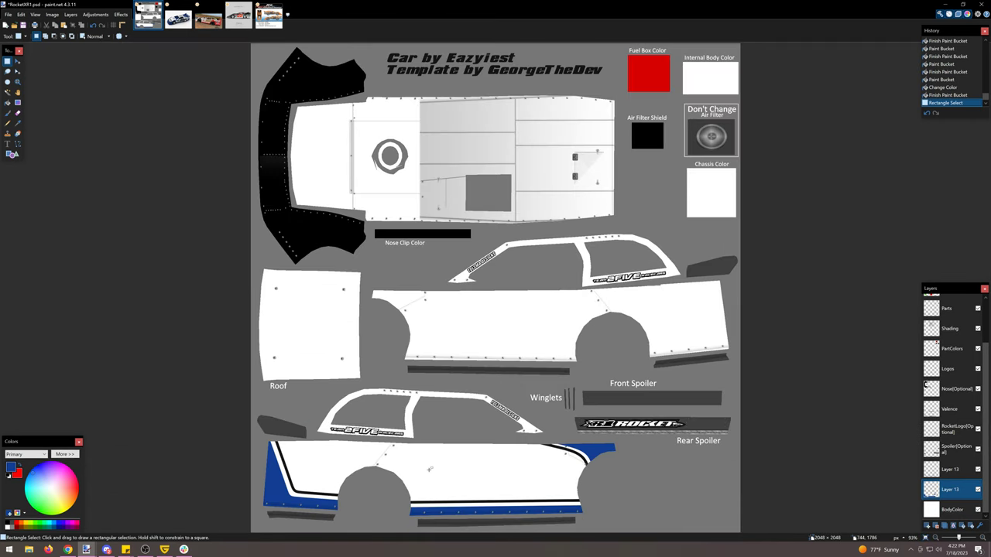
left_click(178, 16)
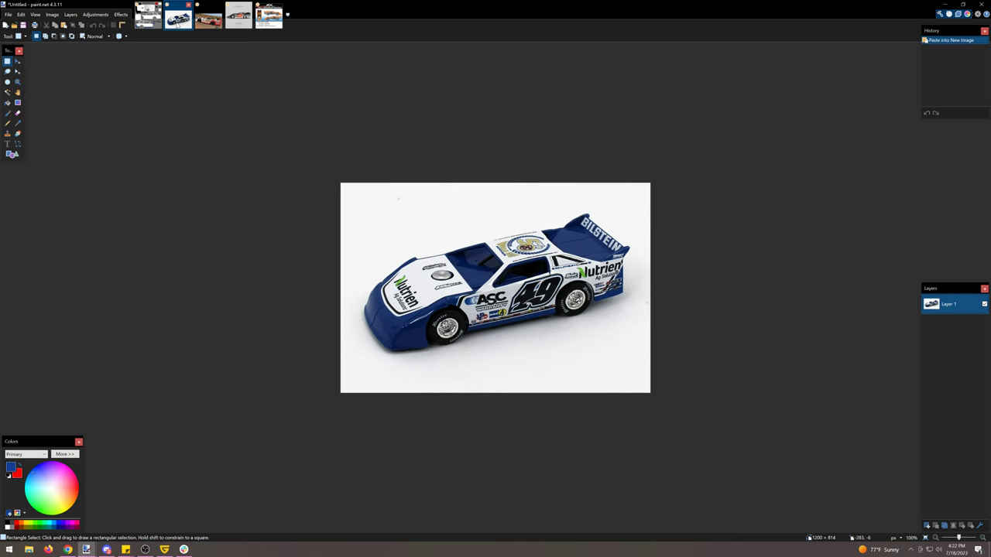
left_click(208, 17)
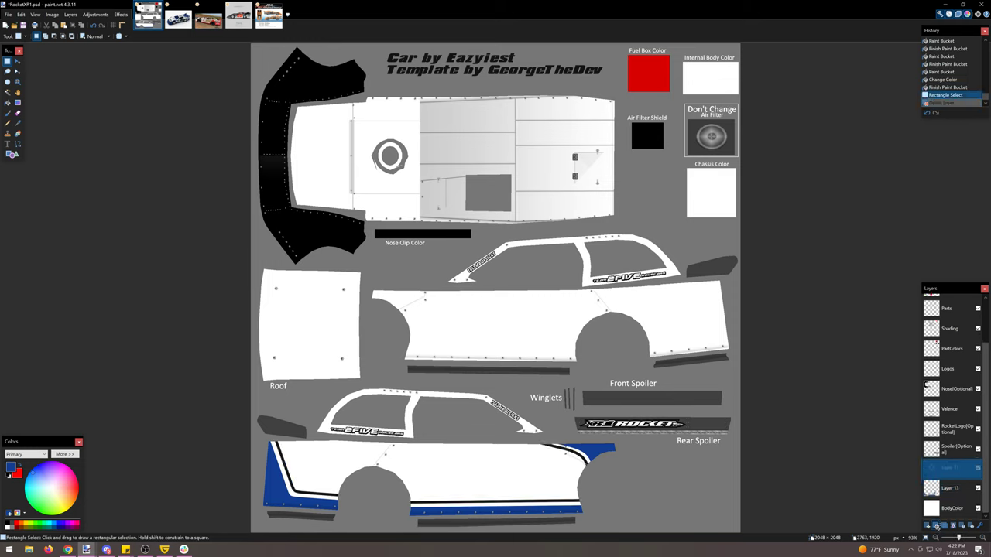
Merge the trim layer down, paste the lower-panel striping into a new image and flip it horizontally.
left_click(950, 469)
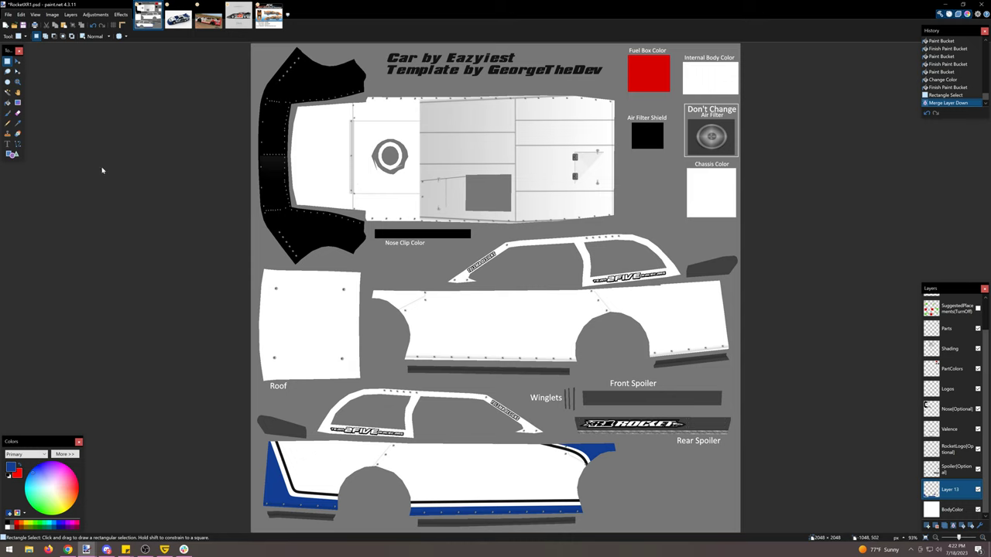
left_click_drag(260, 424, 647, 529)
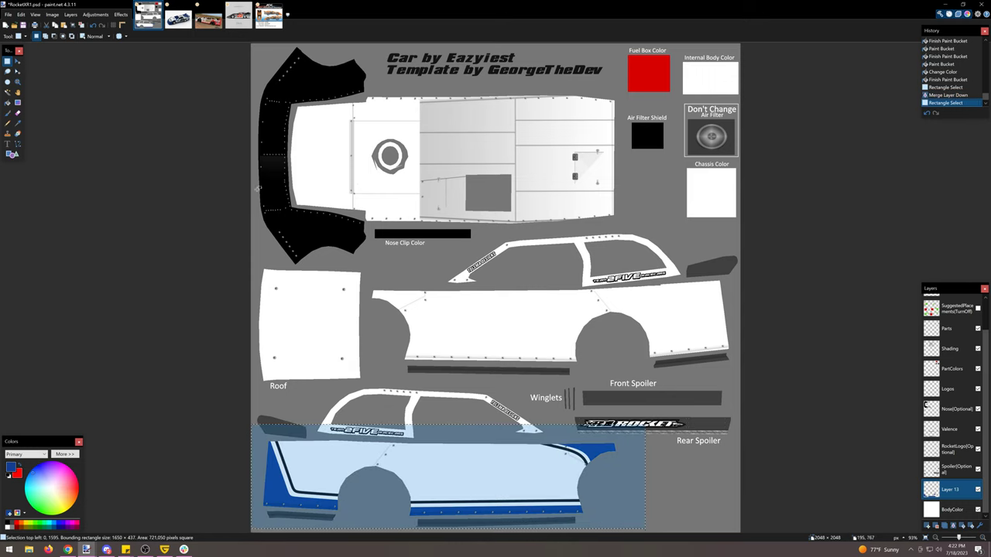
left_click(20, 14)
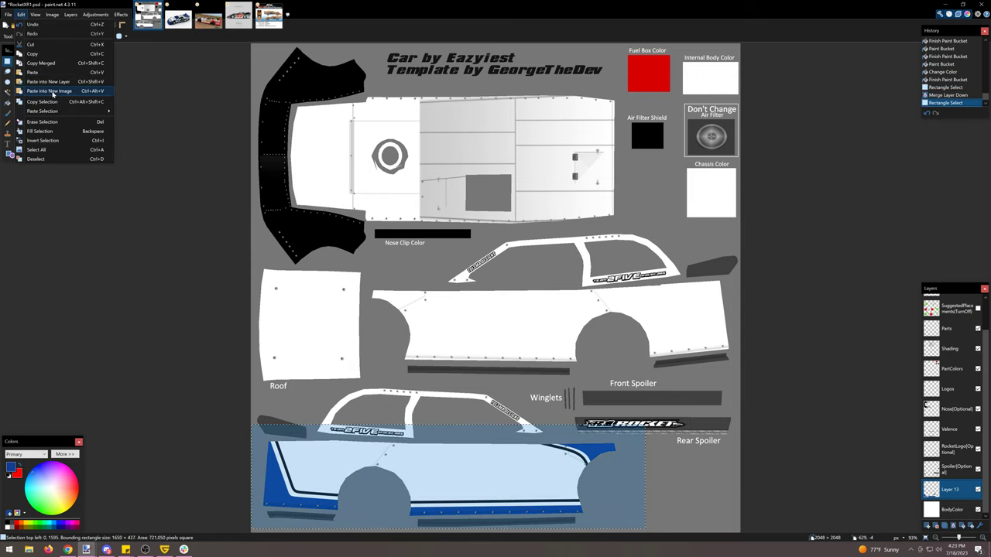
left_click(49, 90)
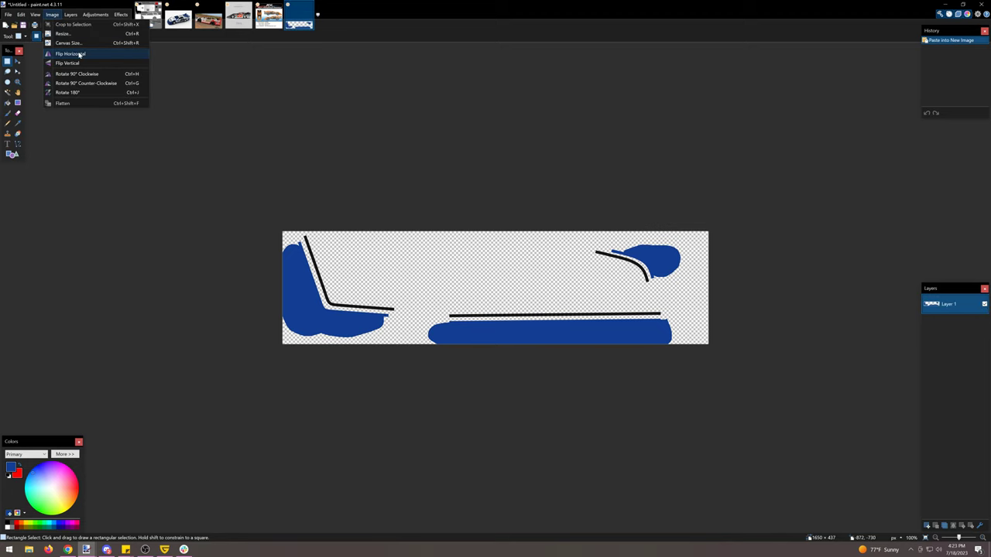
left_click(69, 53)
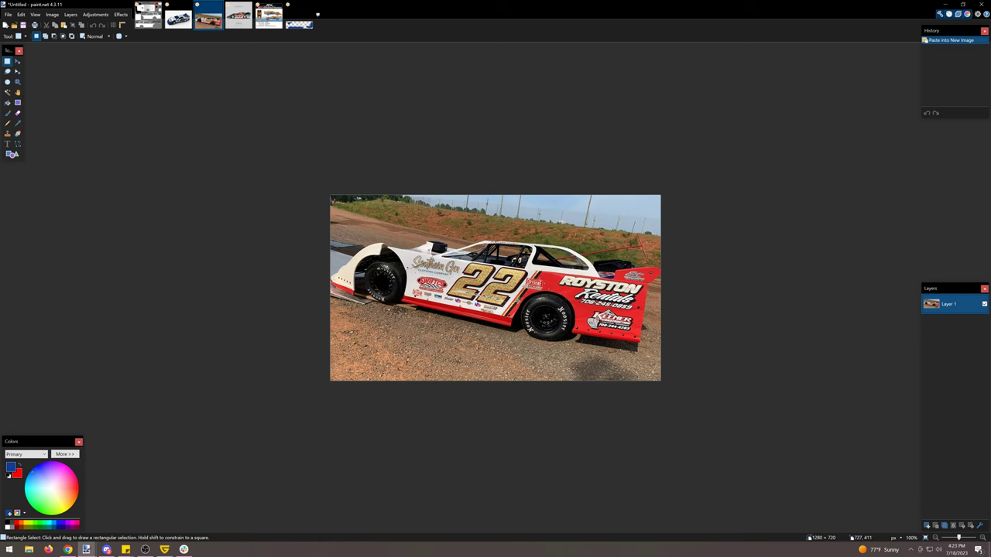
mouse_move(172, 40)
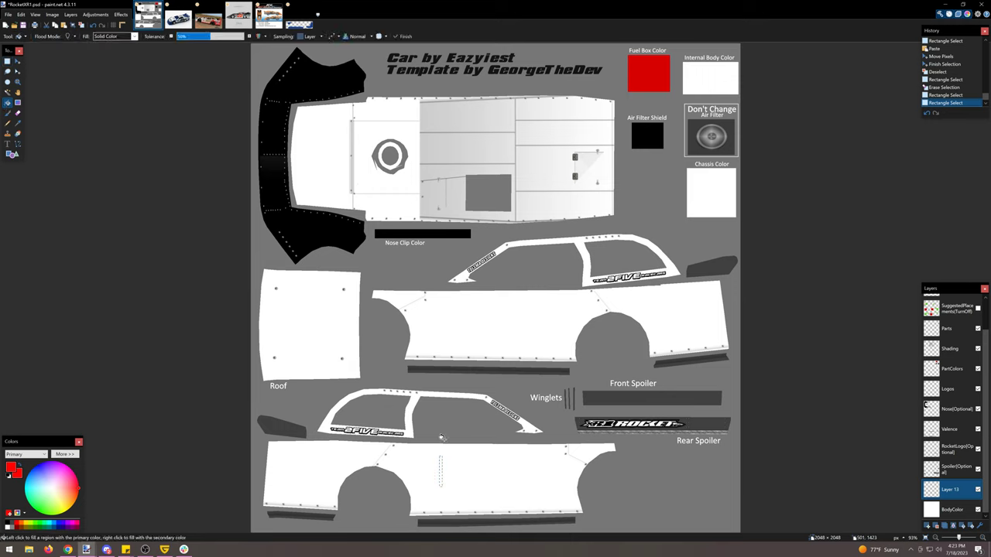
Fill a section of the new black, gold and red stripe block with colour.
left_click(441, 467)
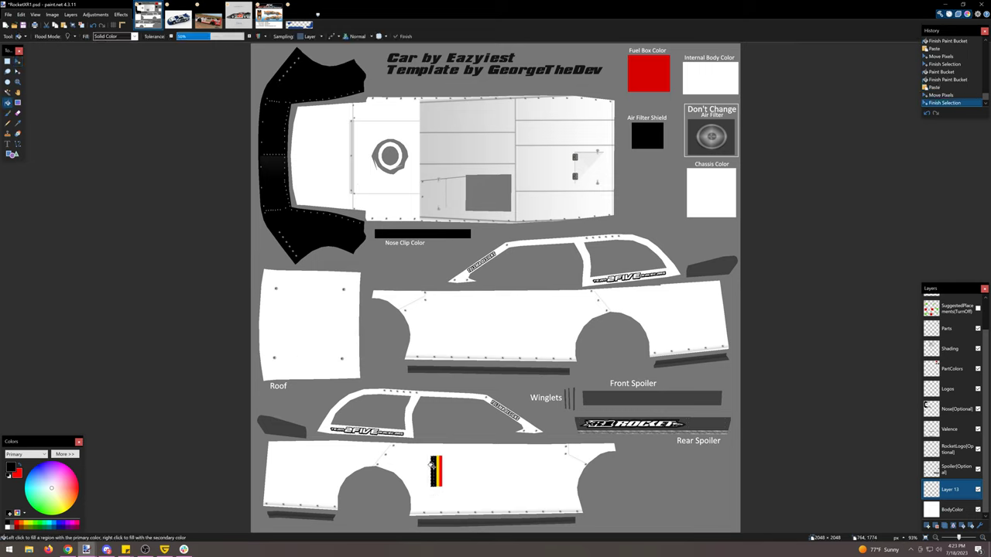
Rotate the black, gold and red stripe block into a slant across the lower panel.
left_click(434, 468)
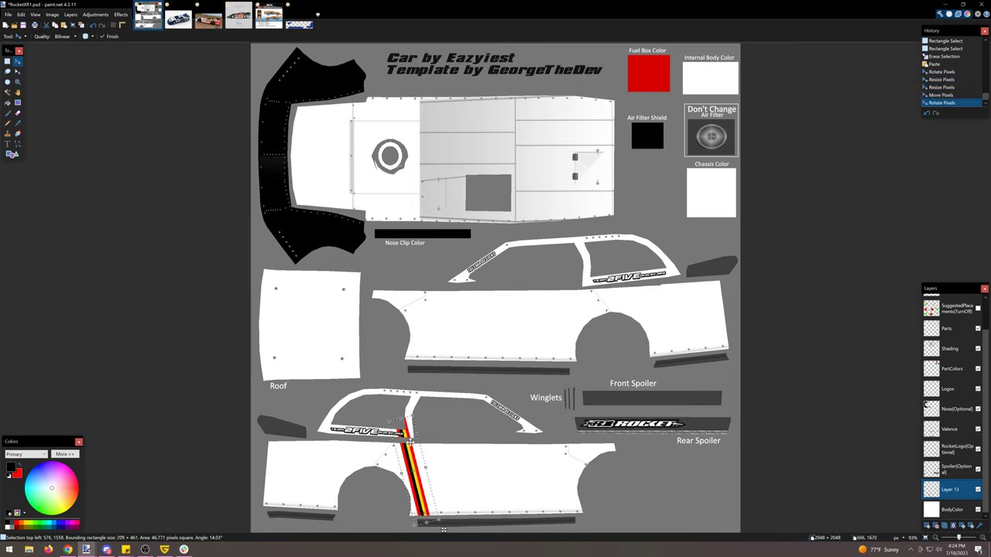
left_click_drag(406, 464, 415, 464)
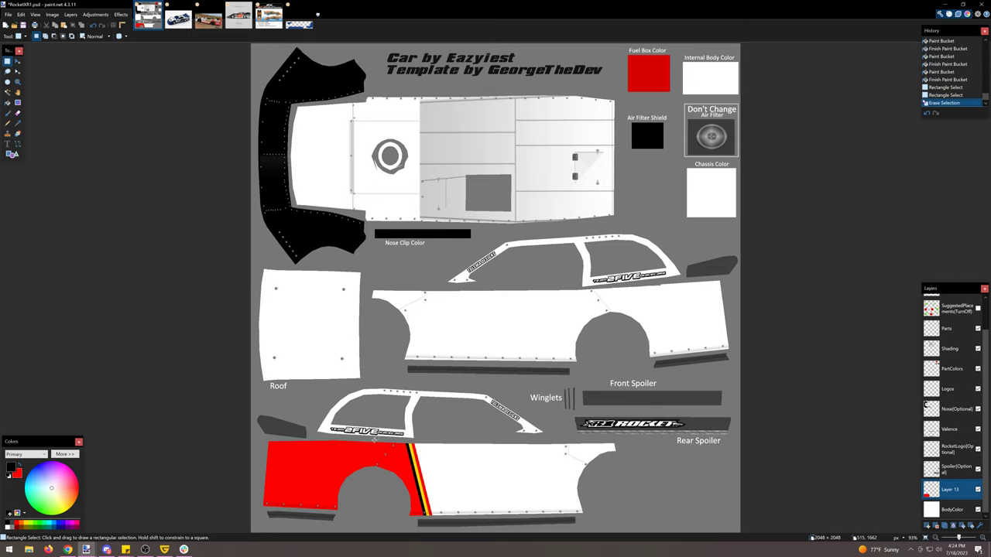
mouse_move(248, 436)
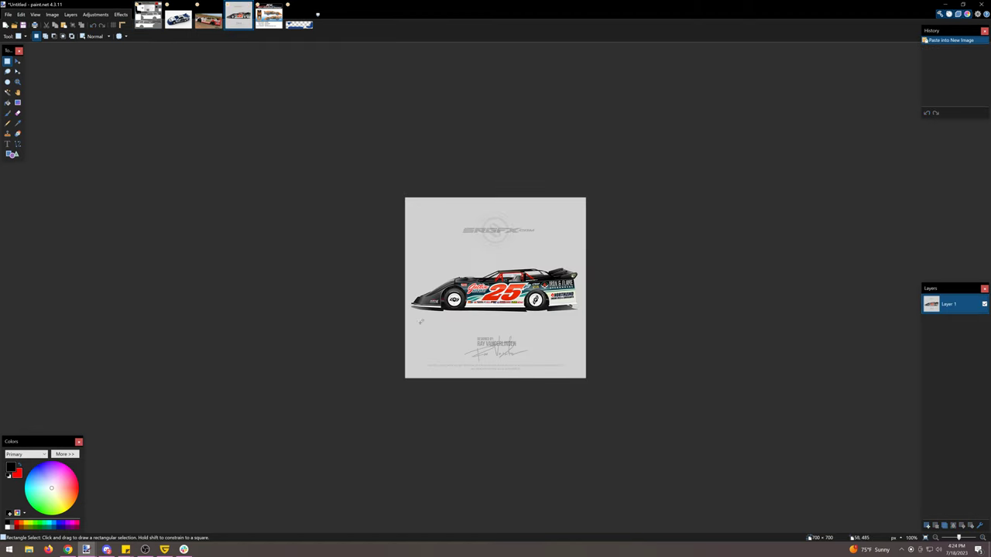
Crop the #25 artwork tightly to just the car body in two selection passes.
left_click_drag(405, 257, 585, 320)
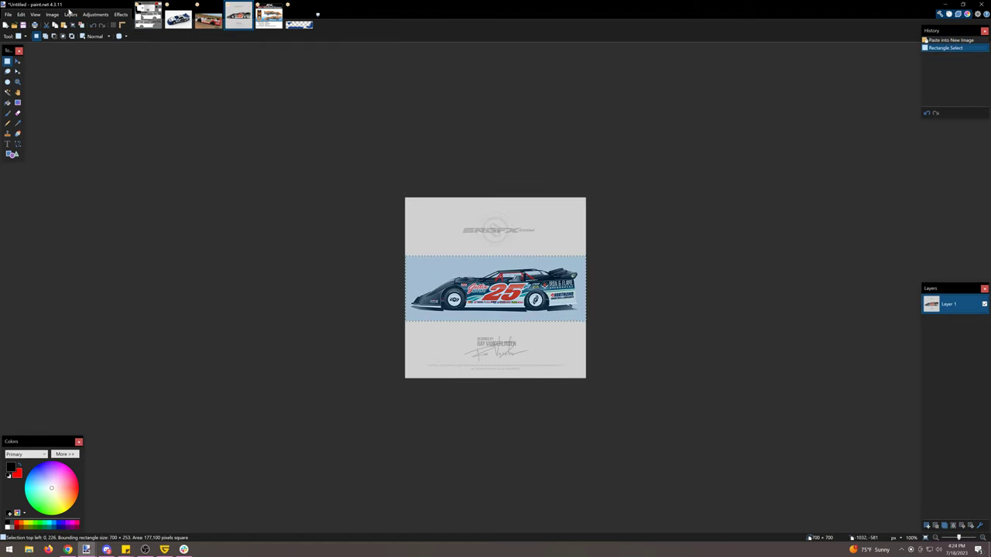
left_click(62, 25)
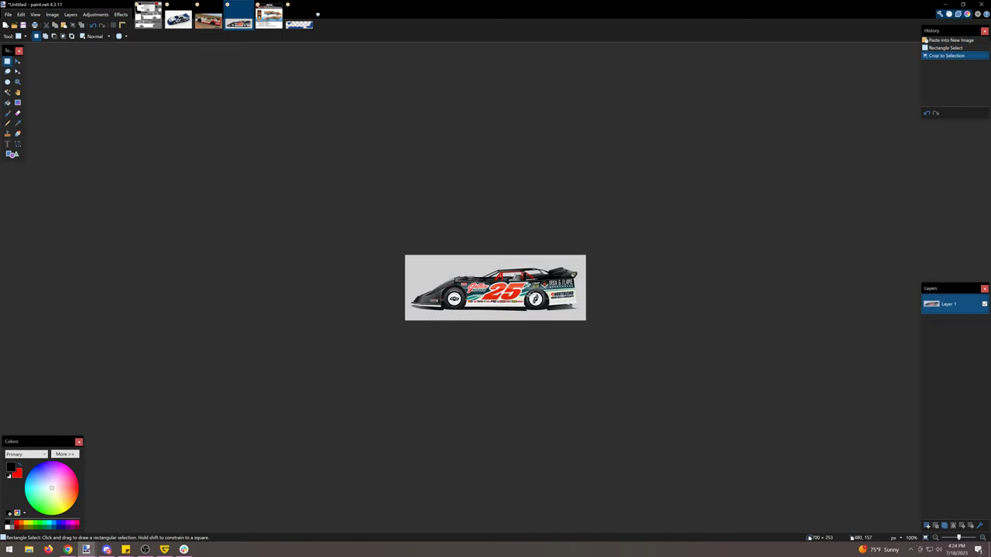
left_click_drag(452, 266, 581, 316)
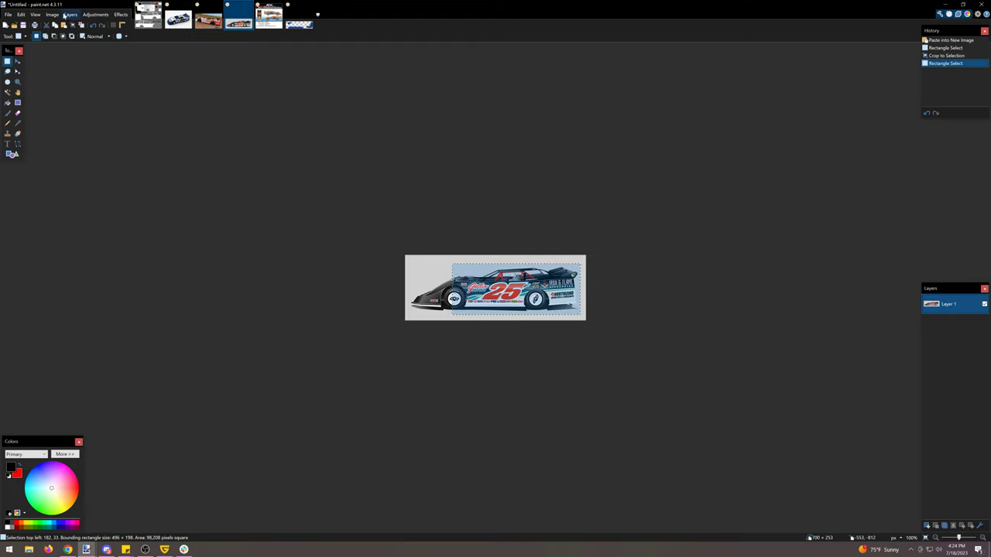
left_click(53, 14)
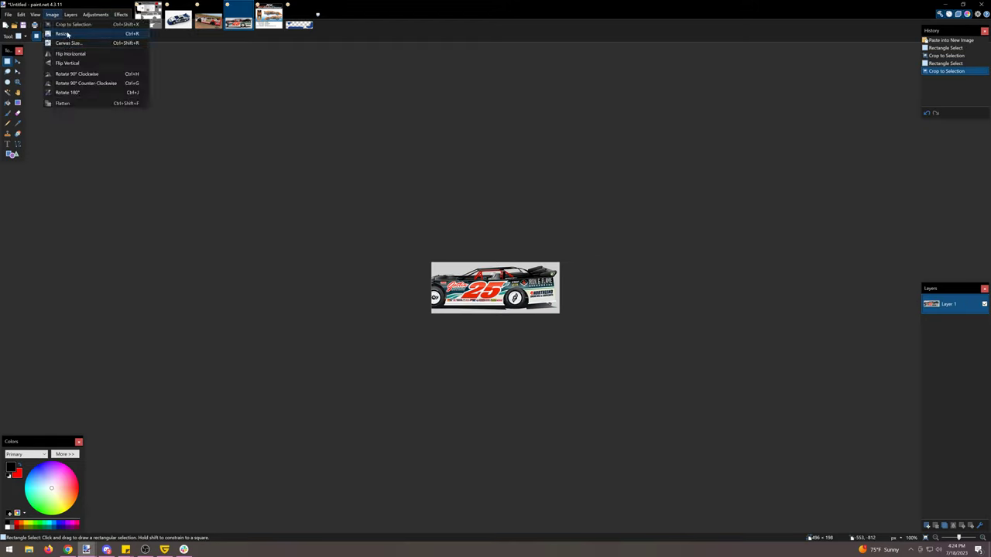
Resize the cropped car image to a much larger size.
left_click(63, 34)
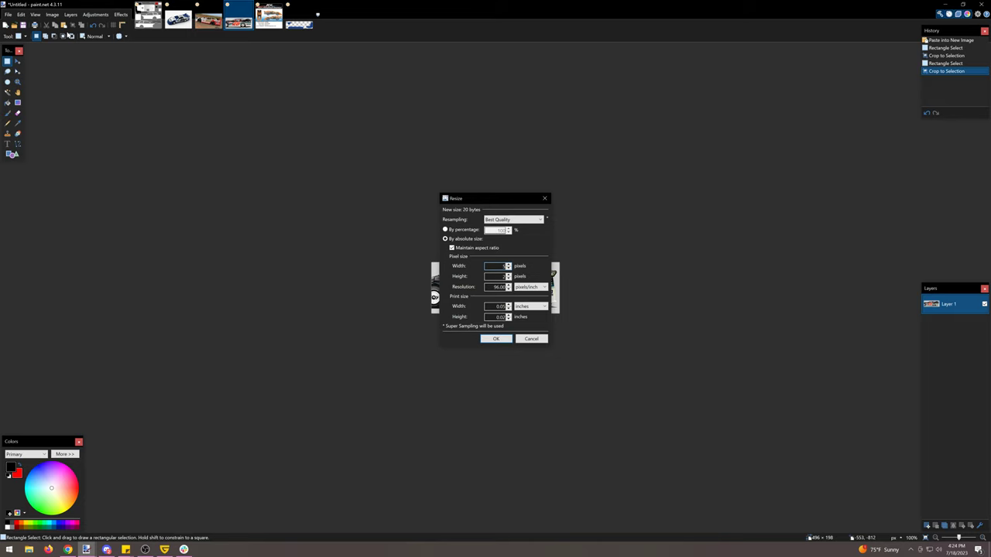
left_click(495, 337)
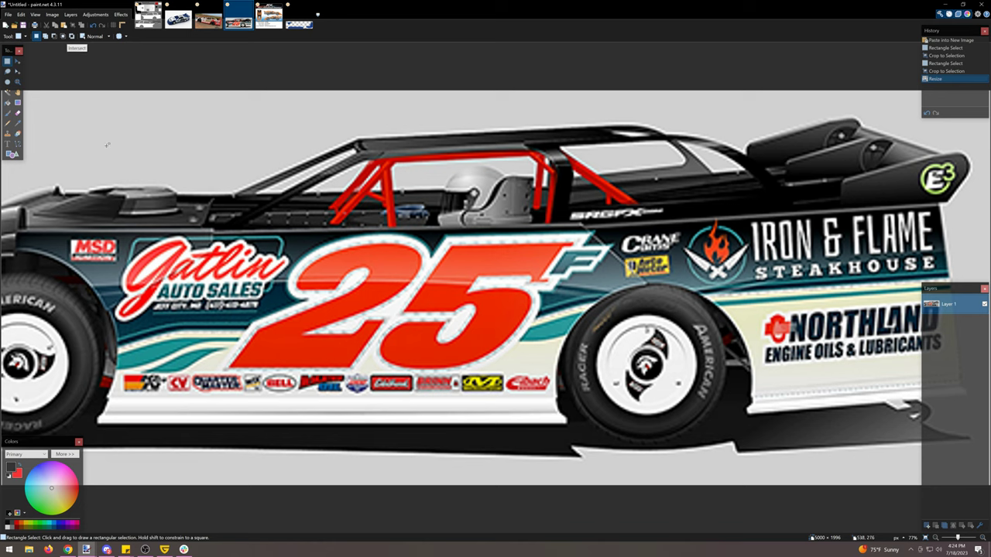
Pick the Color Picker and invert the car artwork's colours, turning the red number cyan.
left_click(17, 133)
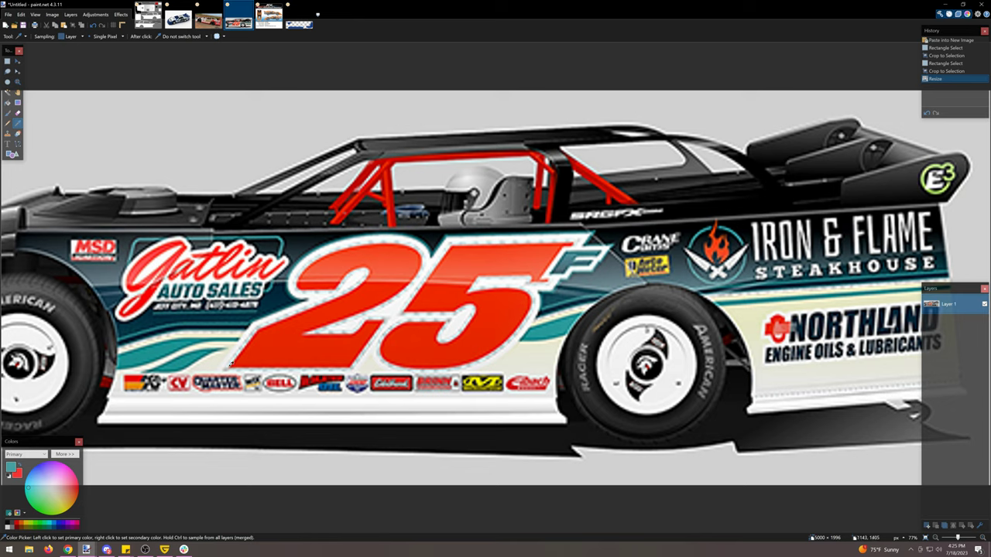
mouse_move(137, 359)
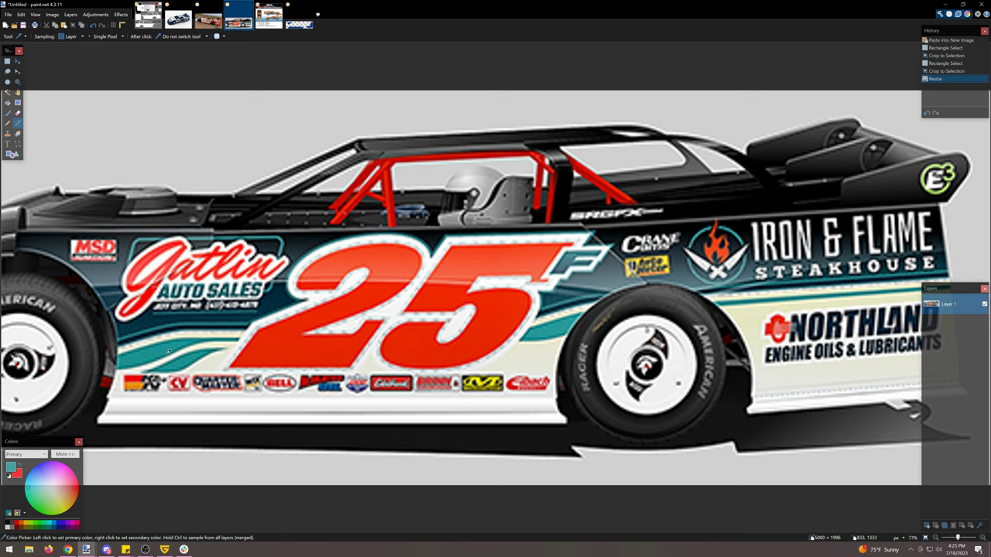
mouse_move(96, 14)
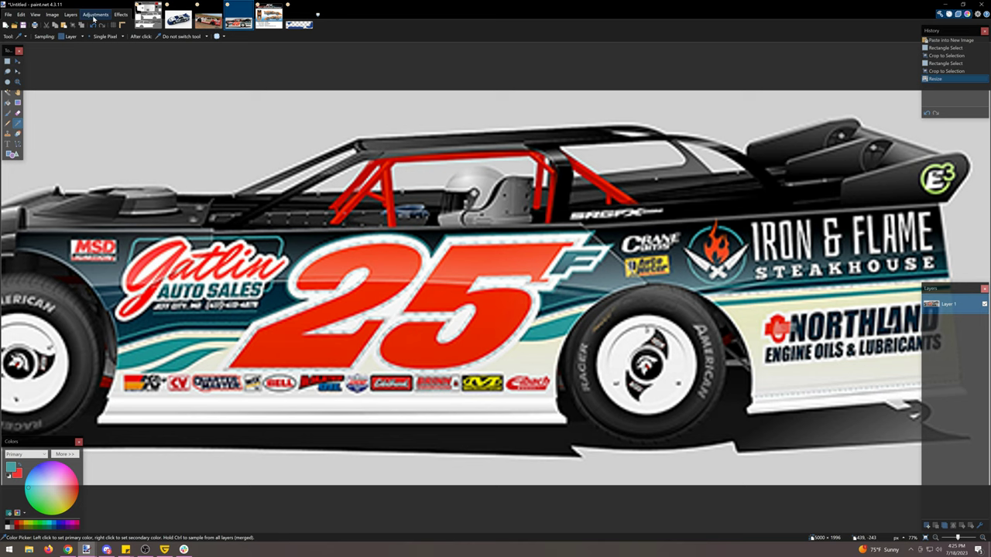
left_click(94, 14)
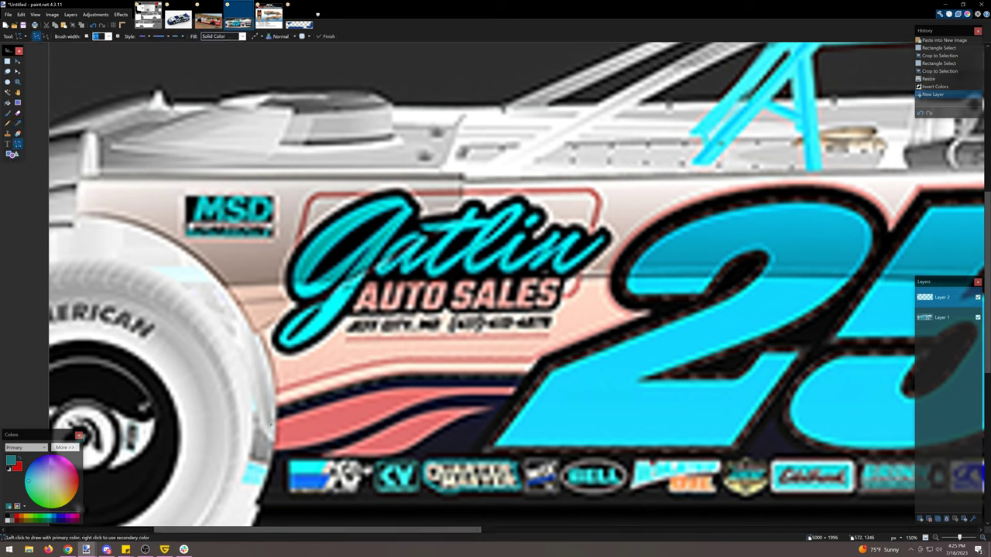
Draw a teal line along the swoosh stripe edge and bend it to follow the curve.
left_click_drag(271, 425, 532, 390)
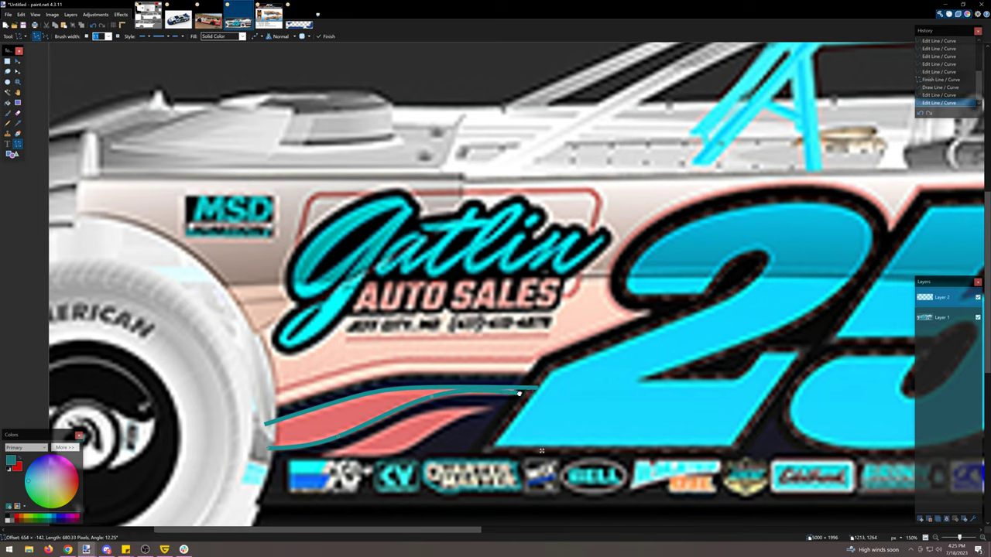
left_click_drag(519, 395, 424, 399)
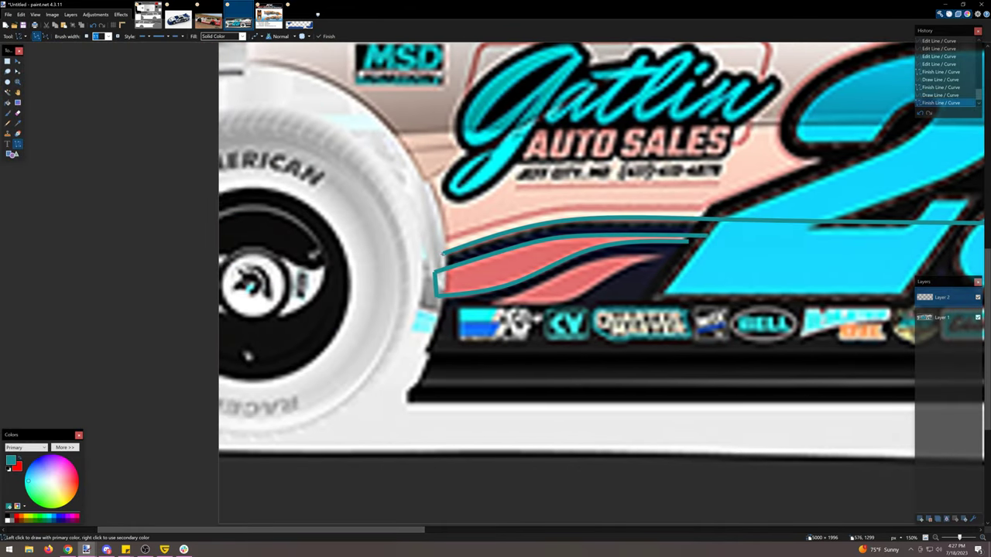
left_click_drag(441, 256, 340, 472)
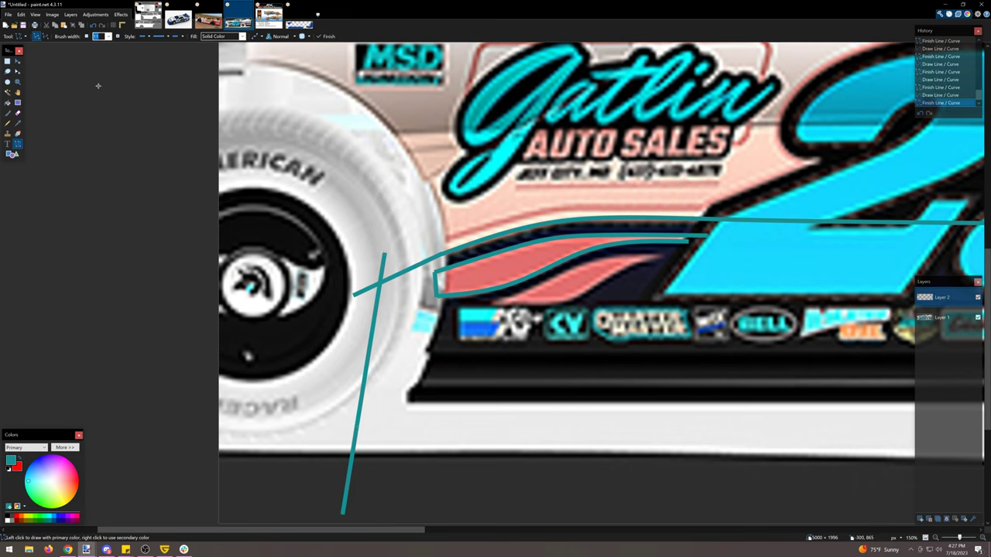
mouse_move(7, 93)
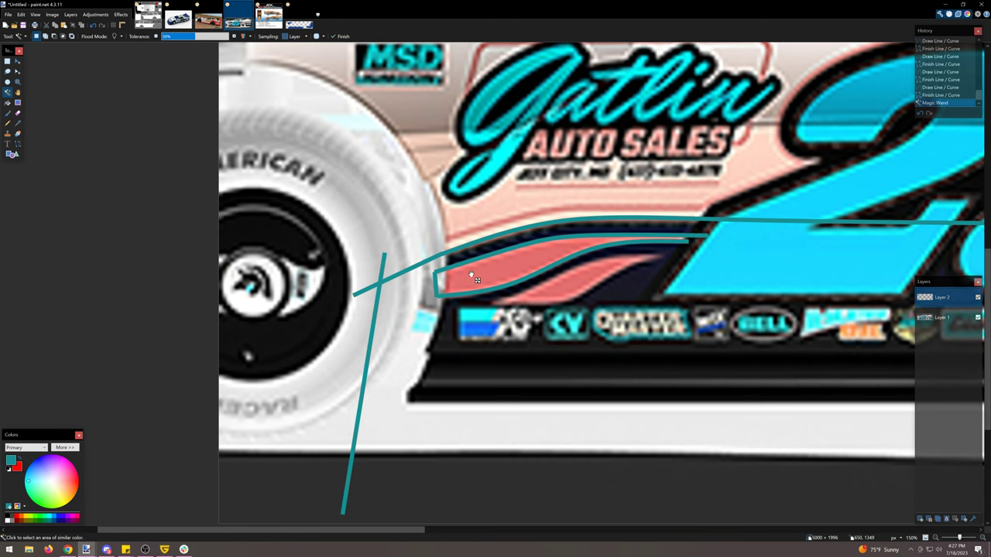
left_click(471, 276)
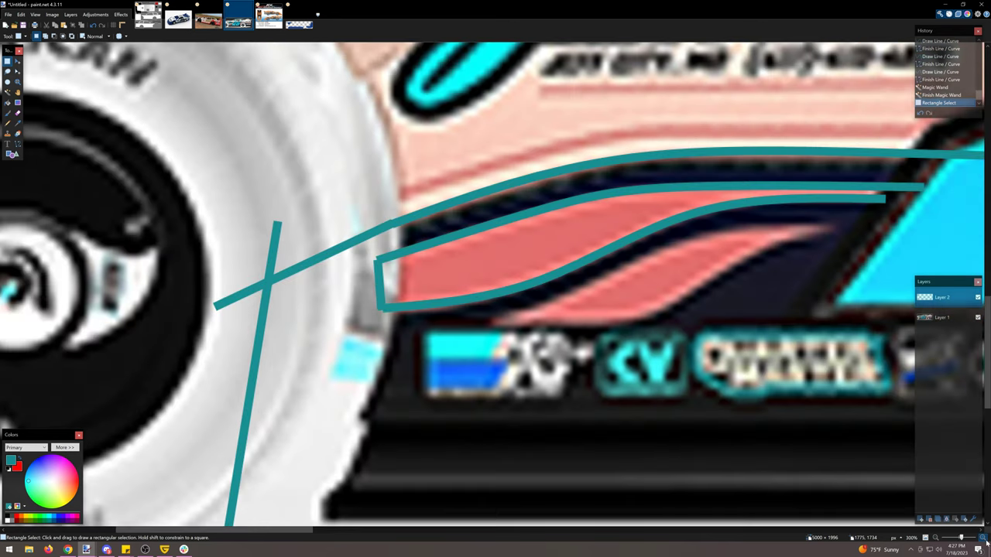
scroll("down", 3)
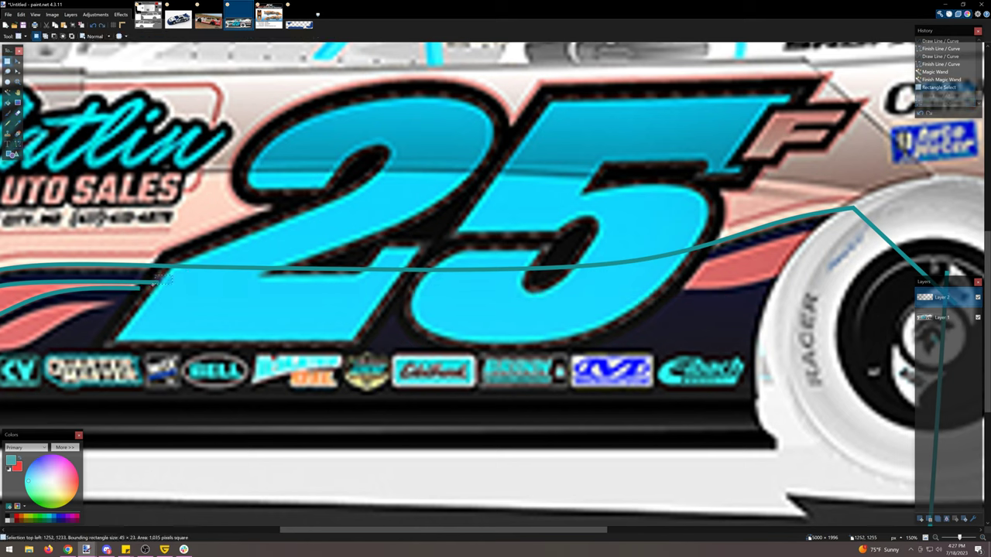
Select and erase the stray teal line piece beside the 25's outline.
left_click_drag(167, 280, 101, 292)
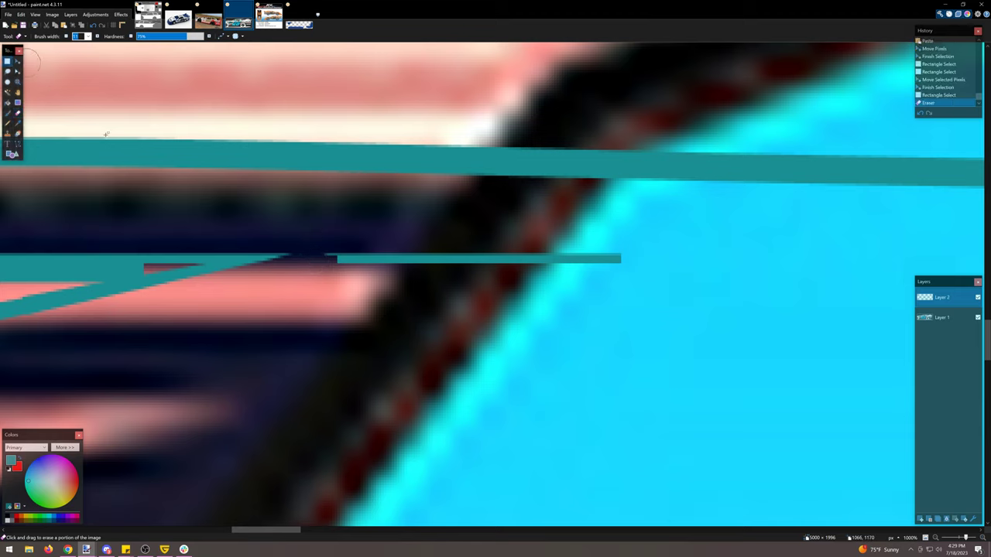
left_click(10, 61)
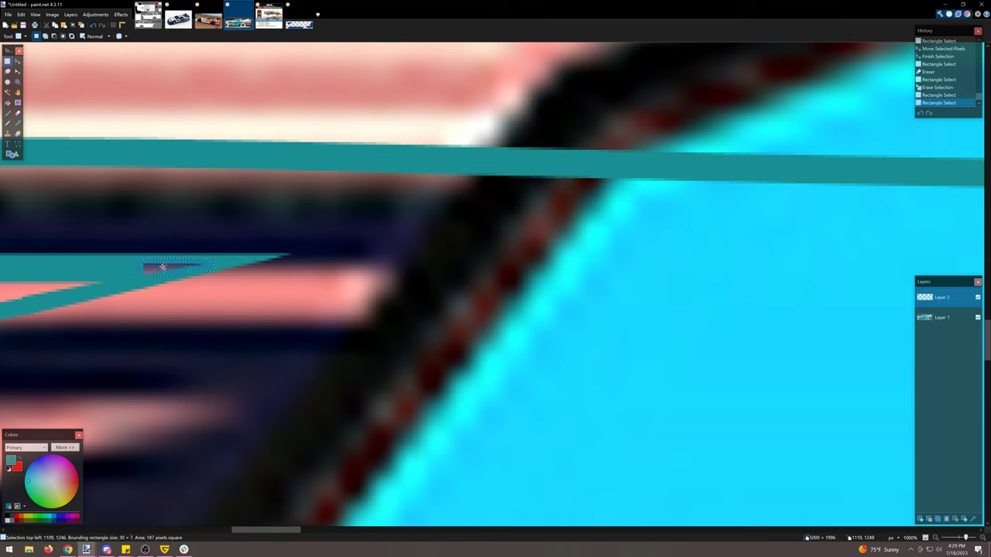
Magic Wand–select the region enclosed by the traced front stripe outline.
left_click(7, 102)
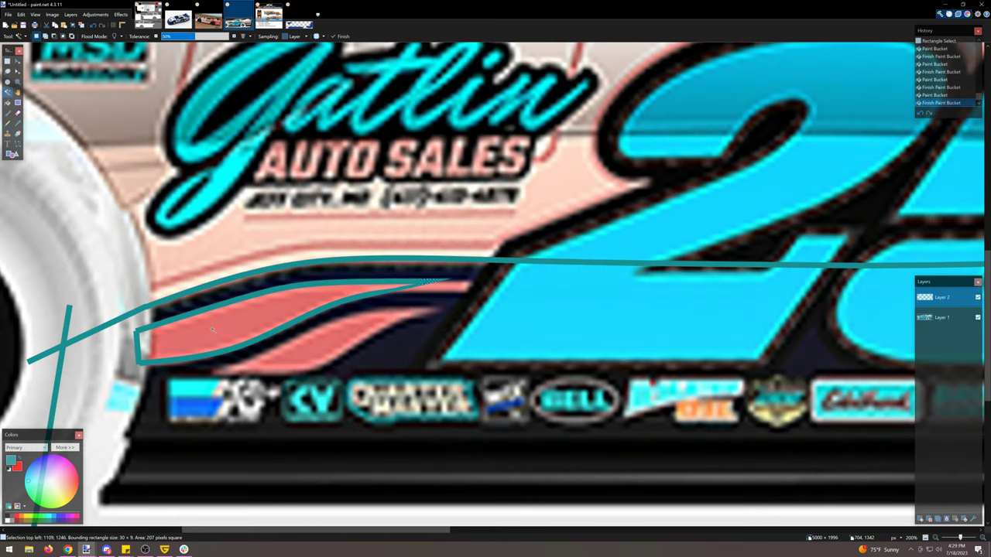
left_click(225, 333)
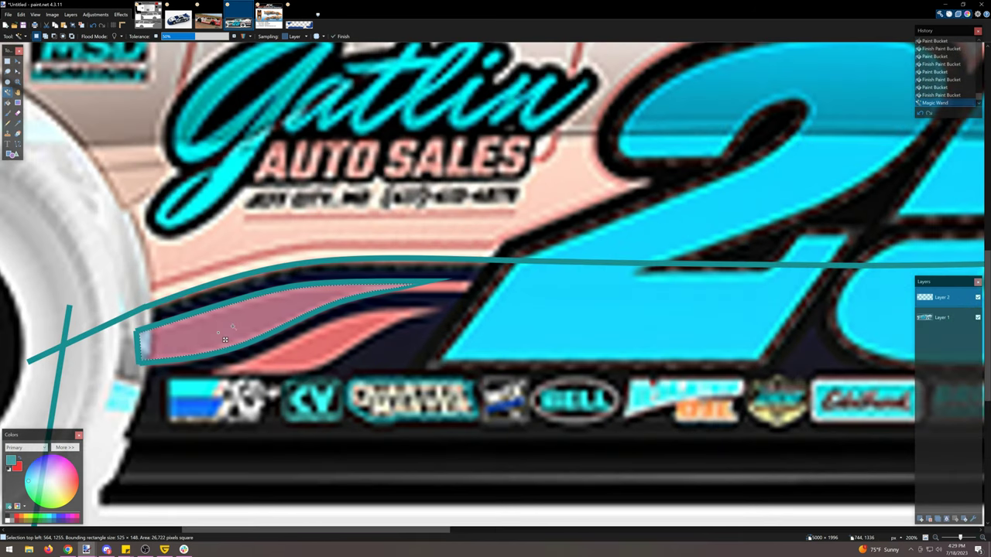
mouse_move(749, 373)
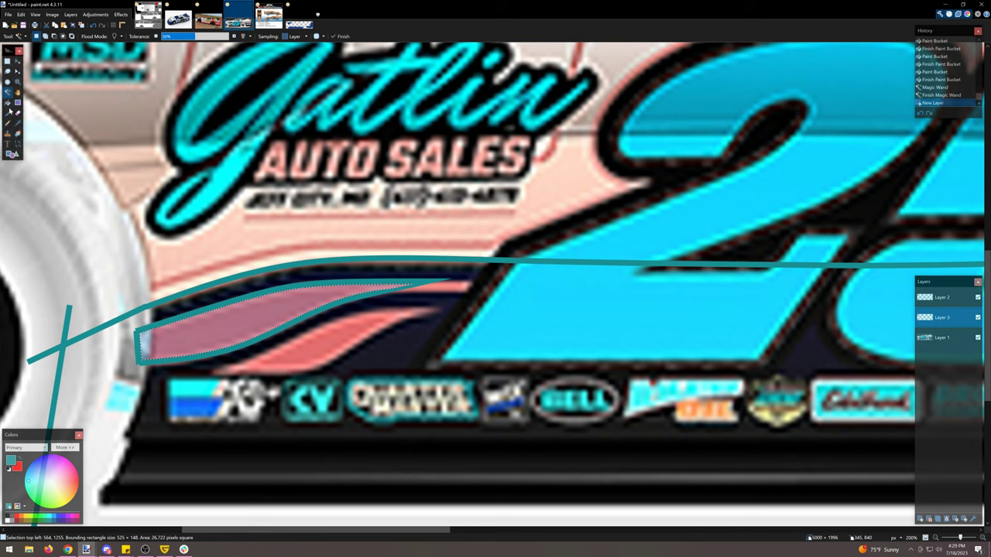
Paint Bucket the front swoosh stripe solid teal, filling the leftover gaps.
left_click(232, 325)
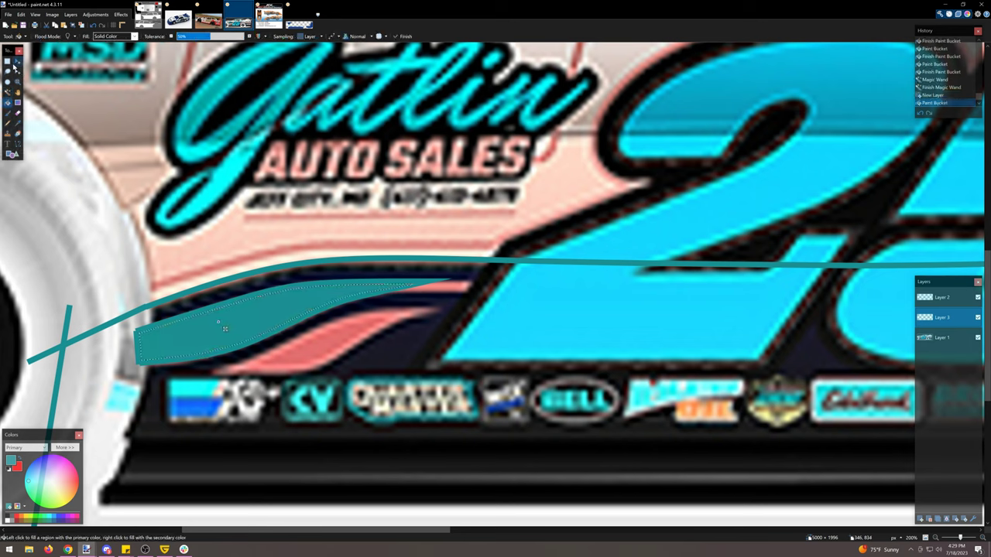
left_click(17, 103)
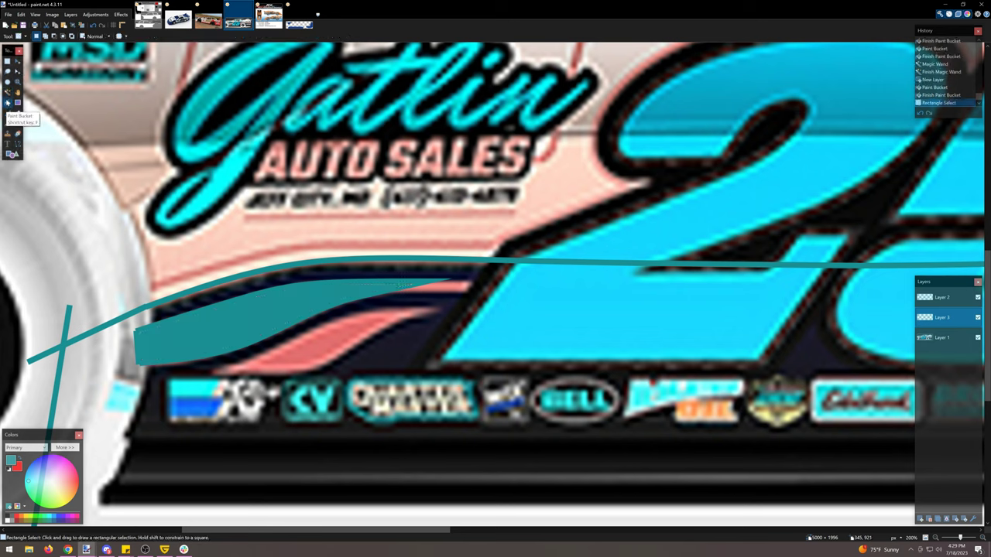
left_click(6, 103)
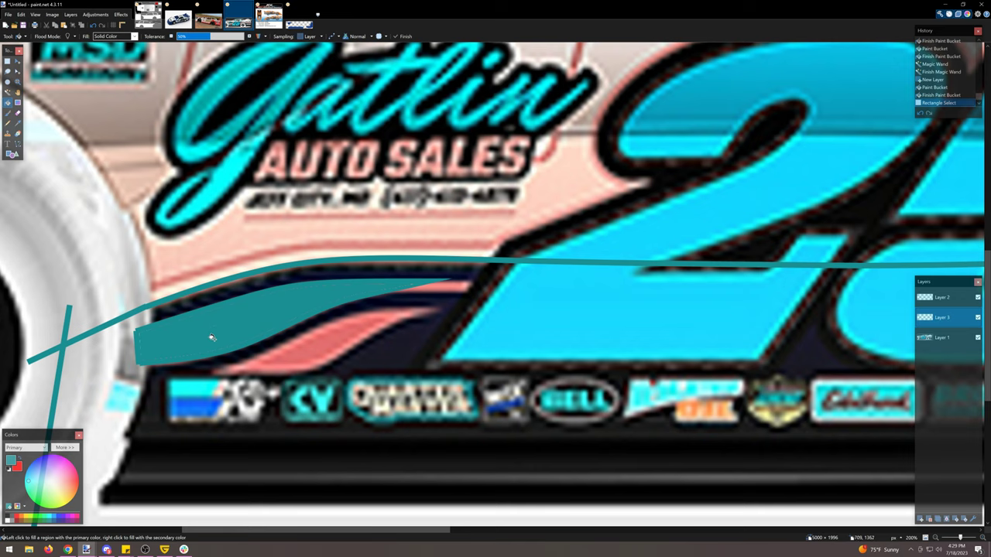
left_click(211, 337)
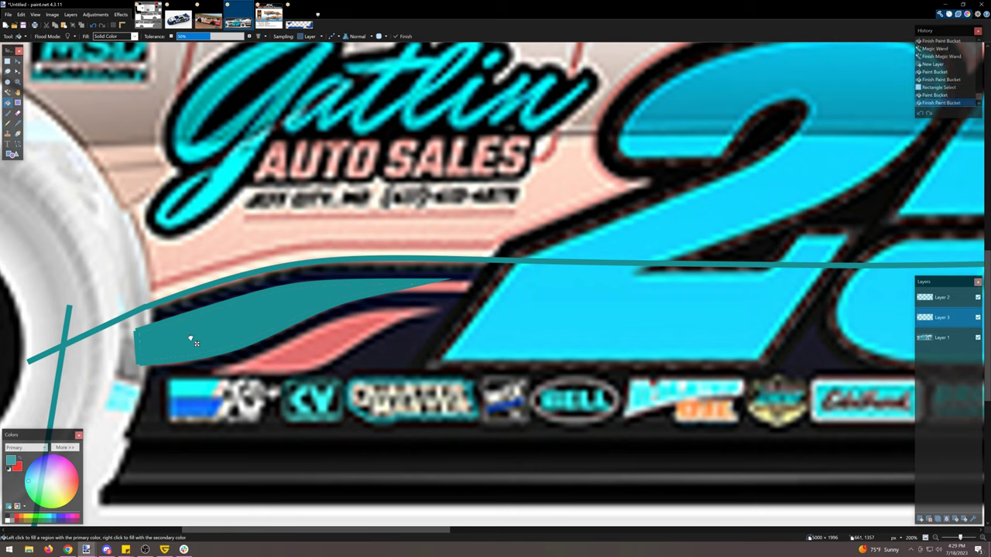
left_click(270, 306)
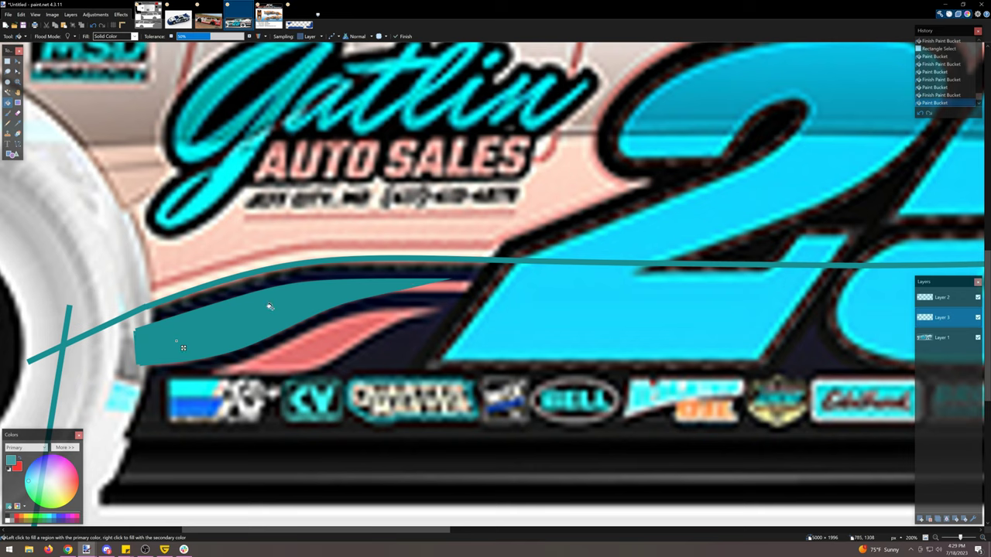
left_click(210, 211)
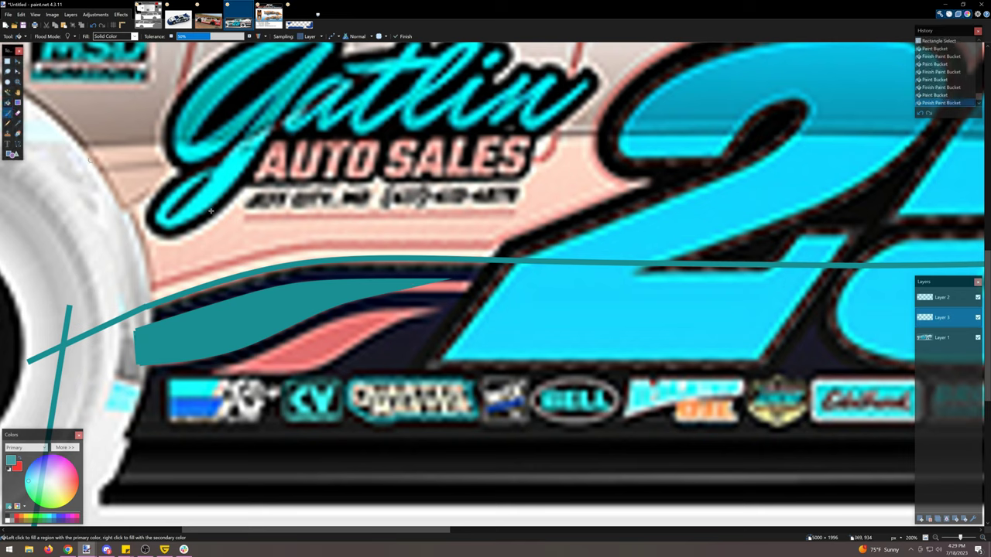
left_click(17, 112)
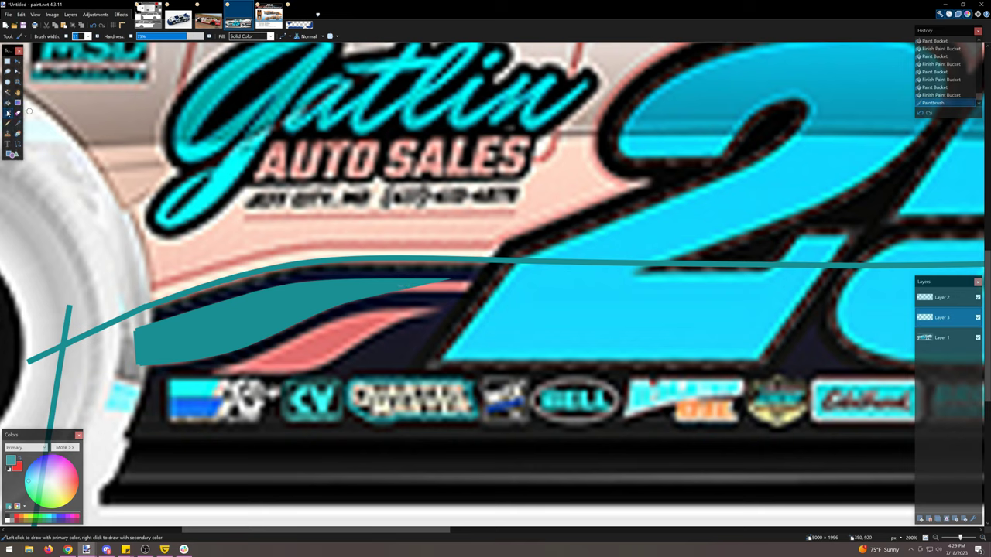
mouse_move(380, 464)
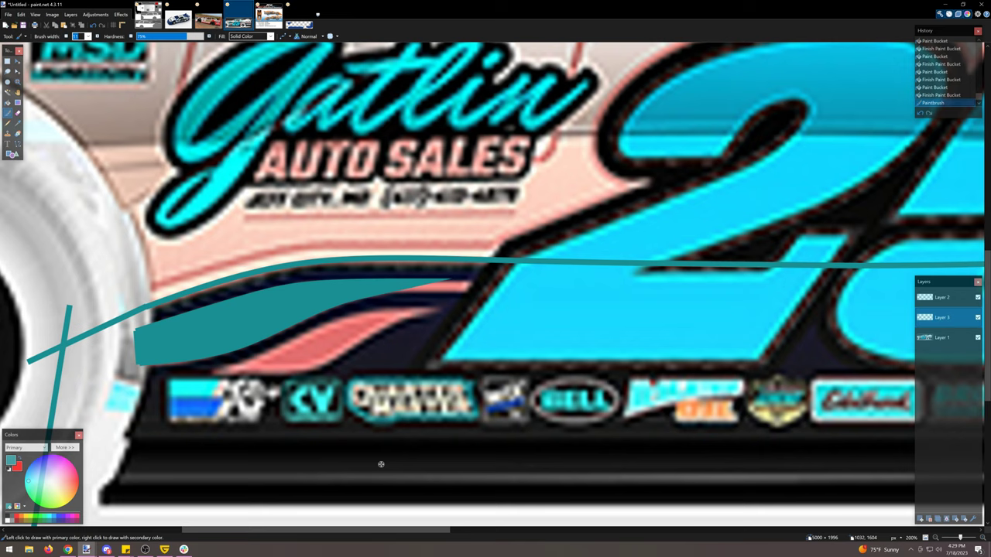
mouse_move(223, 317)
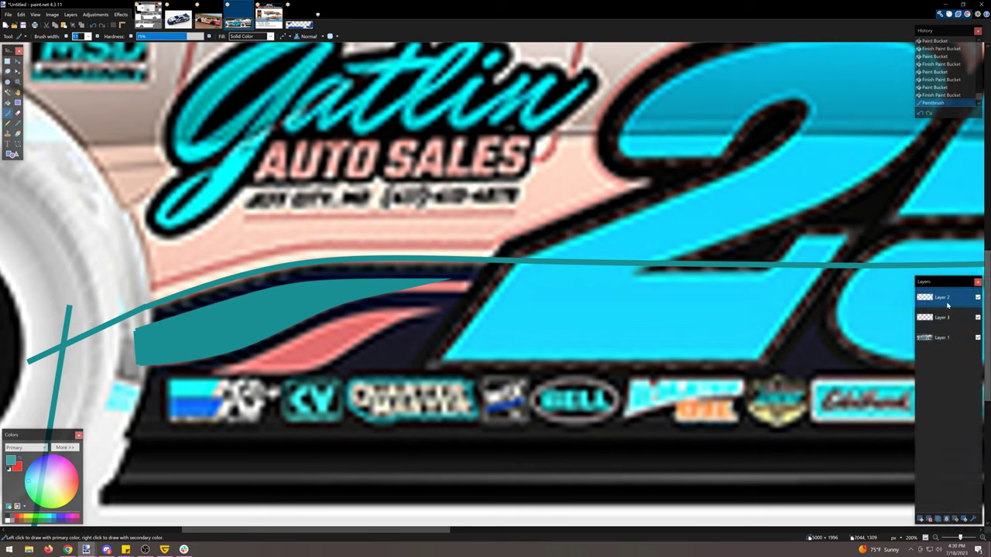
Zoom out to the whole car side and add a new layer for the body fill.
left_click(6, 113)
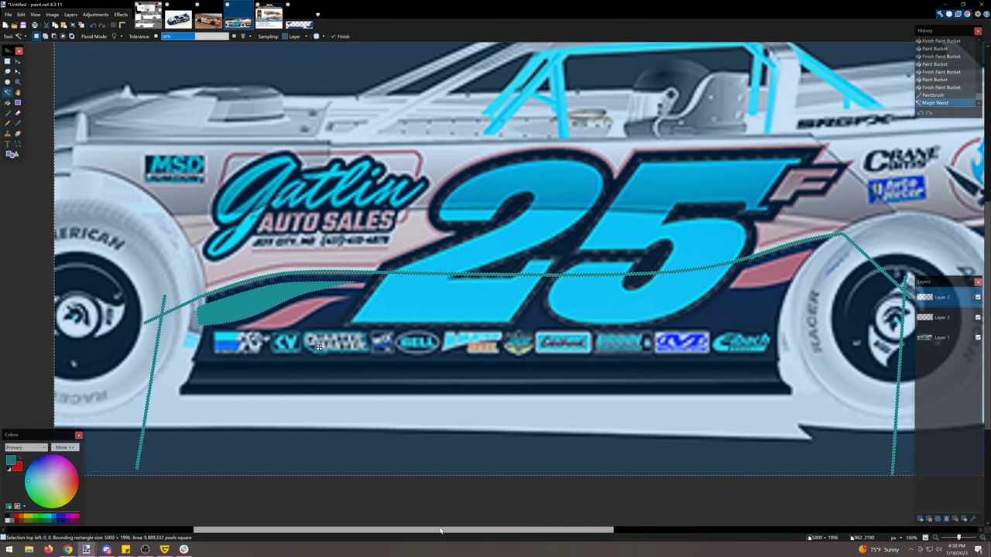
left_click(8, 60)
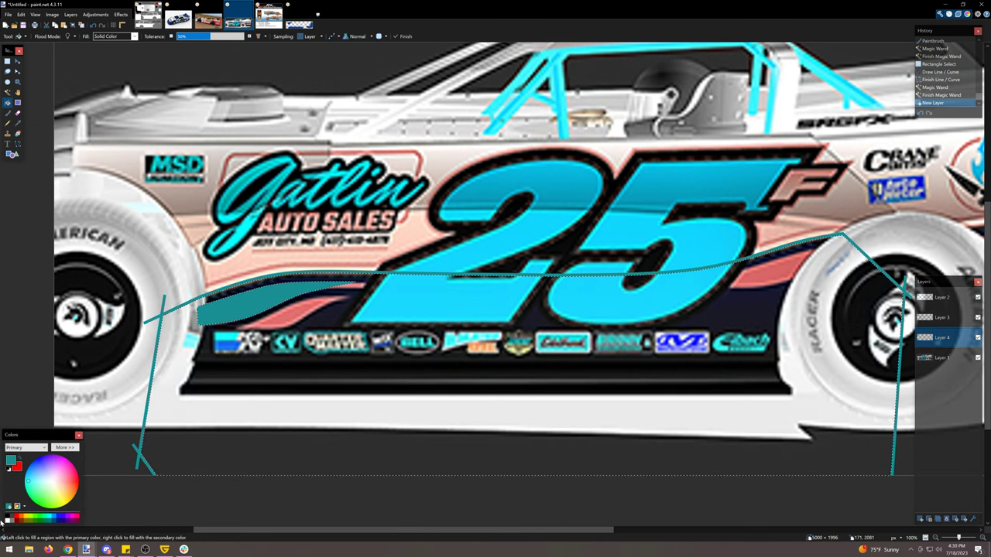
Fill the traced lower body area from front to rear wheel with solid white.
left_click(325, 395)
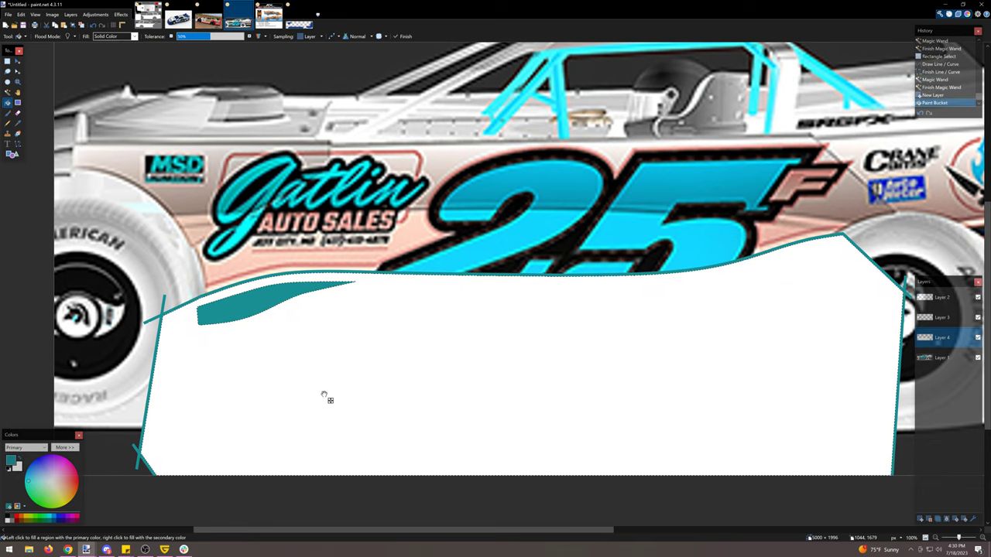
left_click(6, 62)
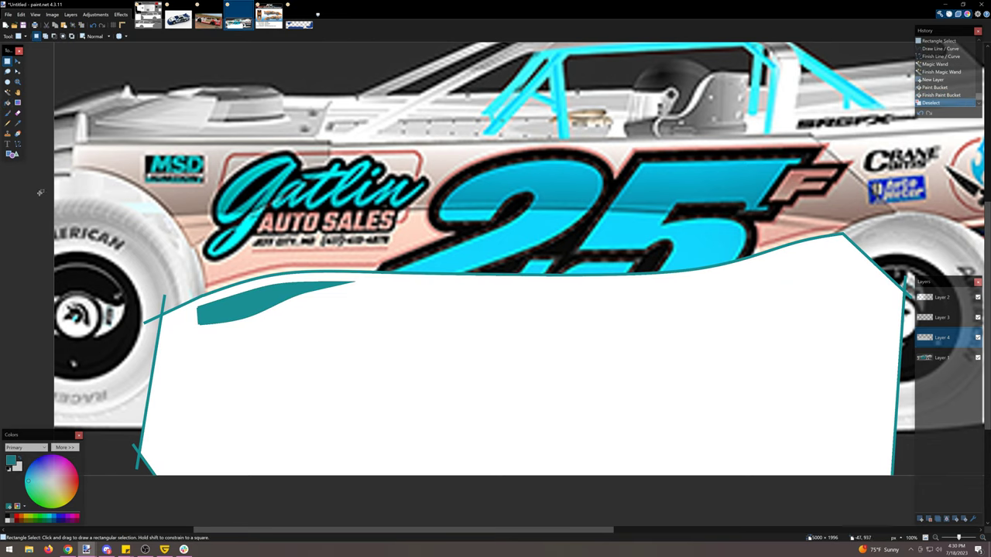
left_click(17, 102)
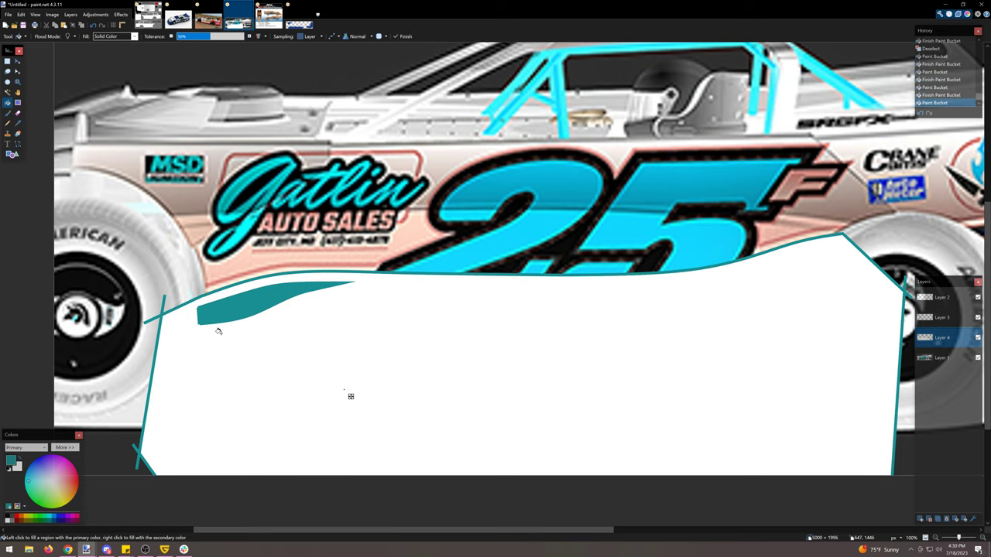
mouse_move(401, 309)
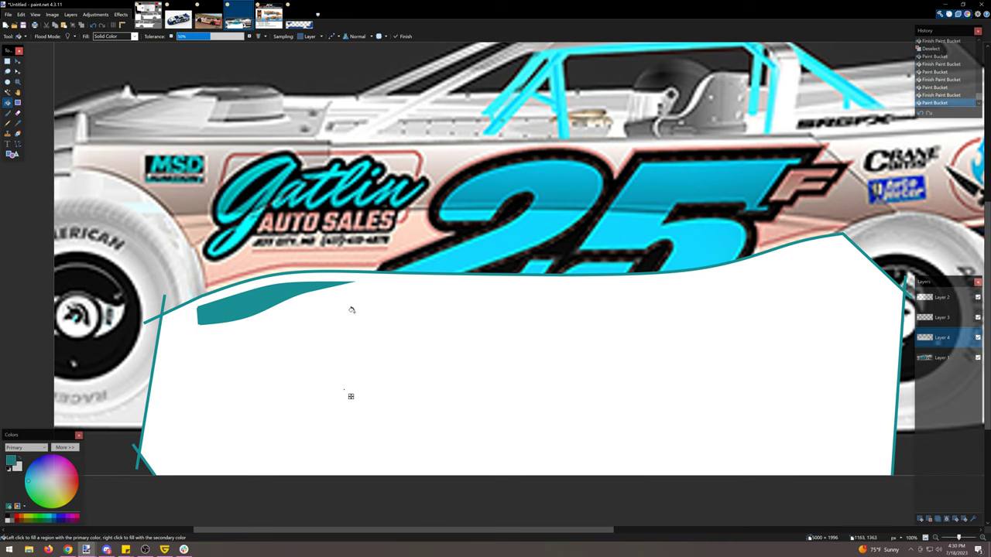
mouse_move(890, 291)
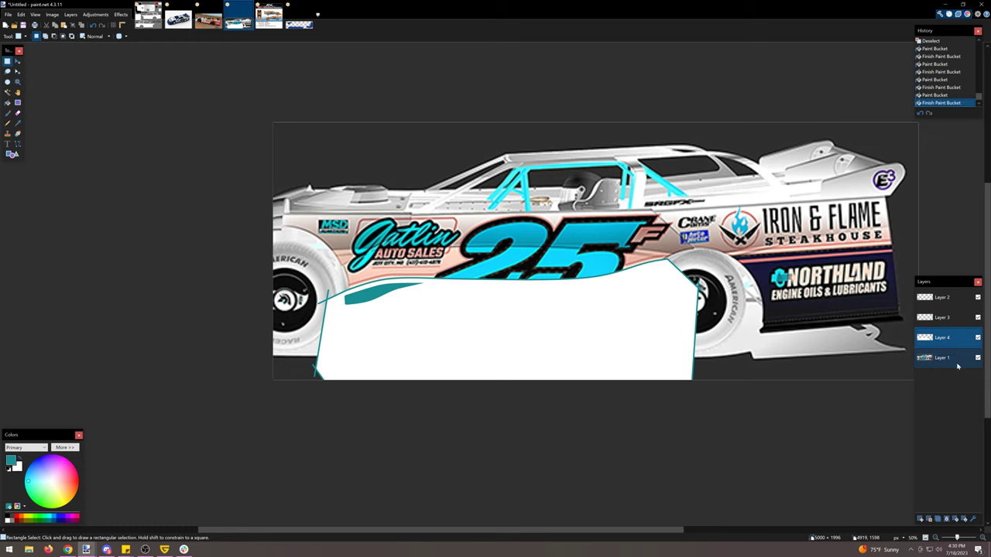
Adjust the white body fill layer's properties and merge it down, then pick the Paint Bucket.
left_click(941, 337)
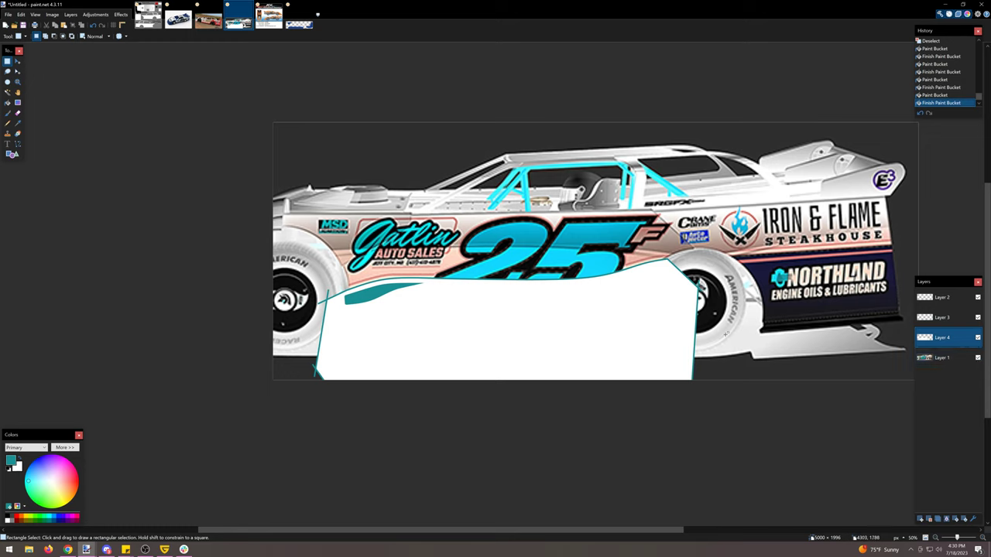
left_click(942, 318)
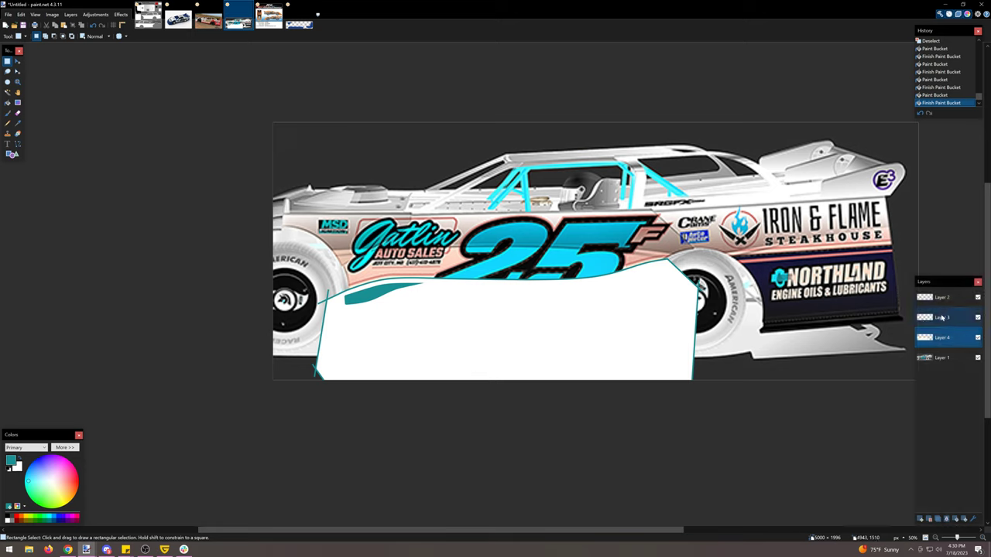
left_click(944, 297)
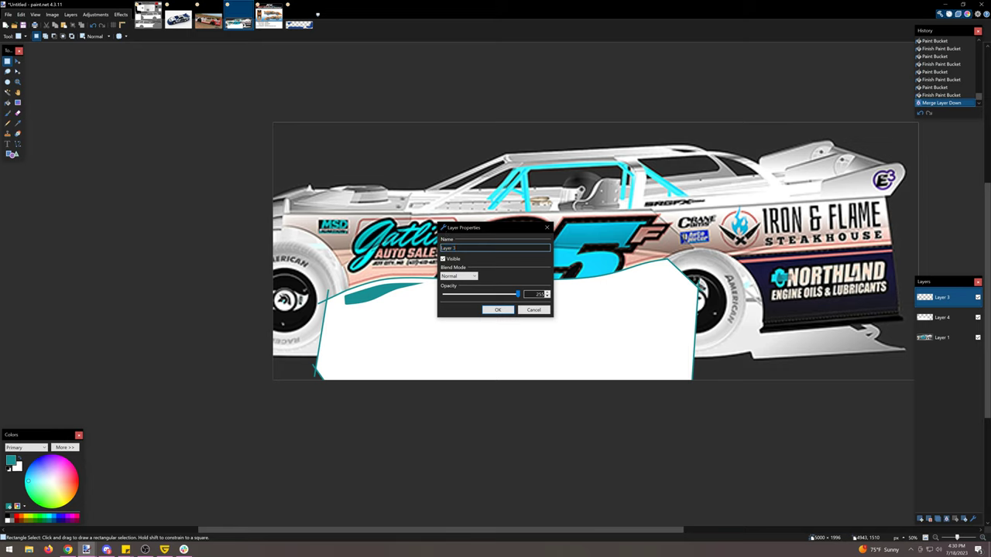
left_click(499, 310)
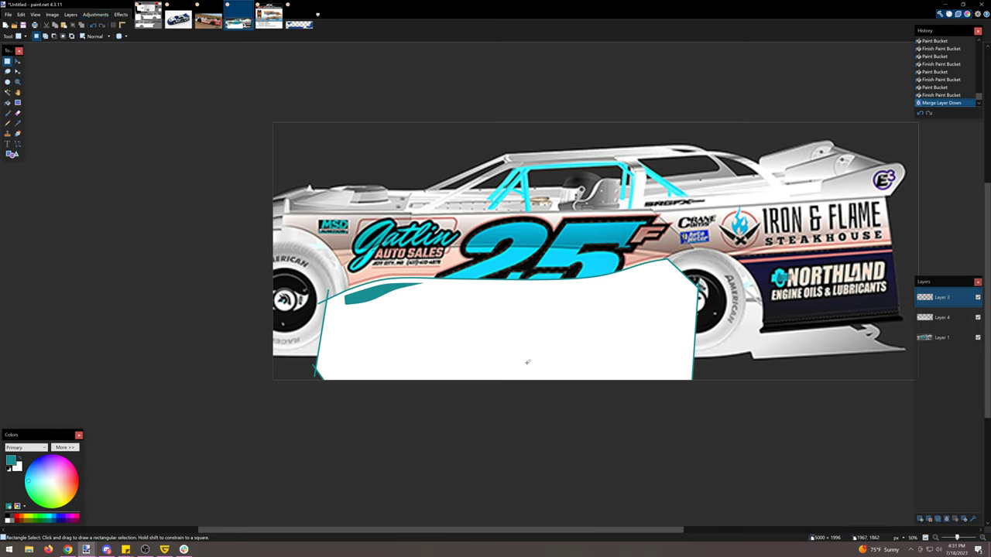
mouse_move(368, 297)
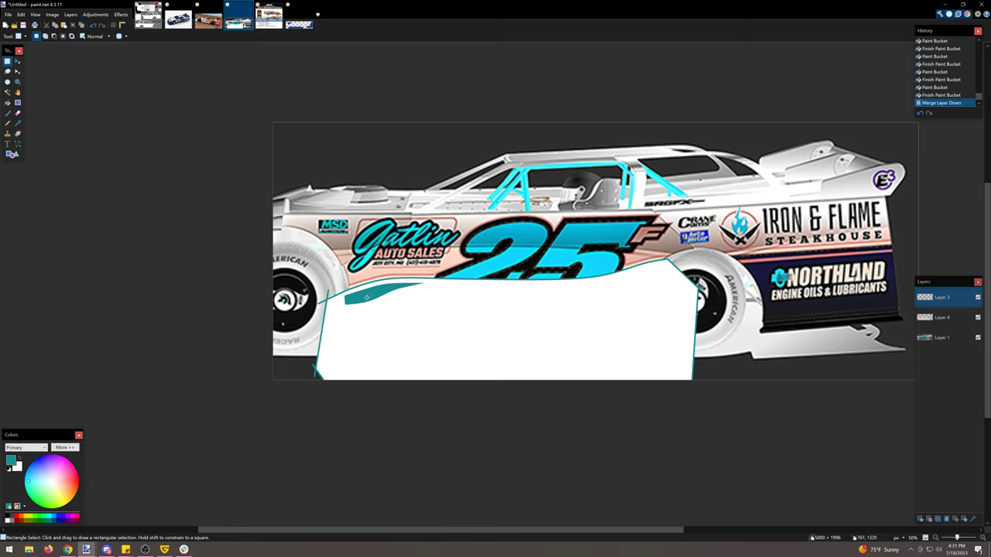
mouse_move(96, 14)
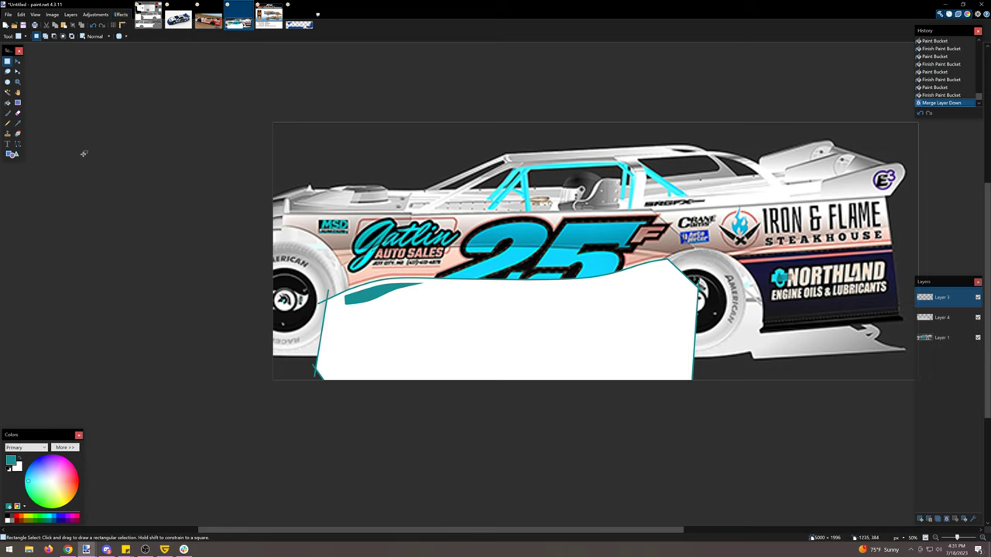
left_click(6, 102)
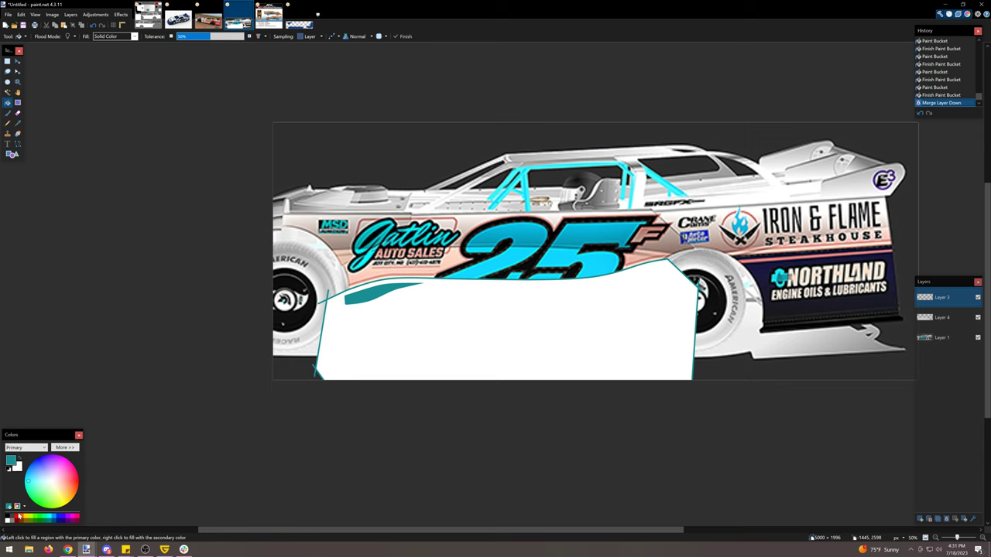
left_click(380, 292)
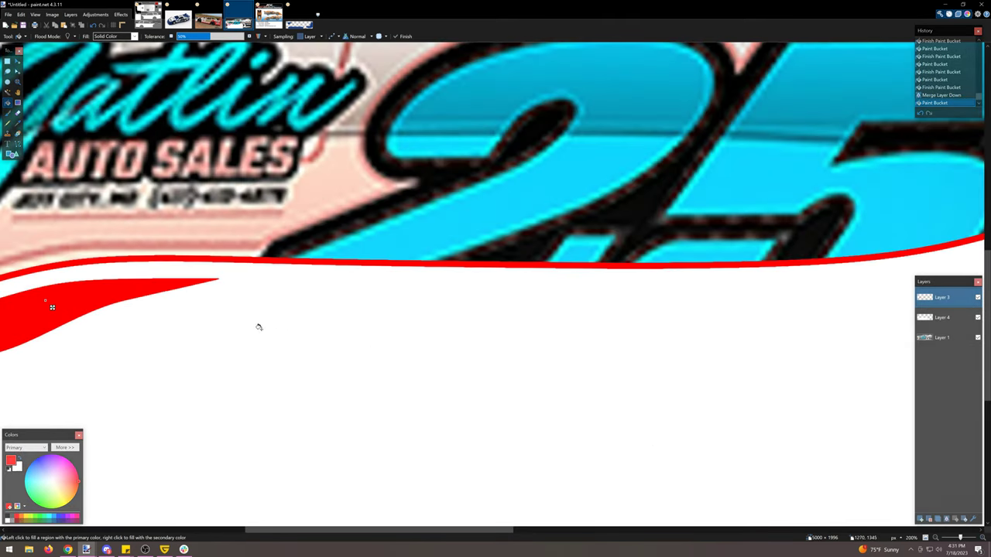
left_click(52, 306)
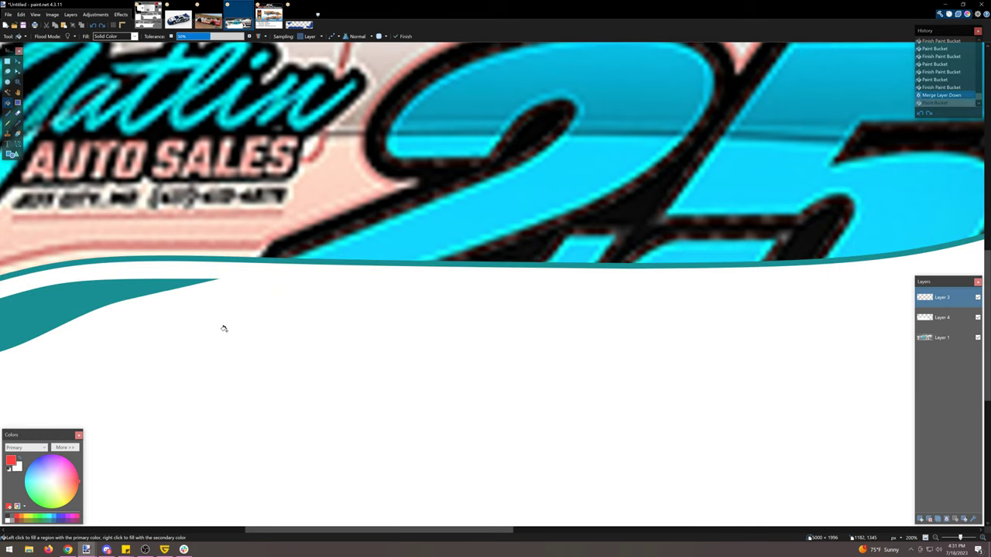
mouse_move(333, 38)
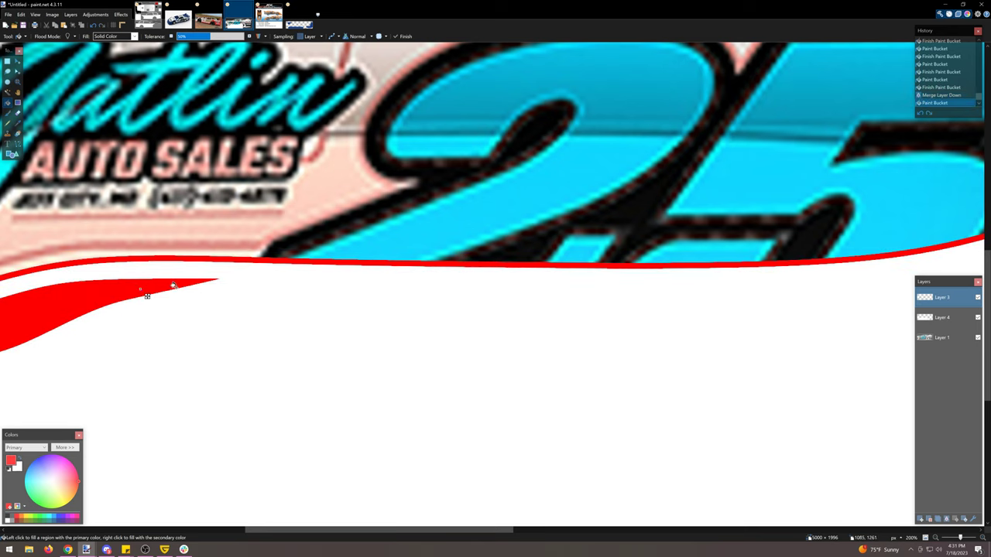
mouse_move(305, 260)
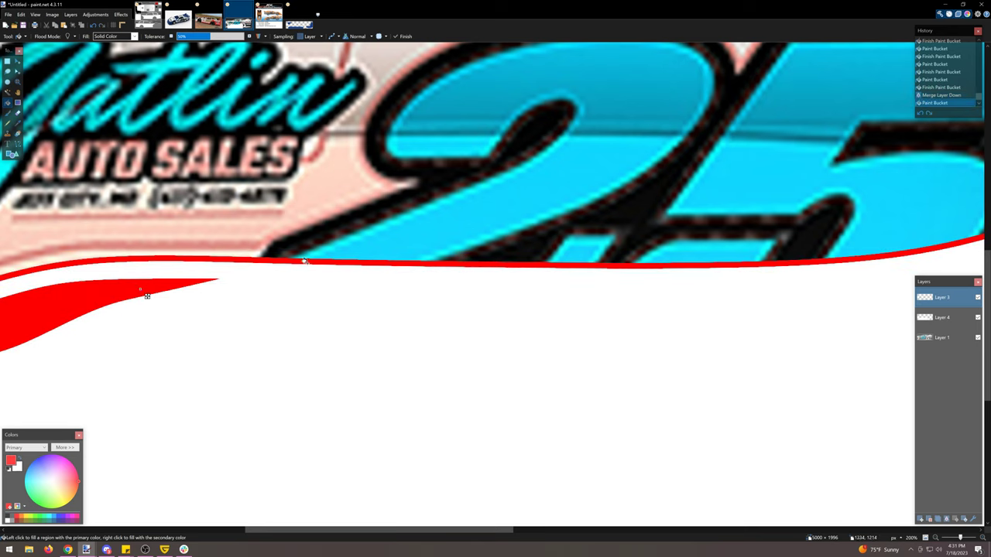
left_click(147, 298)
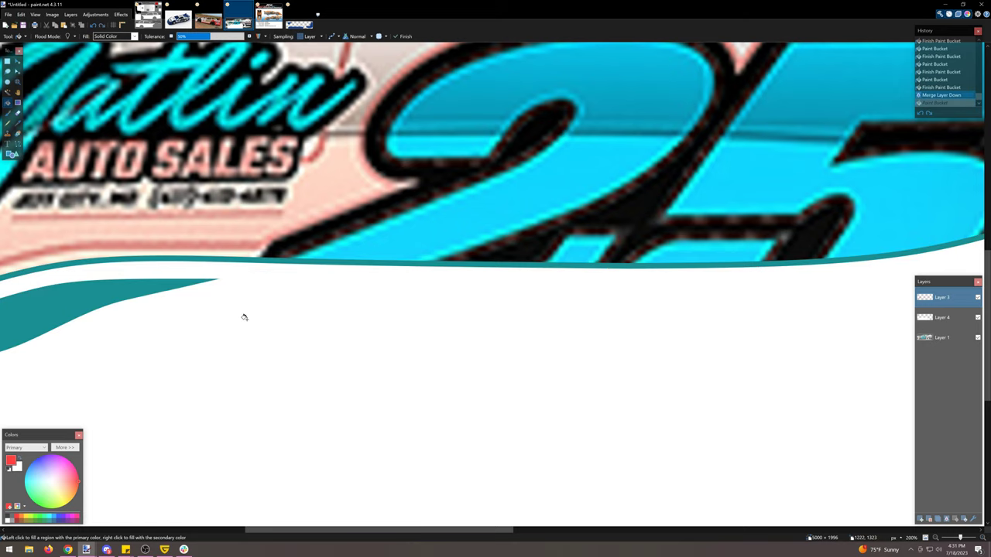
mouse_move(294, 329)
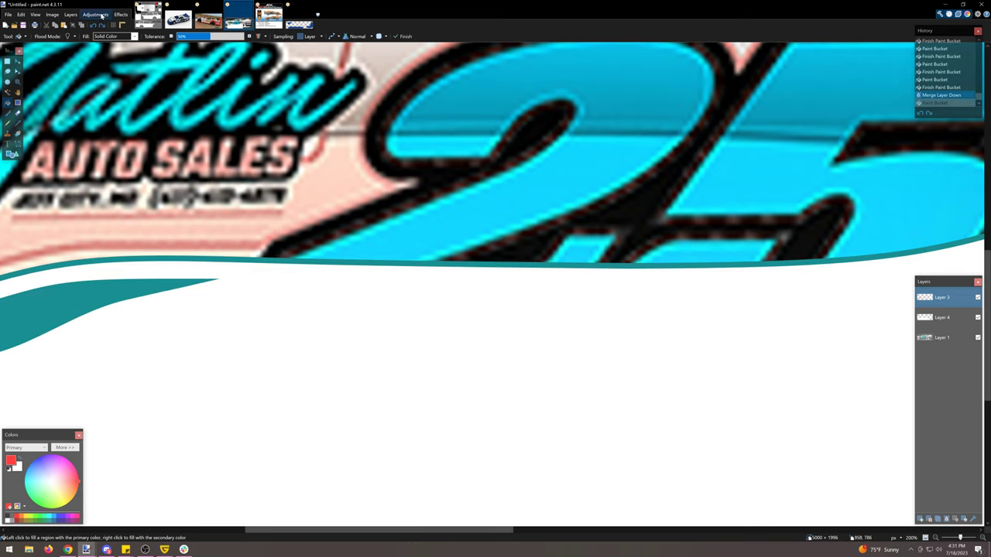
left_click(96, 14)
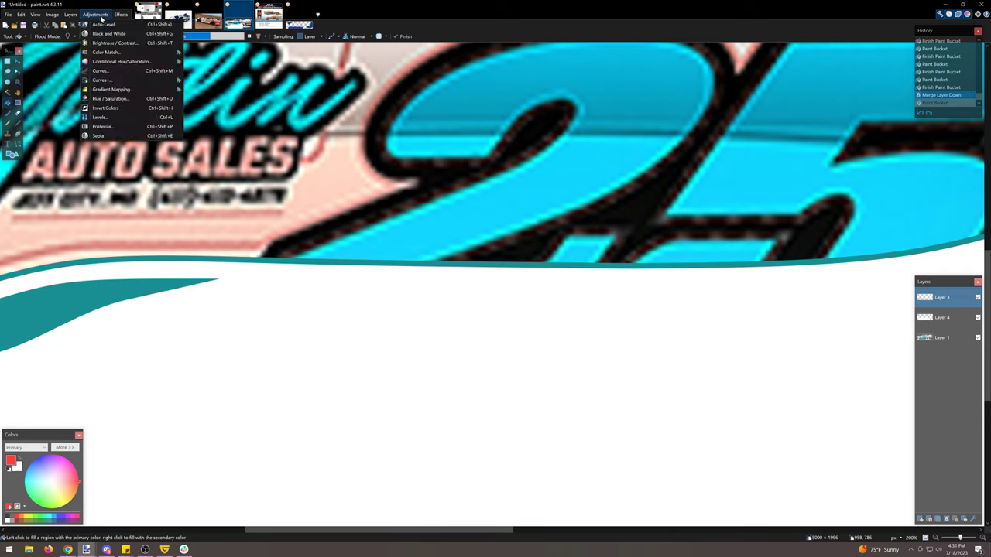
mouse_move(108, 99)
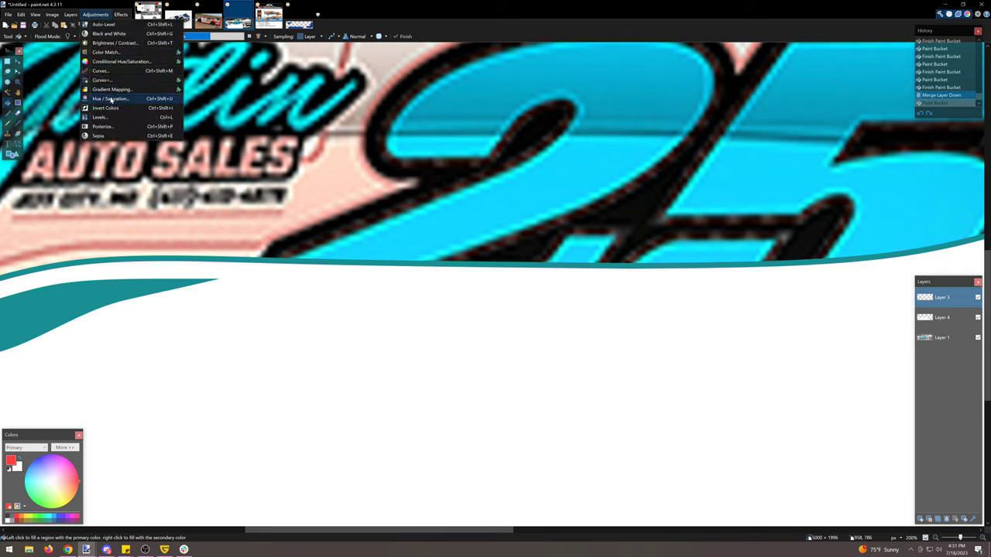
left_click(110, 99)
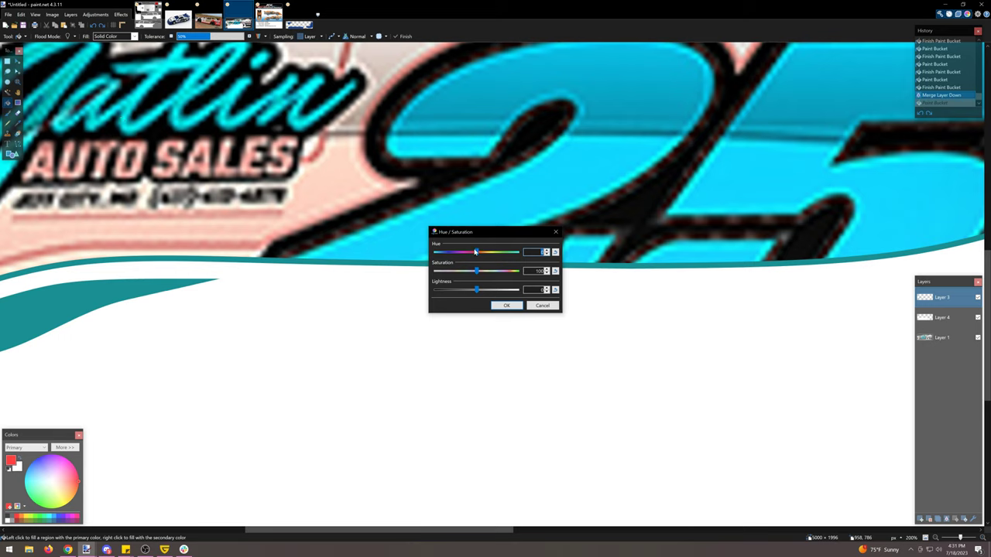
left_click_drag(477, 250, 434, 251)
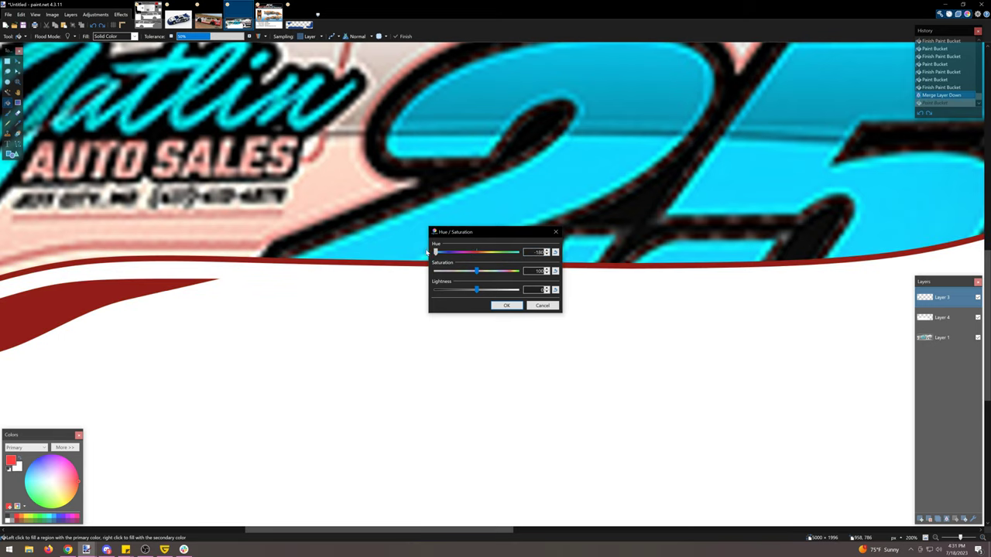
left_click_drag(434, 252, 464, 252)
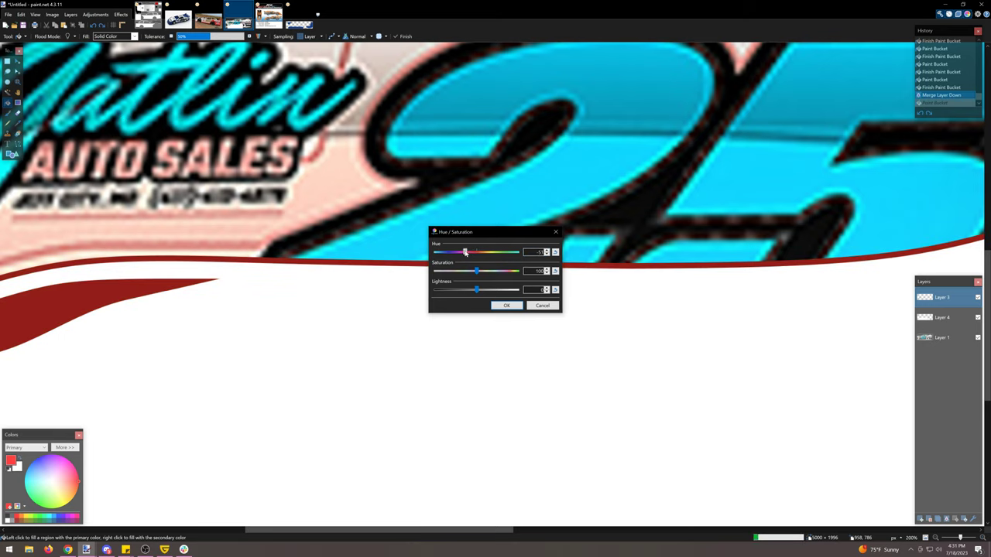
left_click_drag(465, 250, 480, 251)
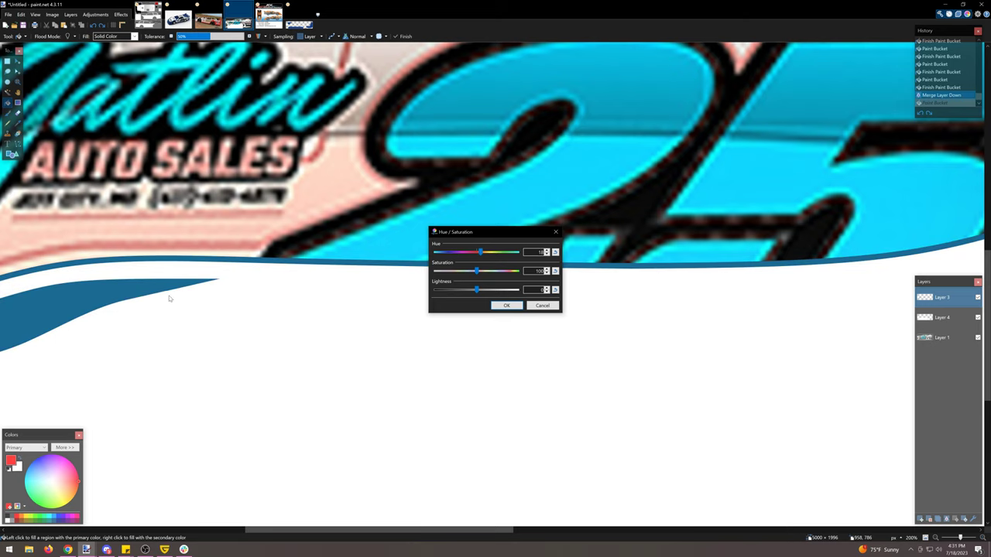
left_click_drag(480, 253, 477, 252)
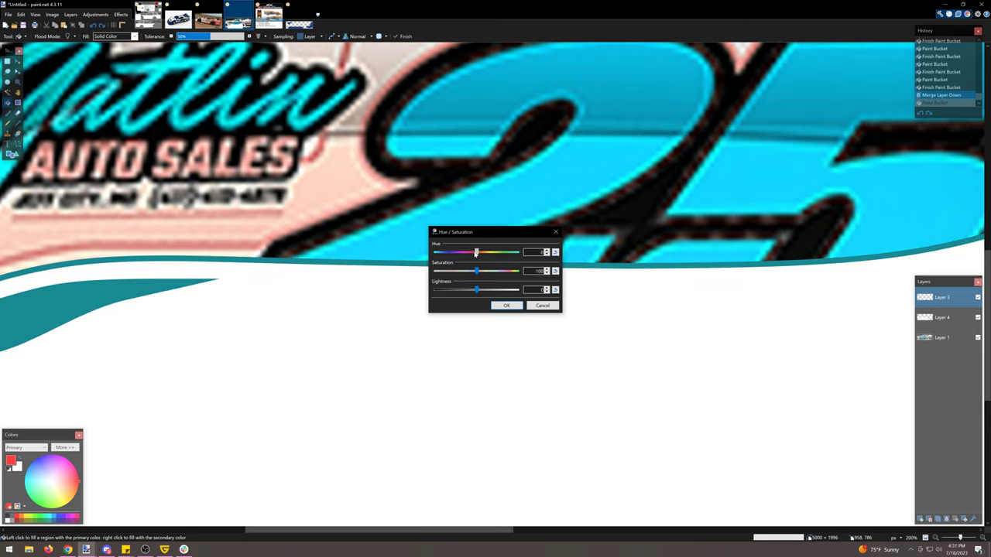
left_click_drag(477, 251, 452, 251)
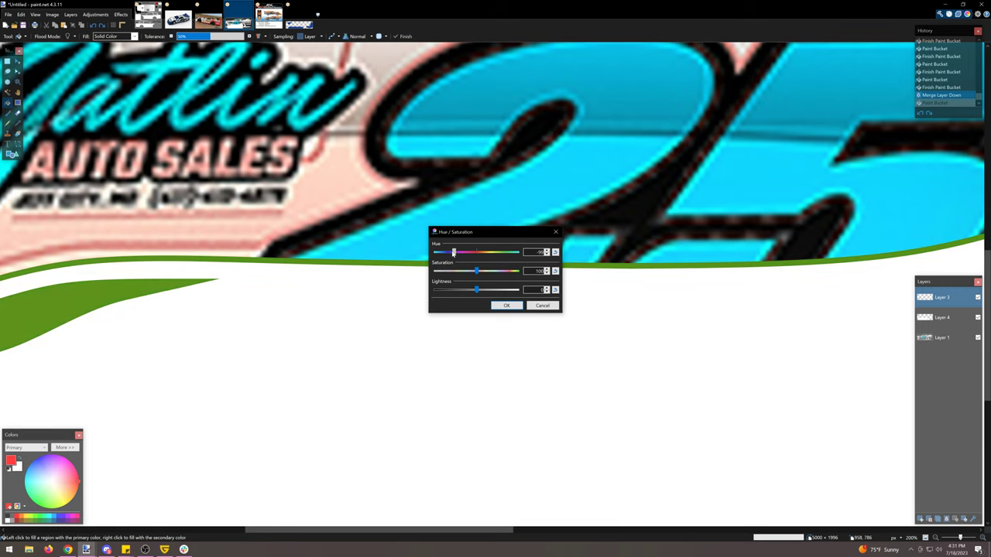
left_click_drag(452, 253, 441, 252)
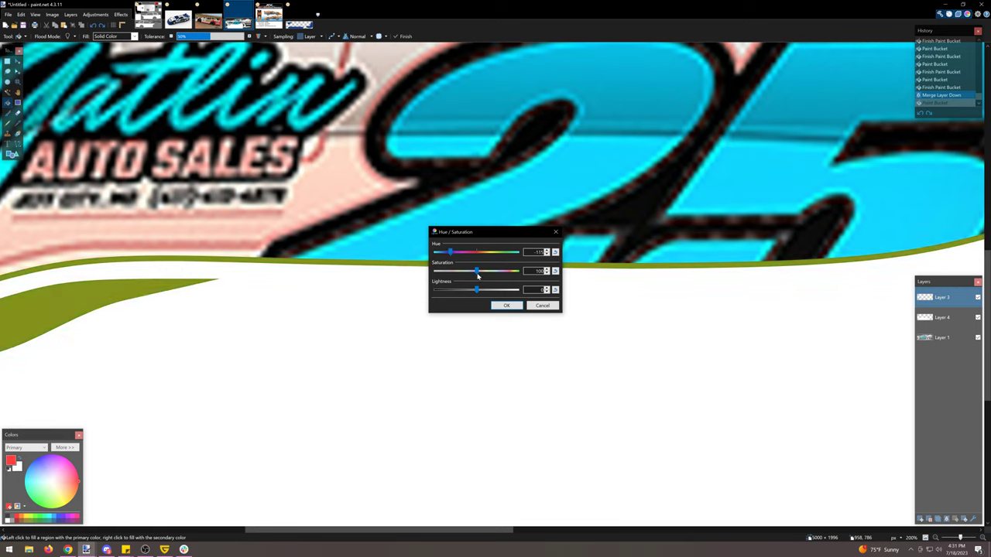
left_click_drag(477, 271, 495, 271)
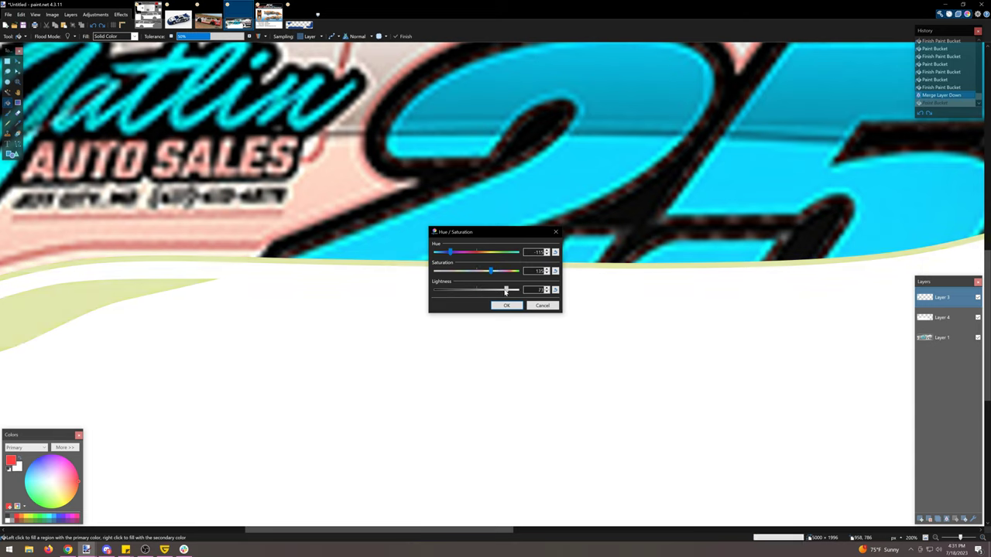
left_click_drag(505, 289, 489, 289)
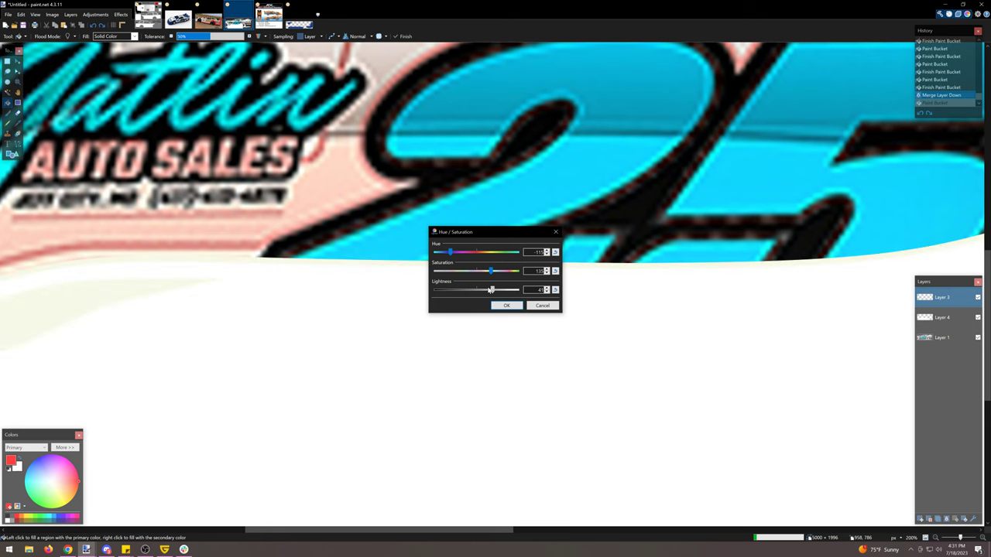
left_click(506, 304)
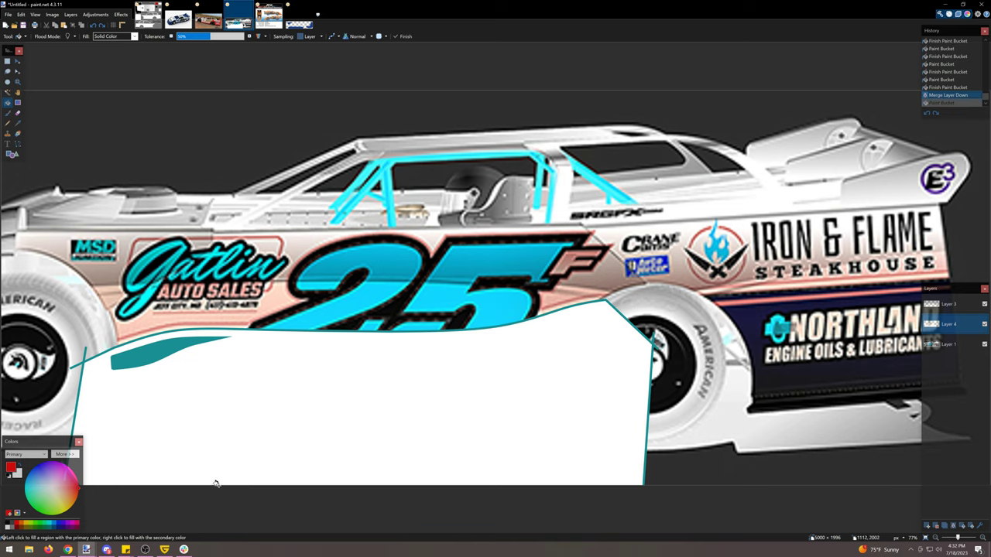
left_click(283, 402)
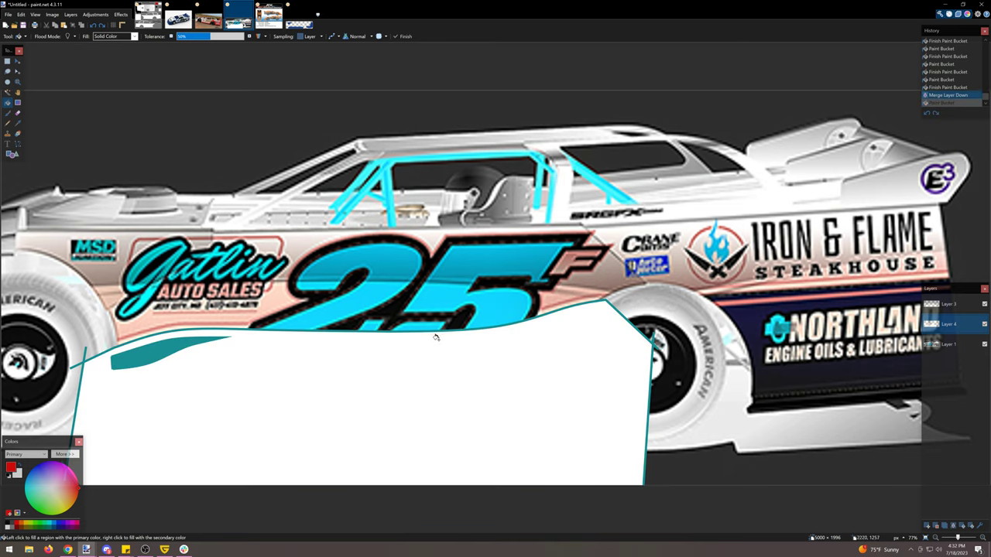
mouse_move(263, 245)
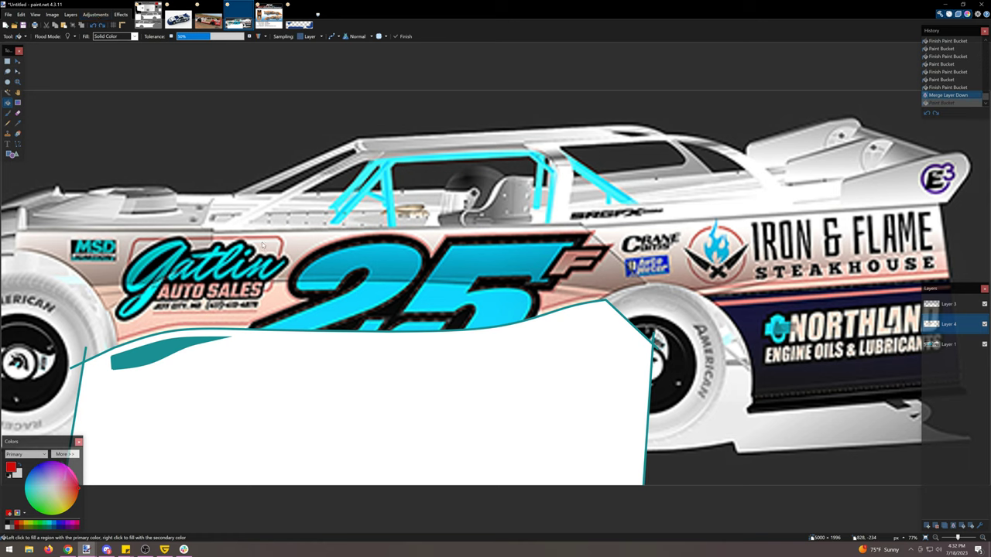
left_click(96, 14)
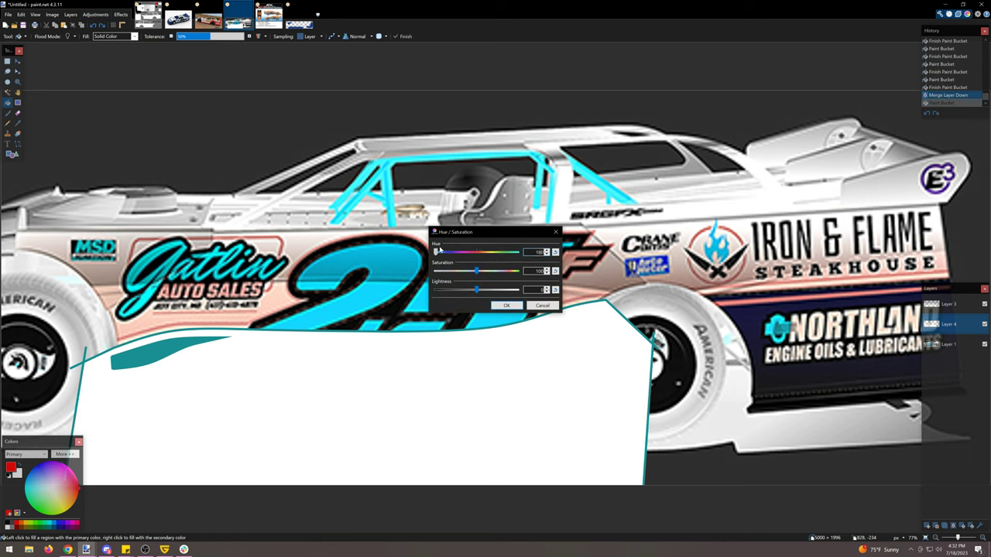
left_click_drag(440, 251, 514, 250)
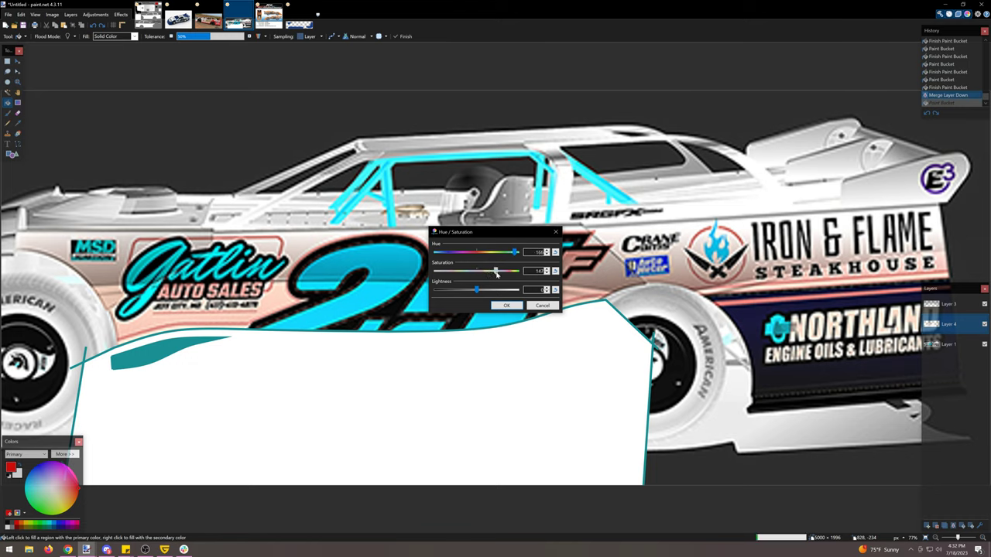
left_click_drag(496, 271, 514, 271)
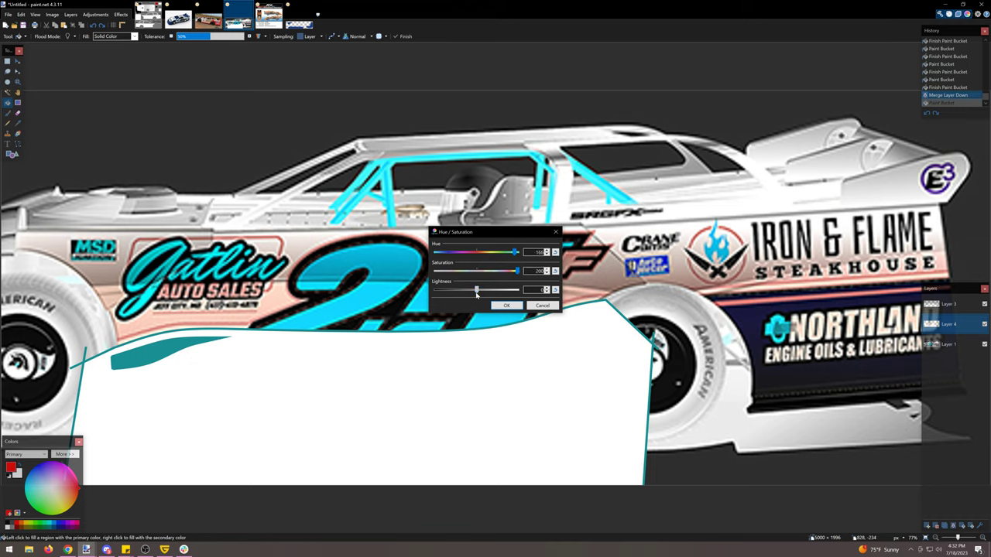
left_click_drag(477, 289, 517, 290)
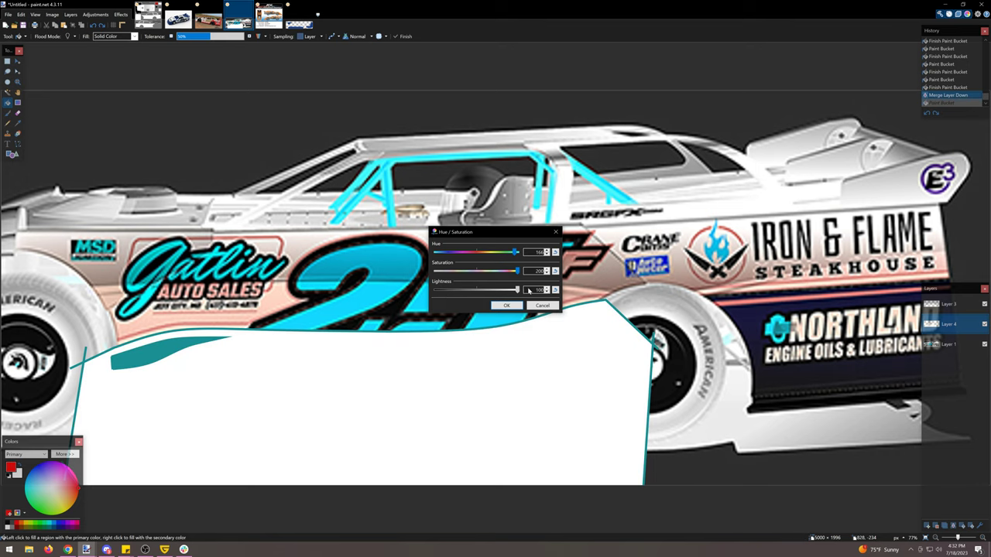
left_click(507, 305)
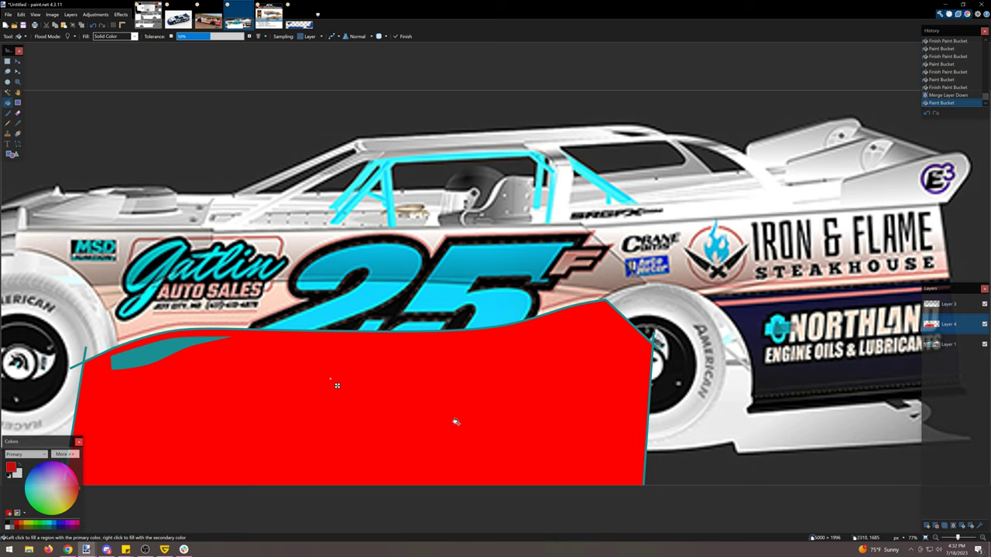
mouse_move(427, 346)
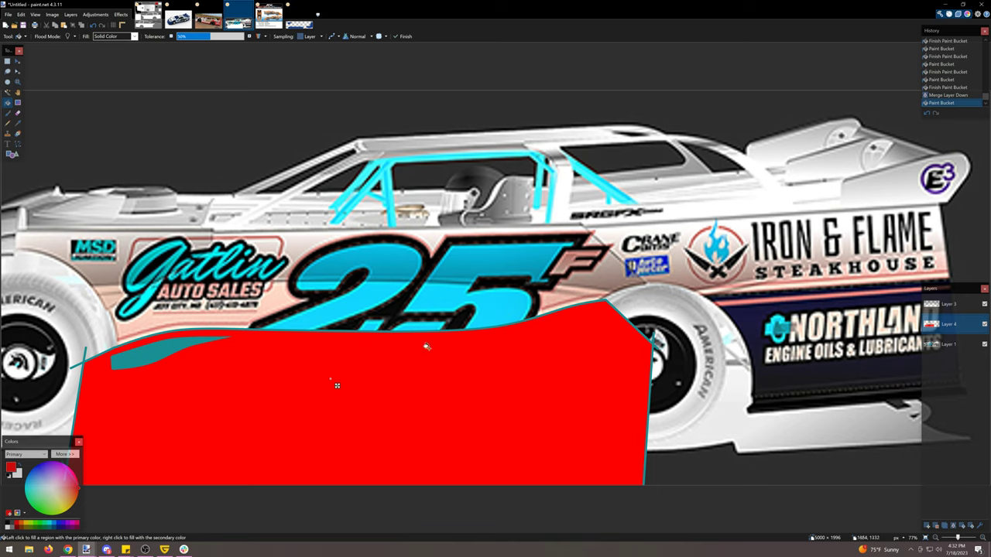
mouse_move(575, 343)
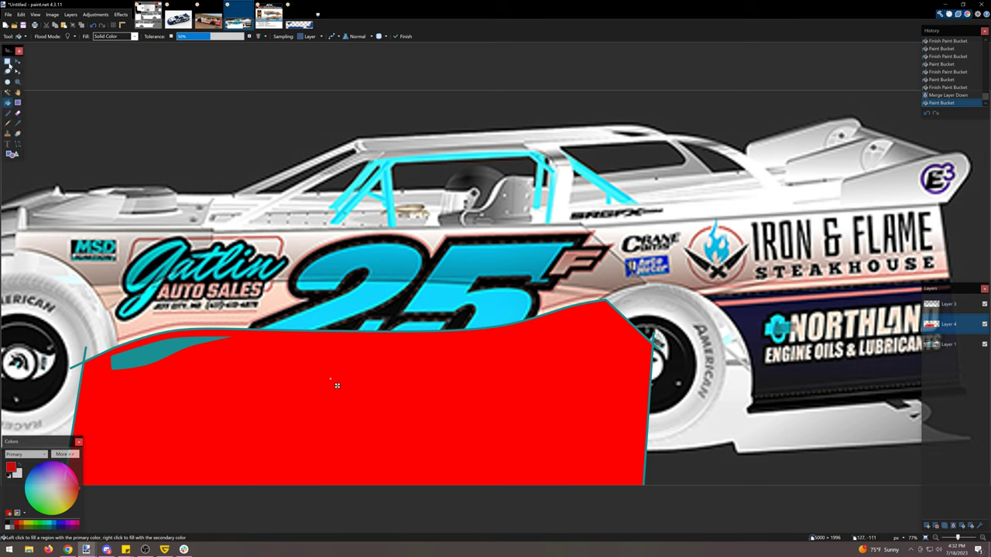
Apply Black and White to strip the colour from the red body shape.
left_click(8, 62)
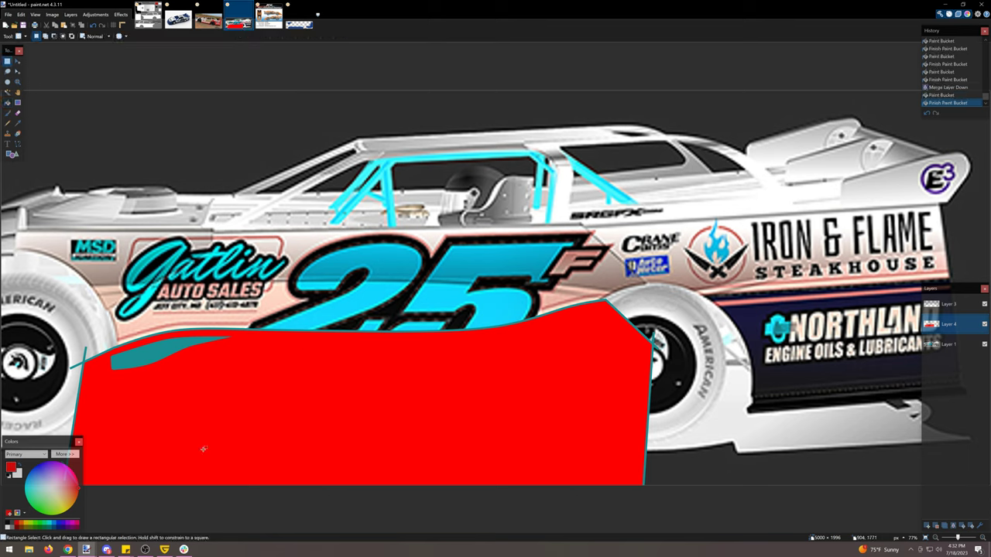
left_click(96, 14)
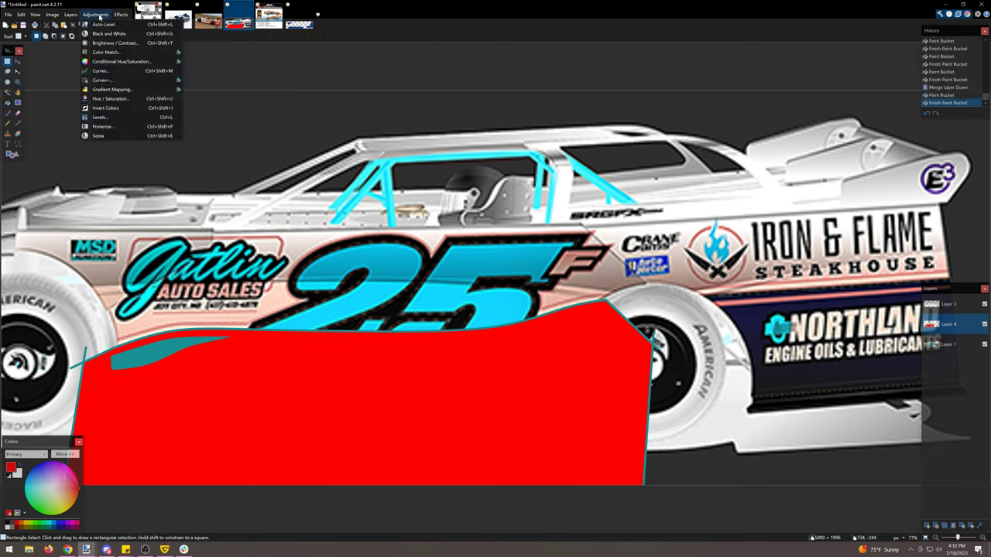
mouse_move(110, 99)
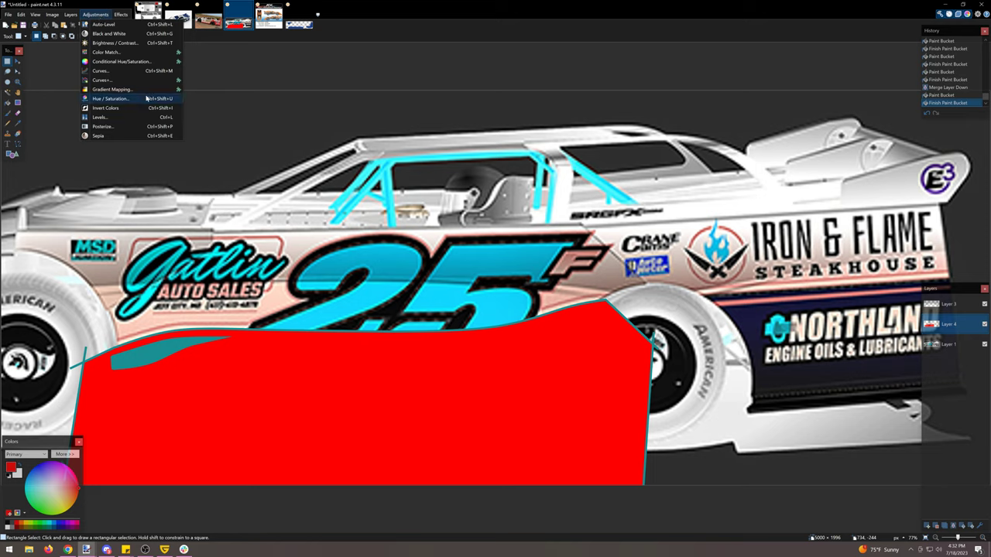
left_click(108, 34)
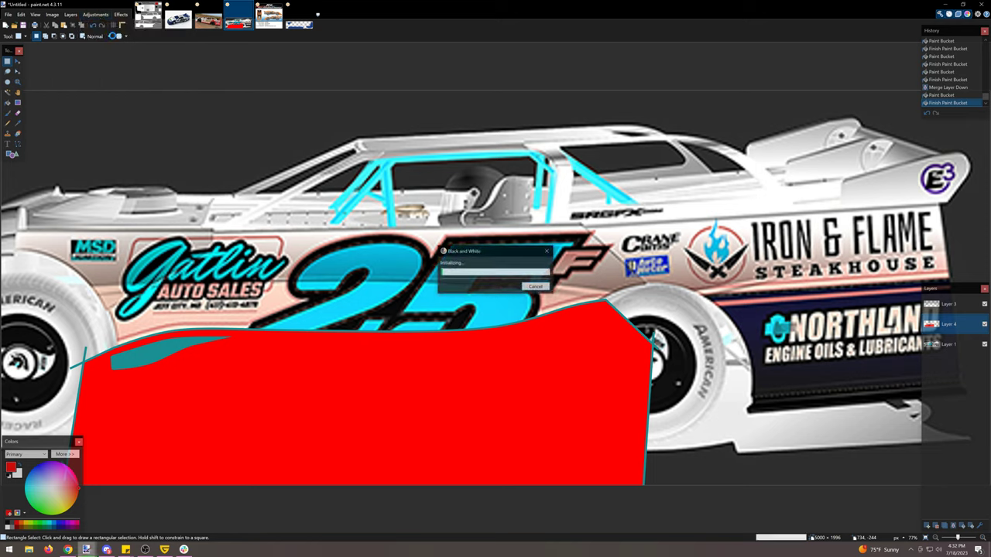
Use Brightness/Contrast sliders to set the body shape to dark gray and confirm.
left_click(96, 14)
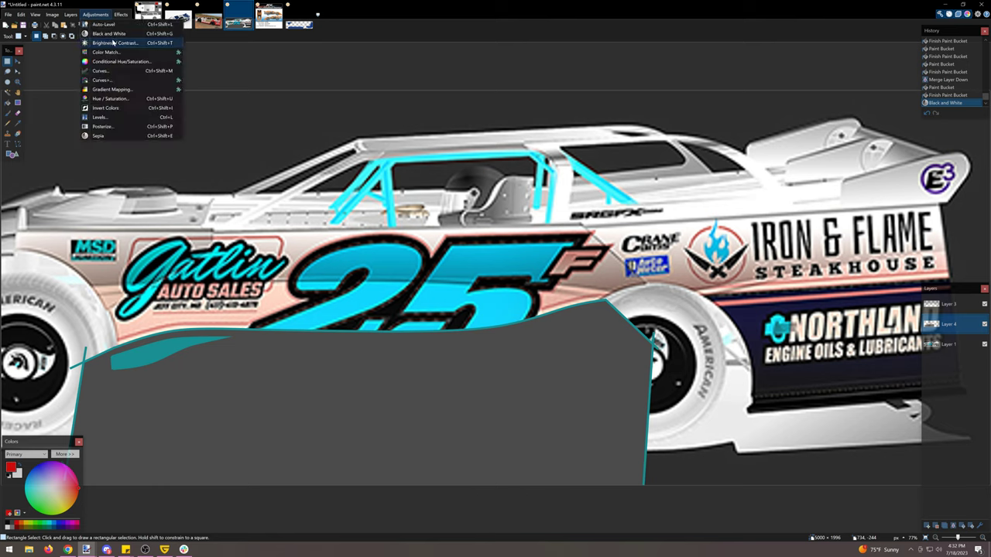
left_click(116, 44)
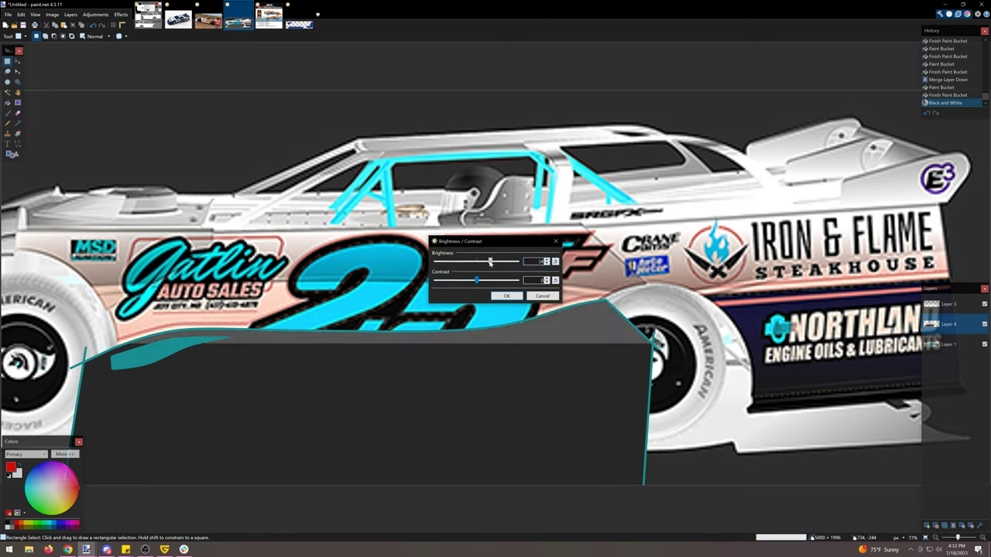
left_click_drag(489, 260, 436, 260)
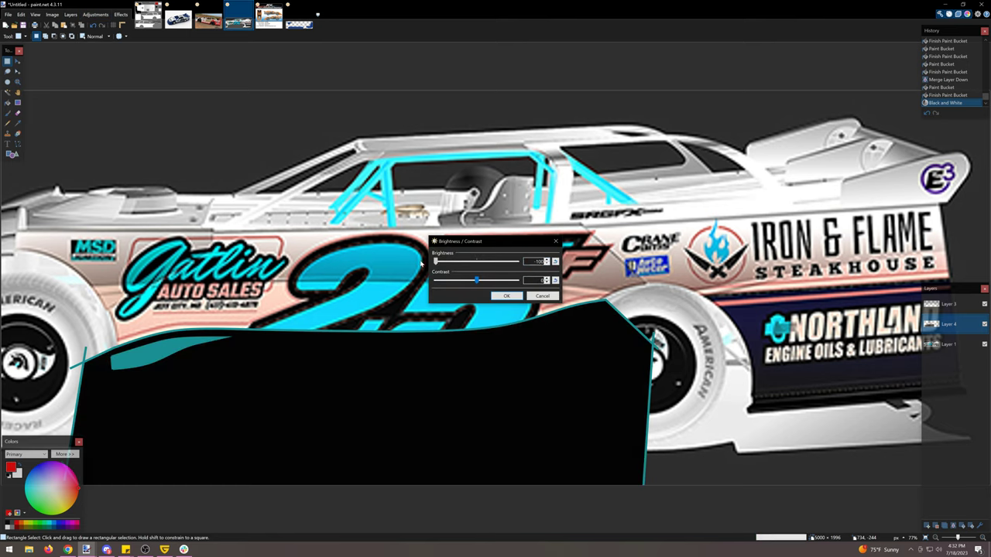
left_click_drag(435, 260, 518, 260)
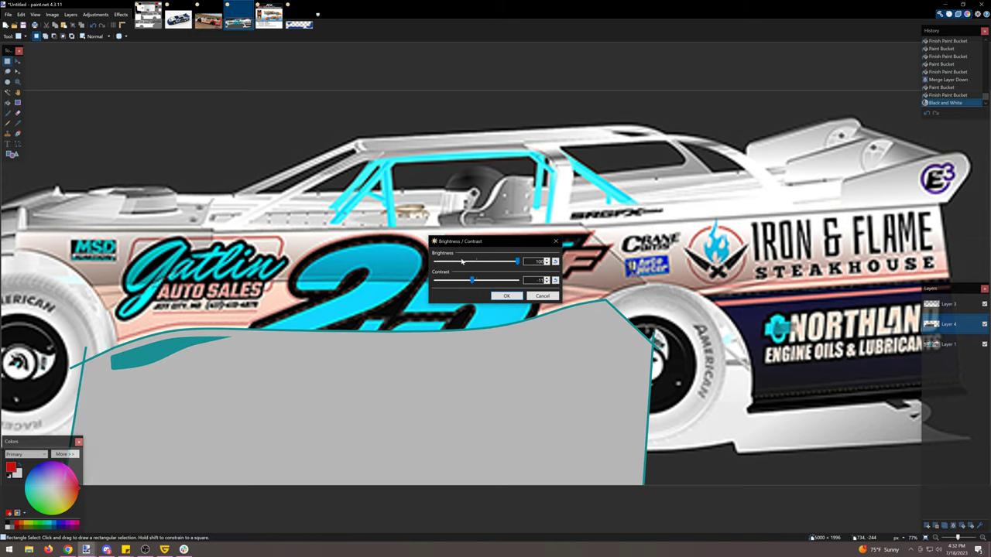
left_click(506, 295)
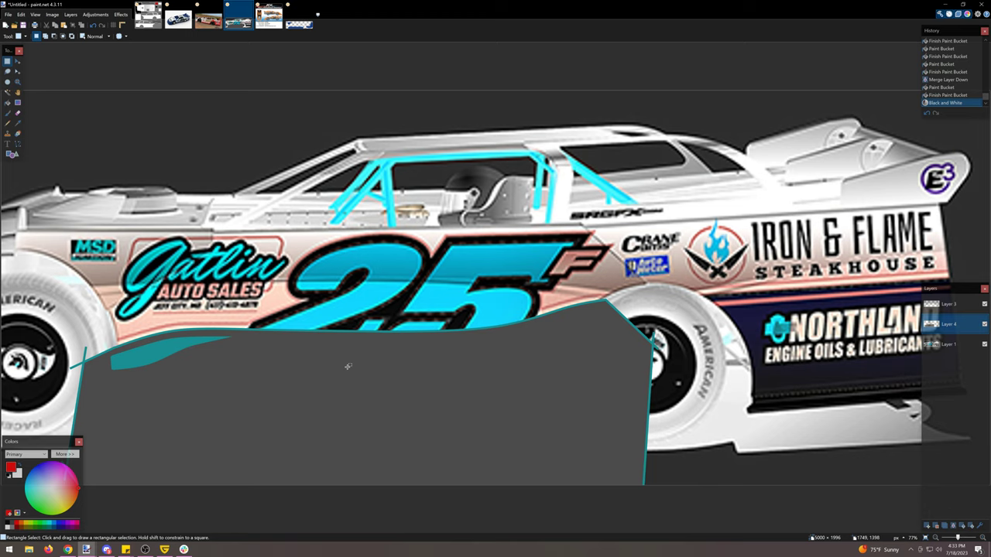
mouse_move(412, 160)
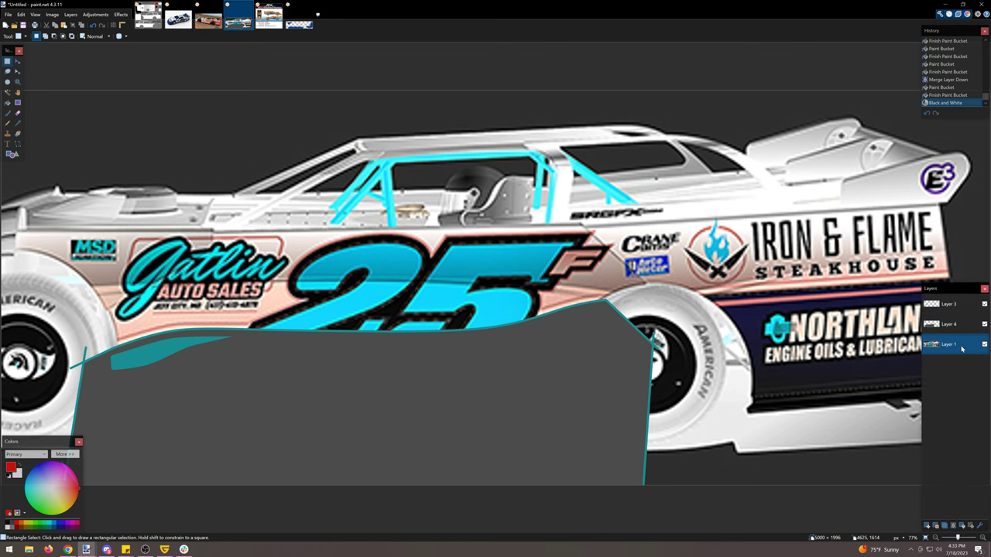
Hide the car layer, select the gray body shape and paste it into a new image.
left_click(984, 344)
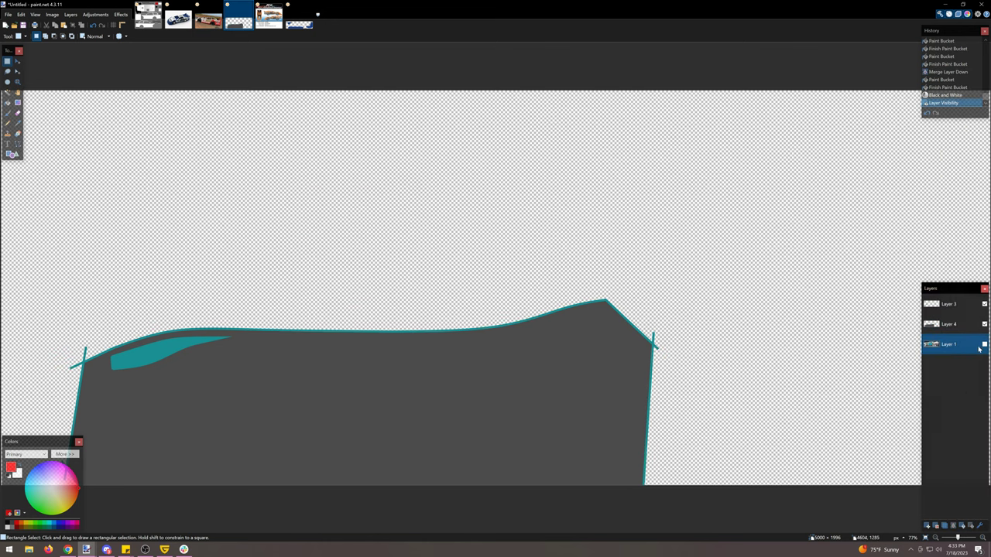
left_click_drag(58, 376, 198, 430)
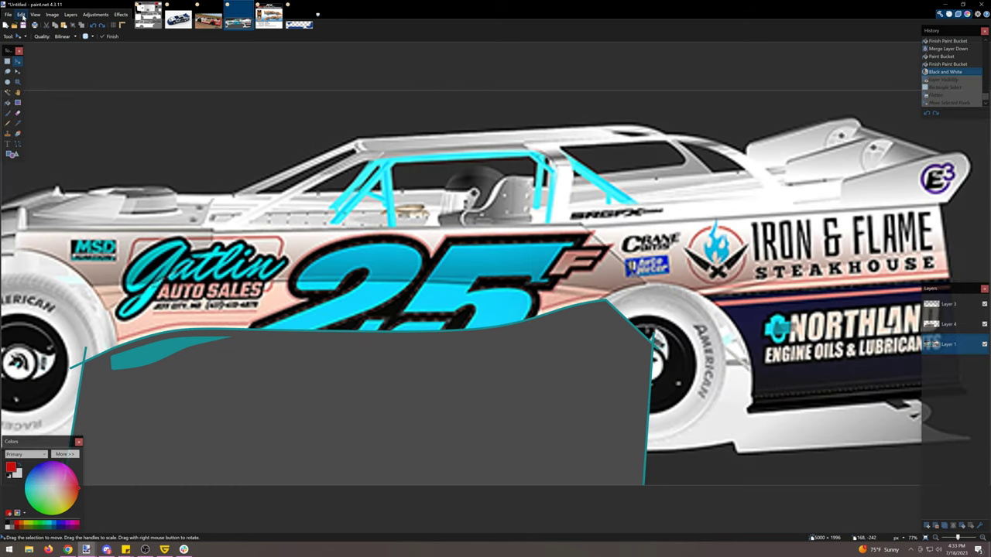
left_click(21, 14)
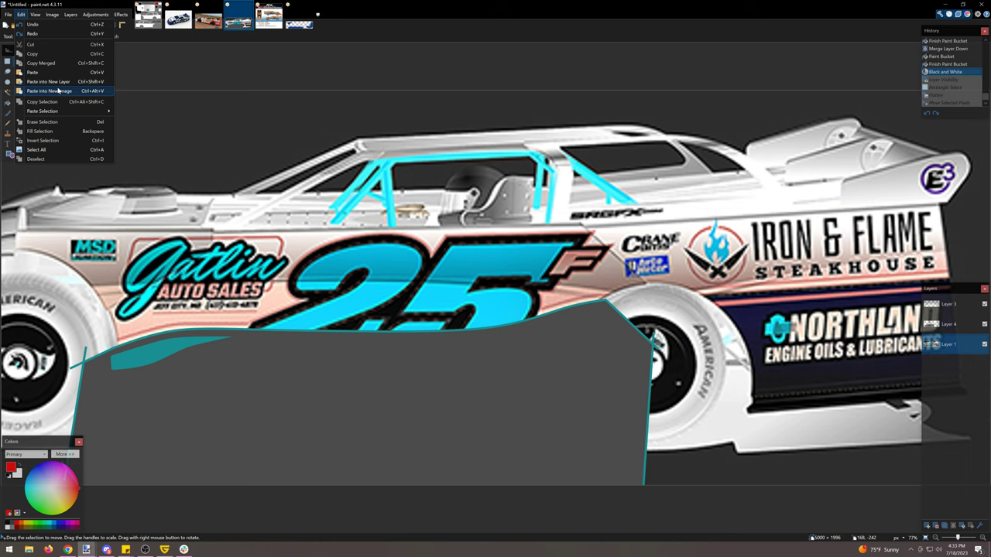
left_click(50, 90)
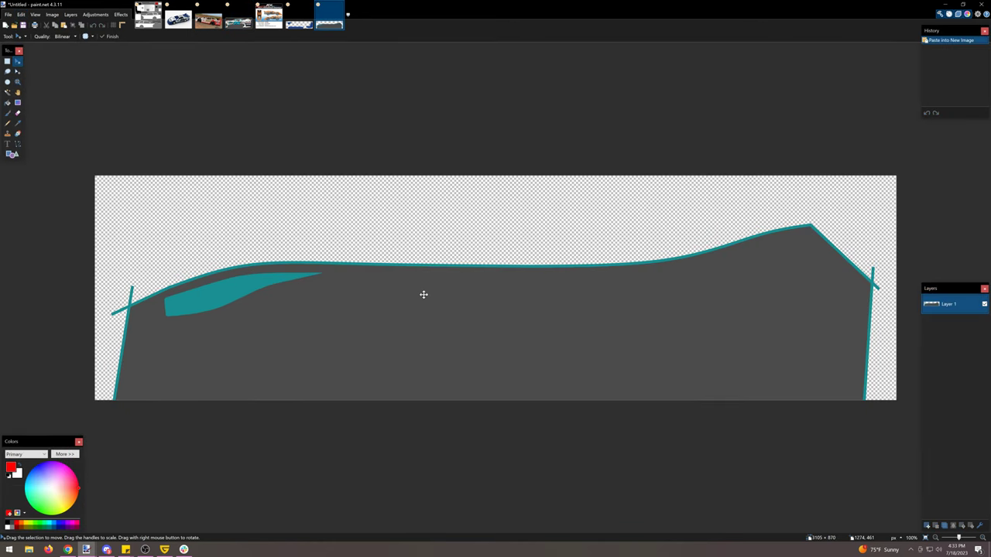
mouse_move(195, 153)
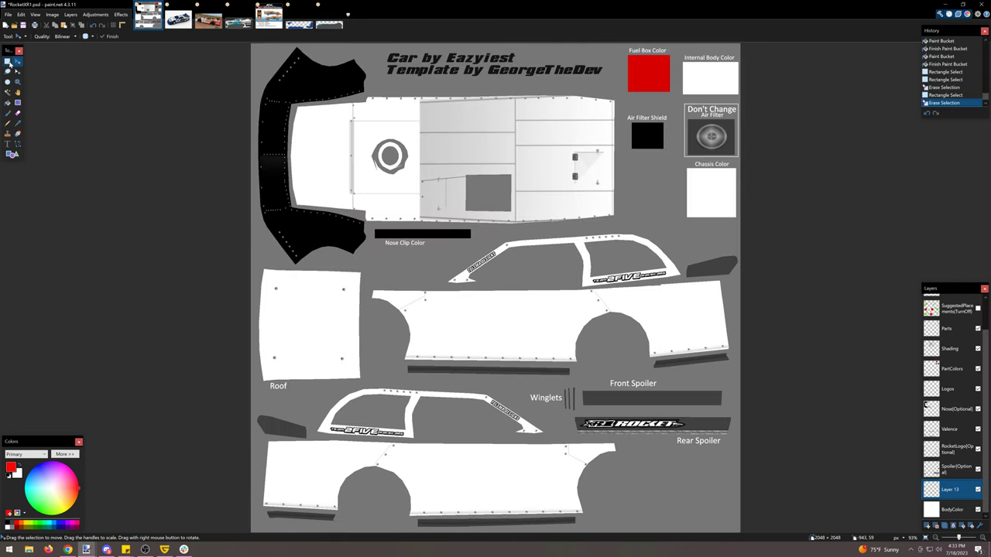
Measure the width of the car's side body on the template with Rectangle Select.
left_click(6, 62)
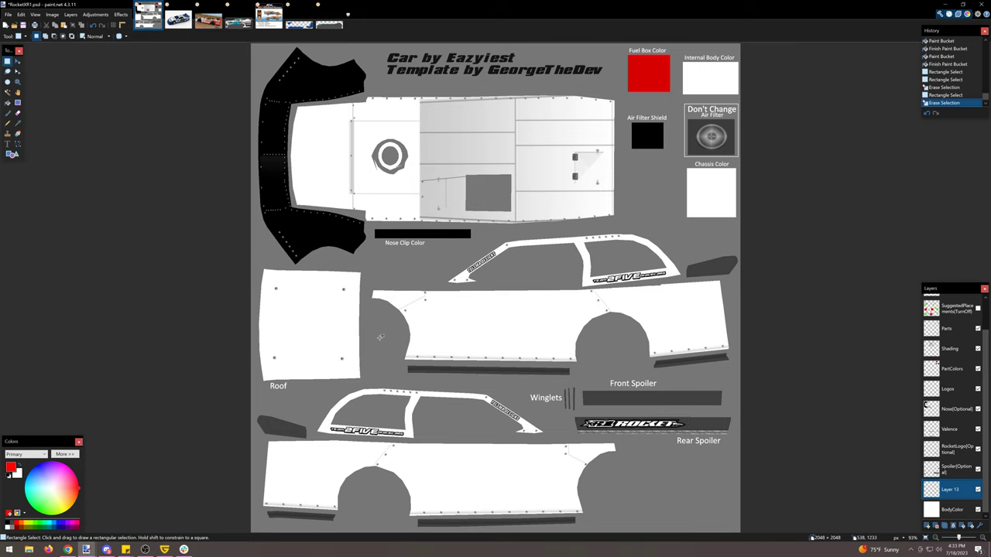
left_click_drag(379, 321, 693, 337)
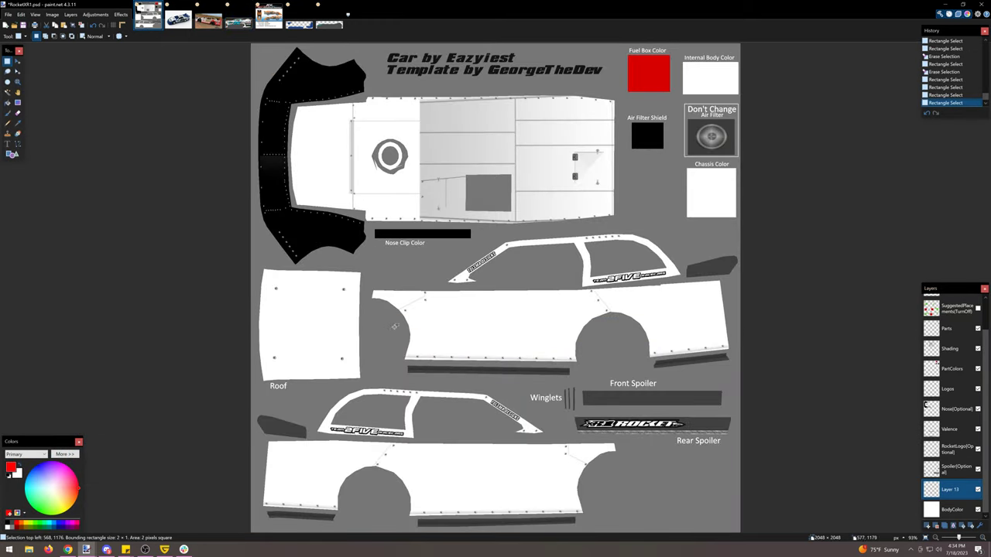
left_click_drag(390, 331, 610, 334)
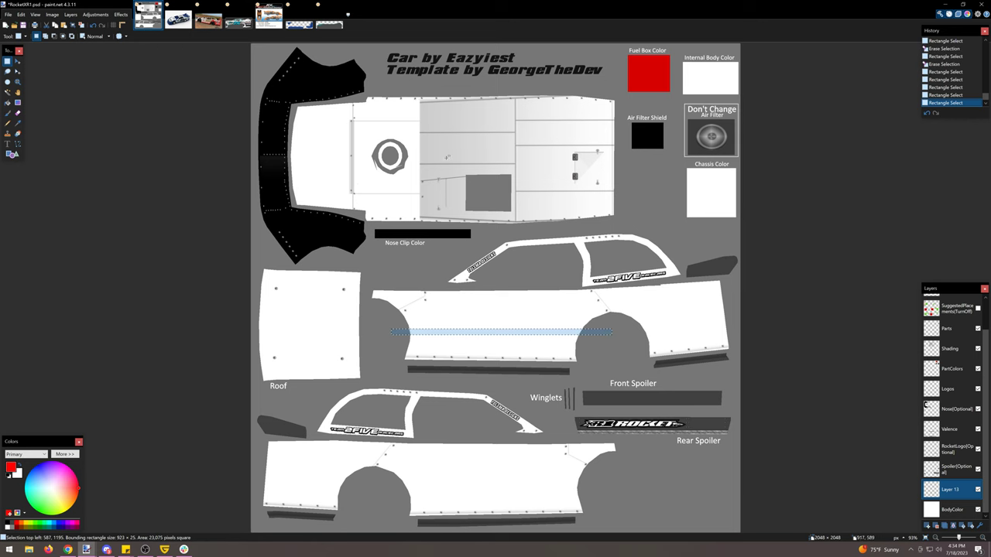
Resize the copied design image down to the measured car-side width.
left_click(52, 14)
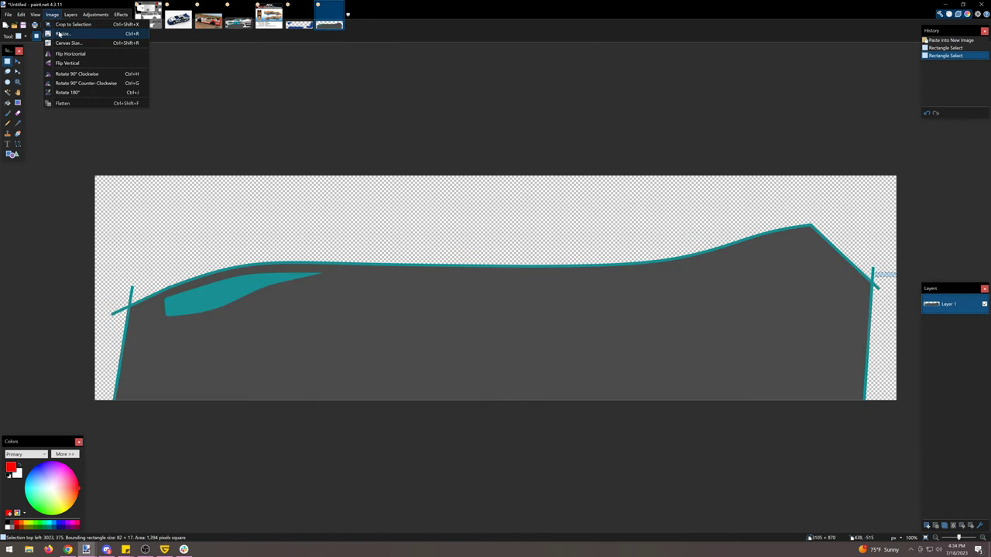
left_click(62, 34)
type("1000")
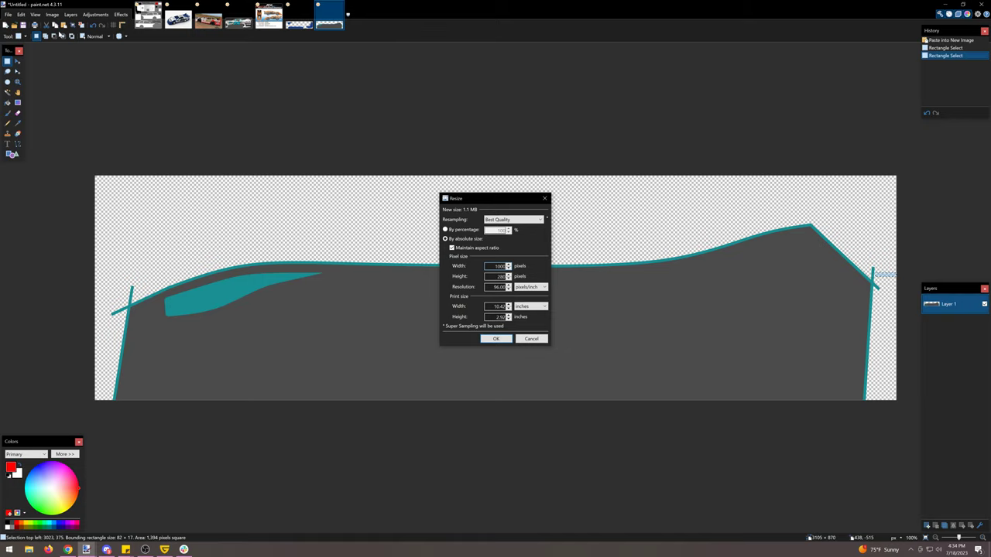
left_click(495, 337)
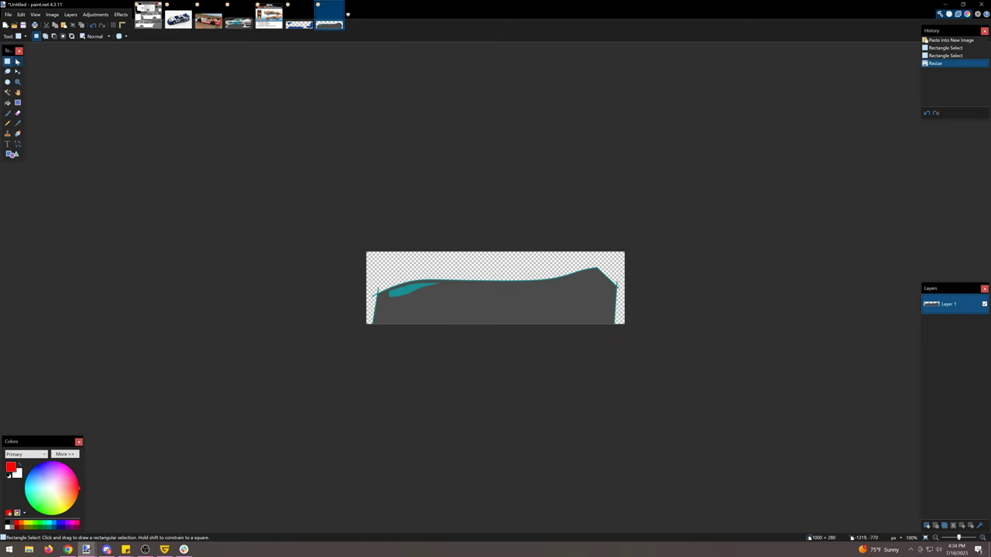
Paste the resized design onto the template and position it along the car's side panels.
left_click(53, 13)
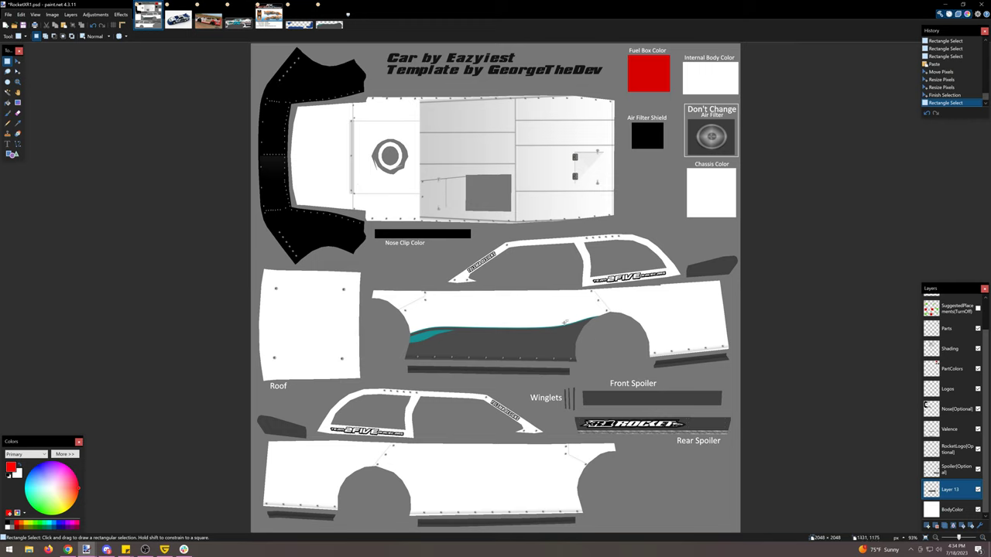
left_click_drag(380, 308, 623, 379)
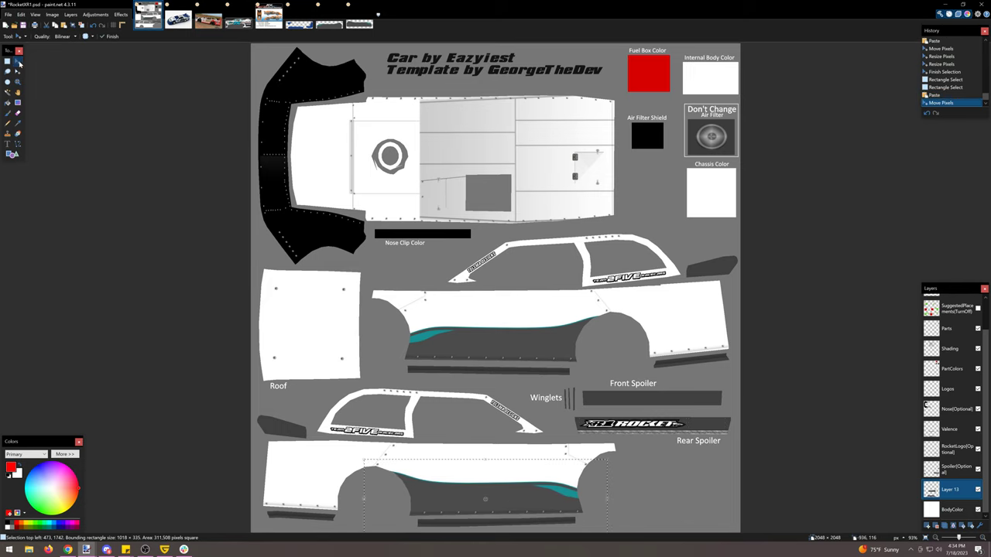
left_click(18, 61)
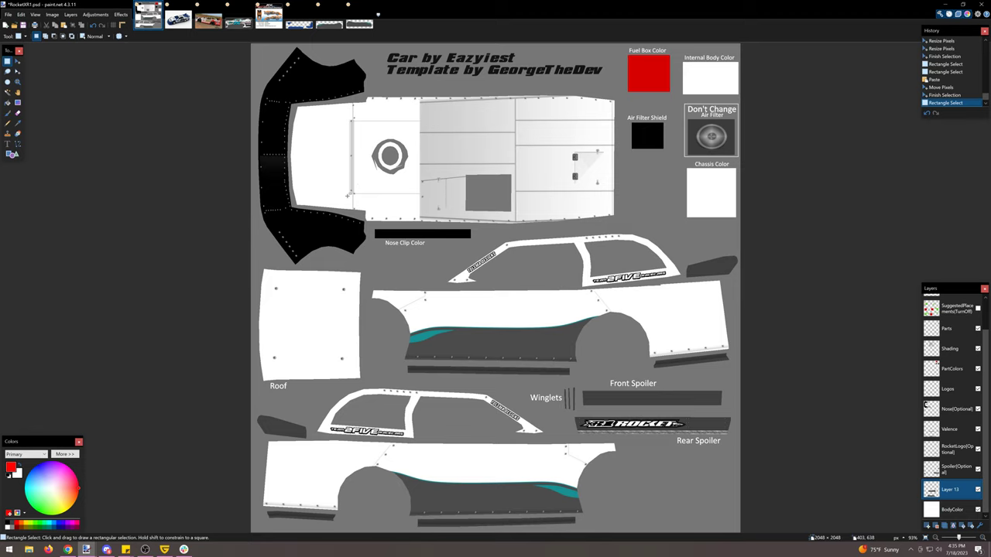